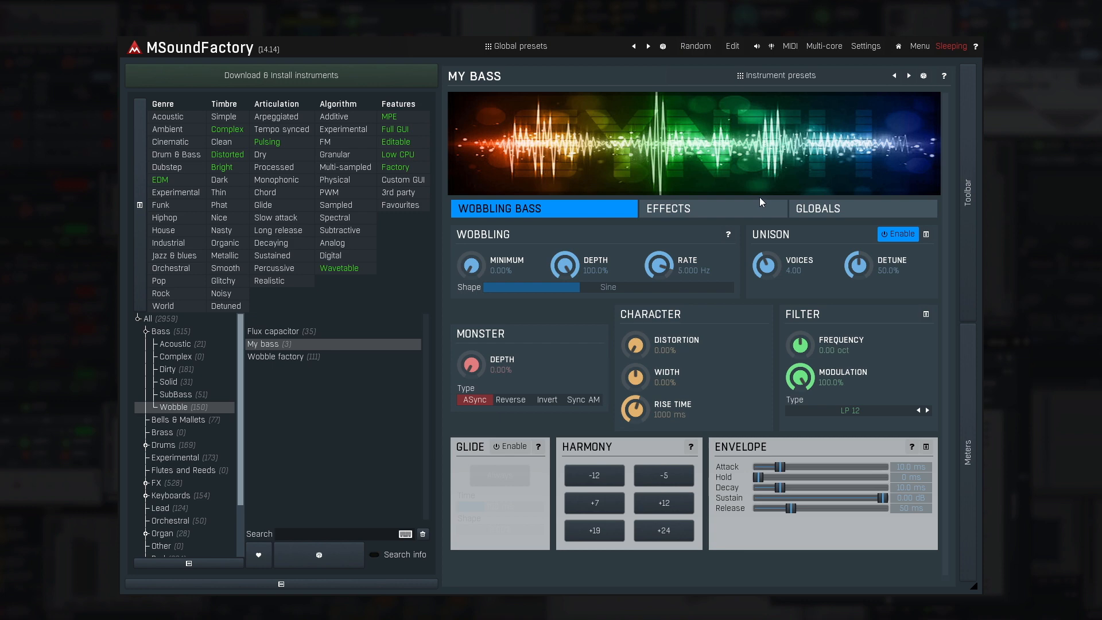
- Leave edit mode and open the Custom GUI designer from the hidden Menu options
click(732, 47)
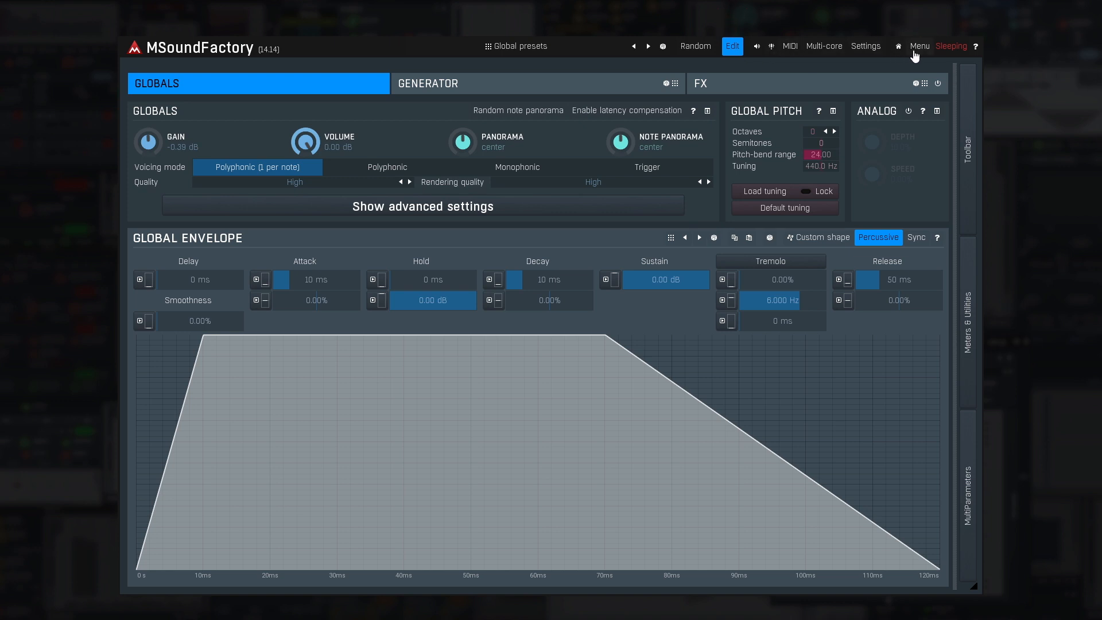
click(919, 46)
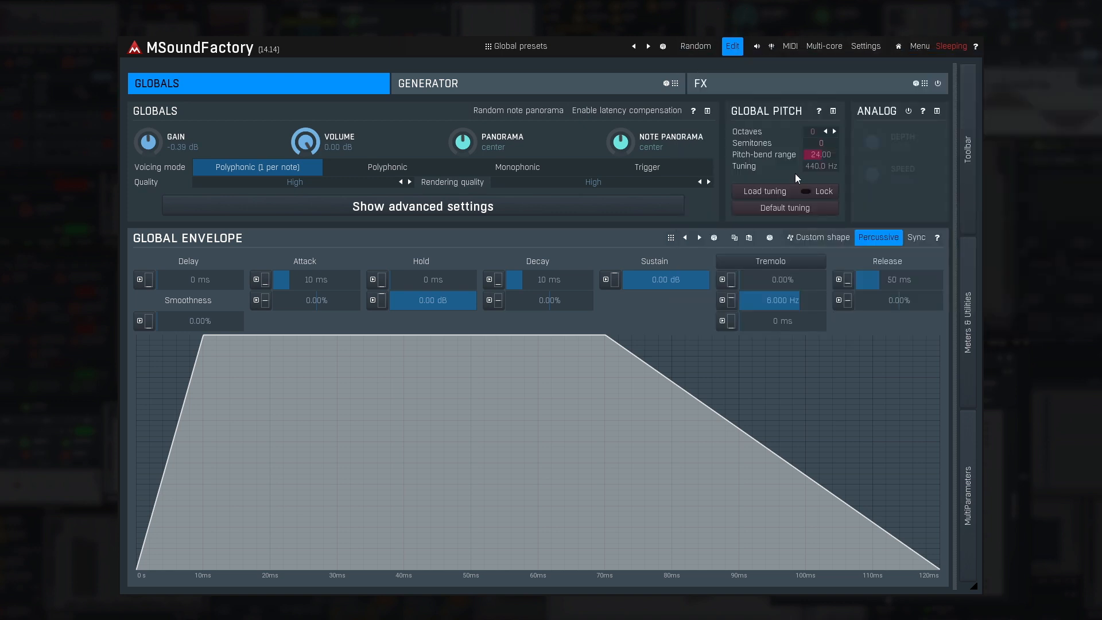
click(732, 46)
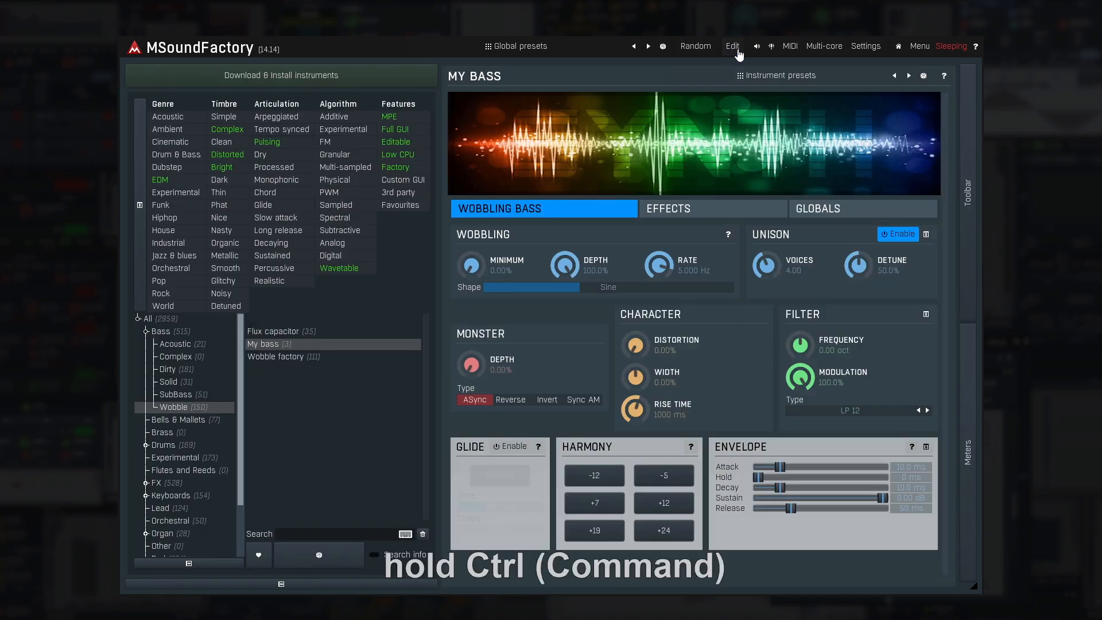
click(918, 46)
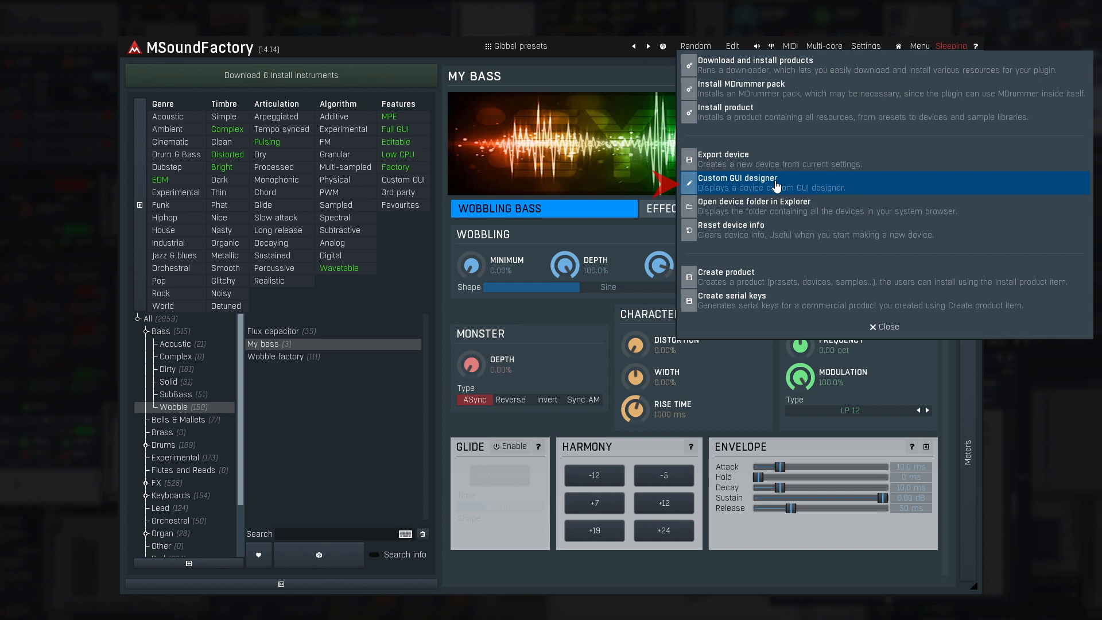
click(736, 178)
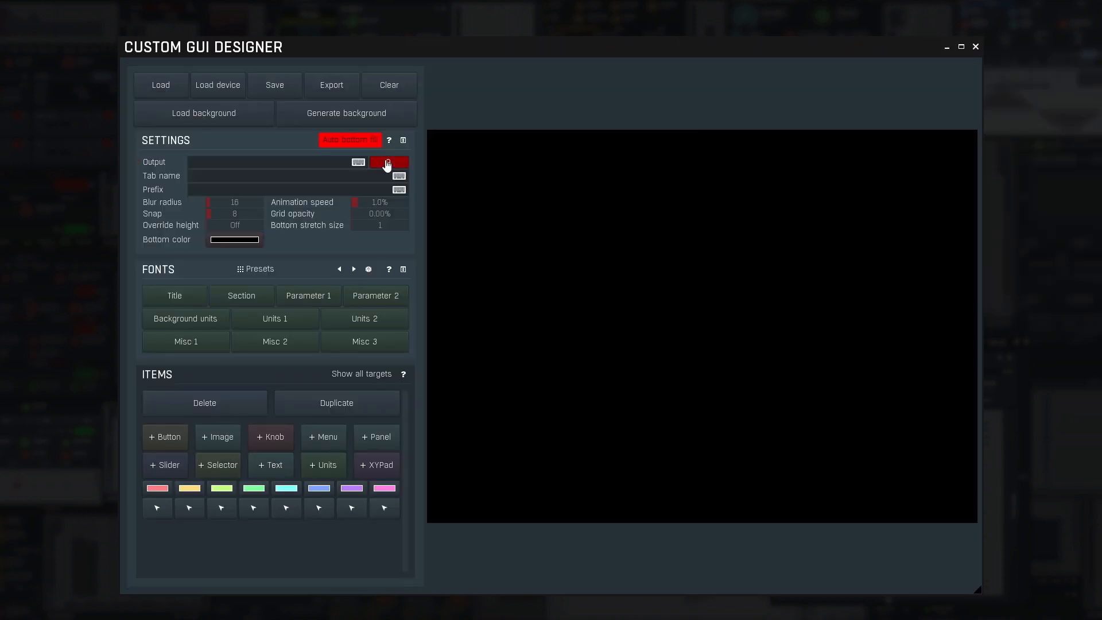
- Set the designer's output device to My bass.minstrument from Bass/Wobble
click(388, 162)
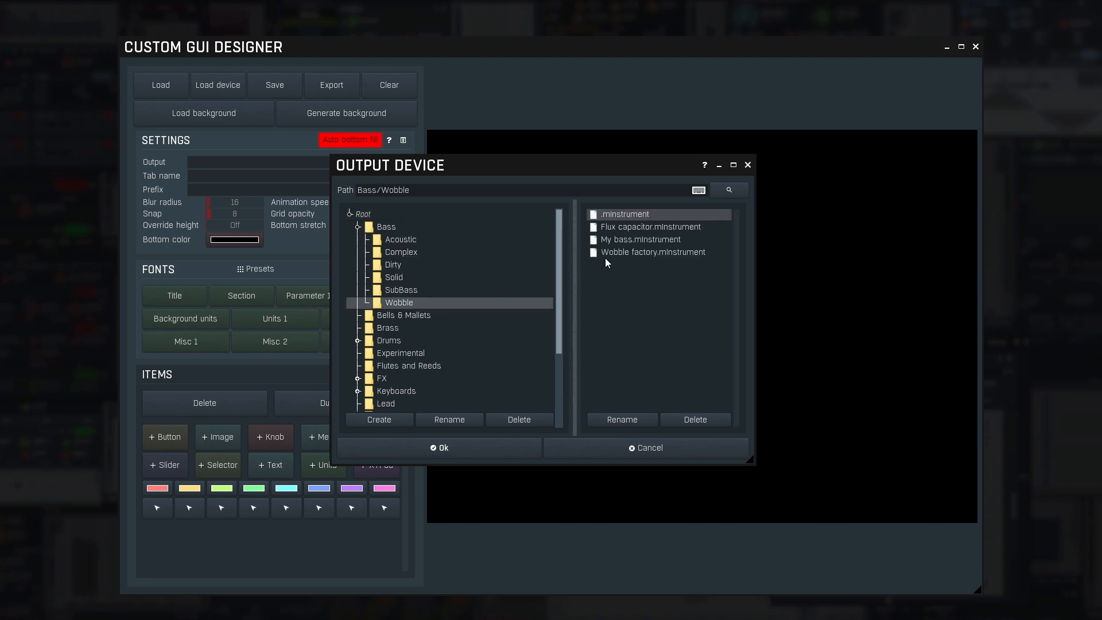
click(640, 239)
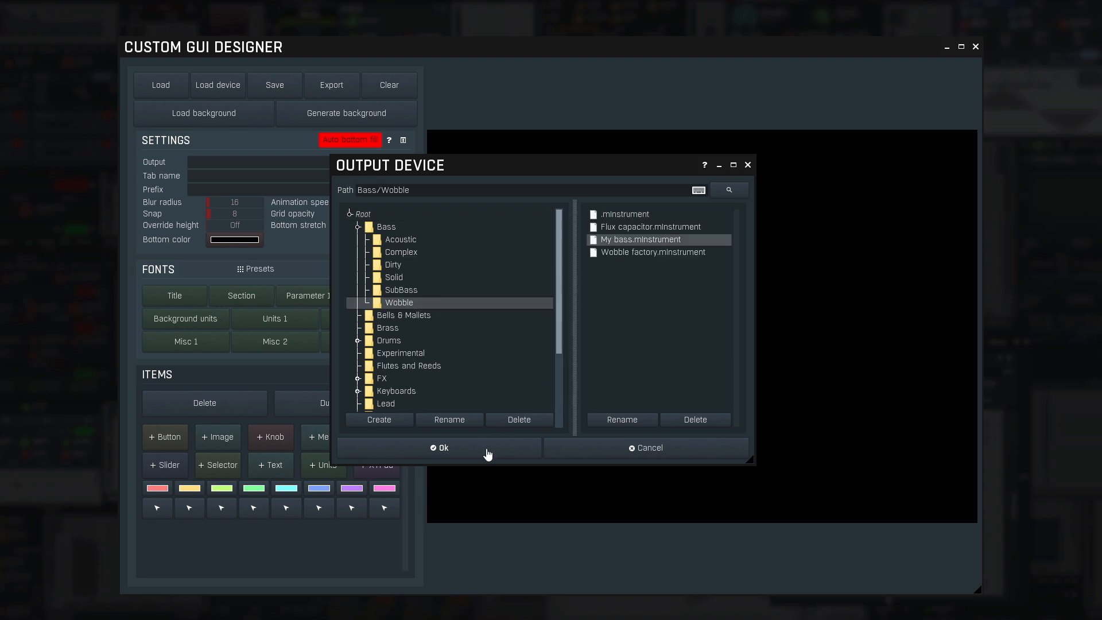
click(439, 447)
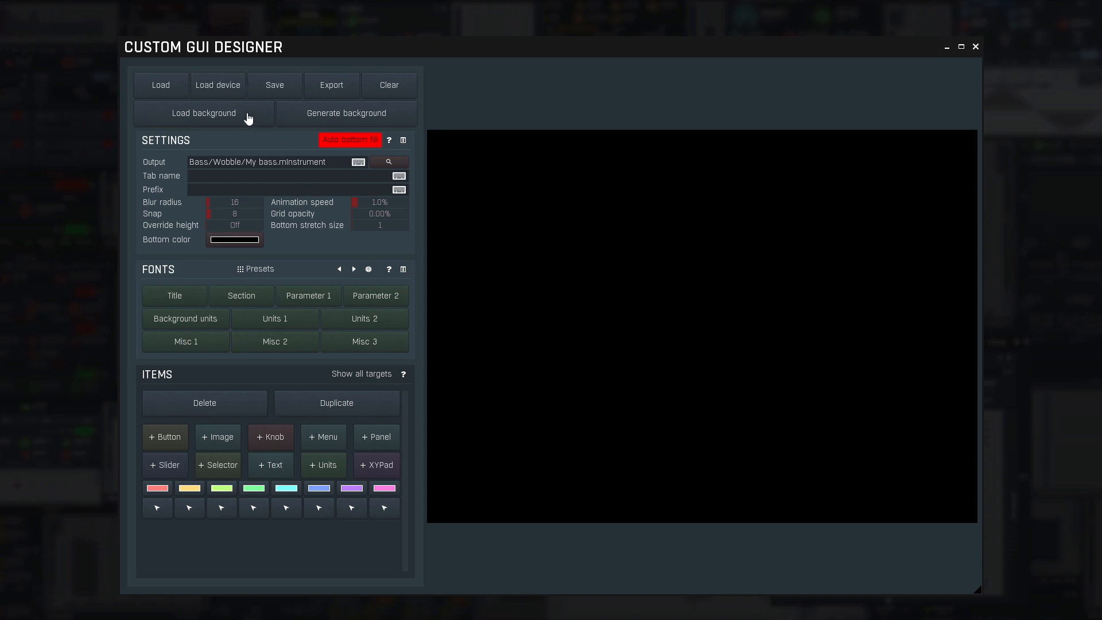
mouse_move(221, 85)
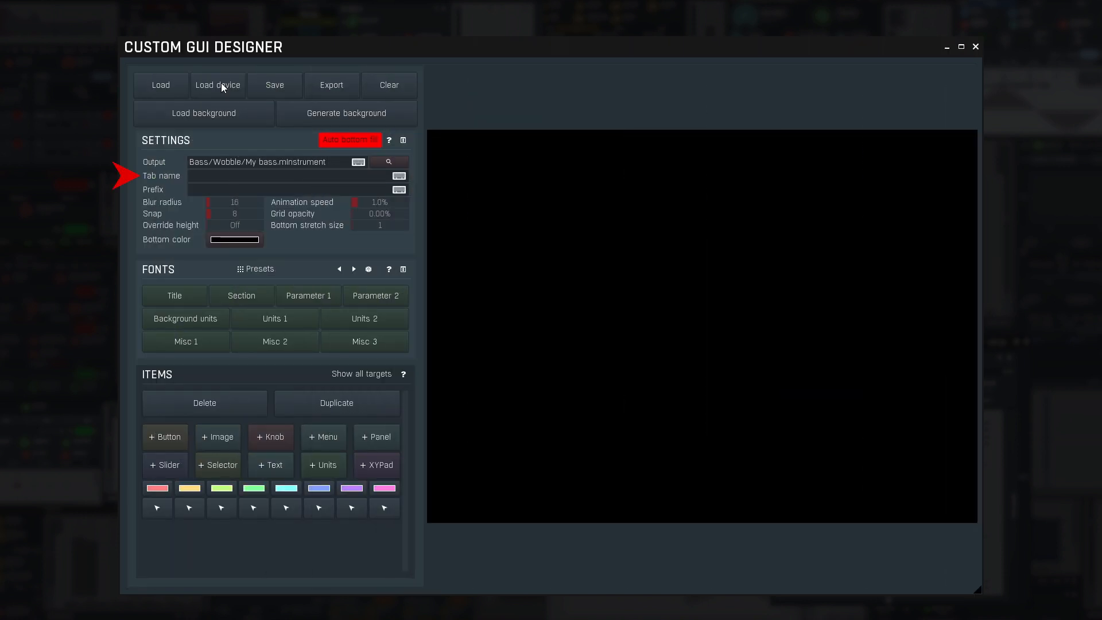
- Enter tab name 'Wobbling Bass' and save the GUI project as 'My bass'
text(Wobbling Bass)
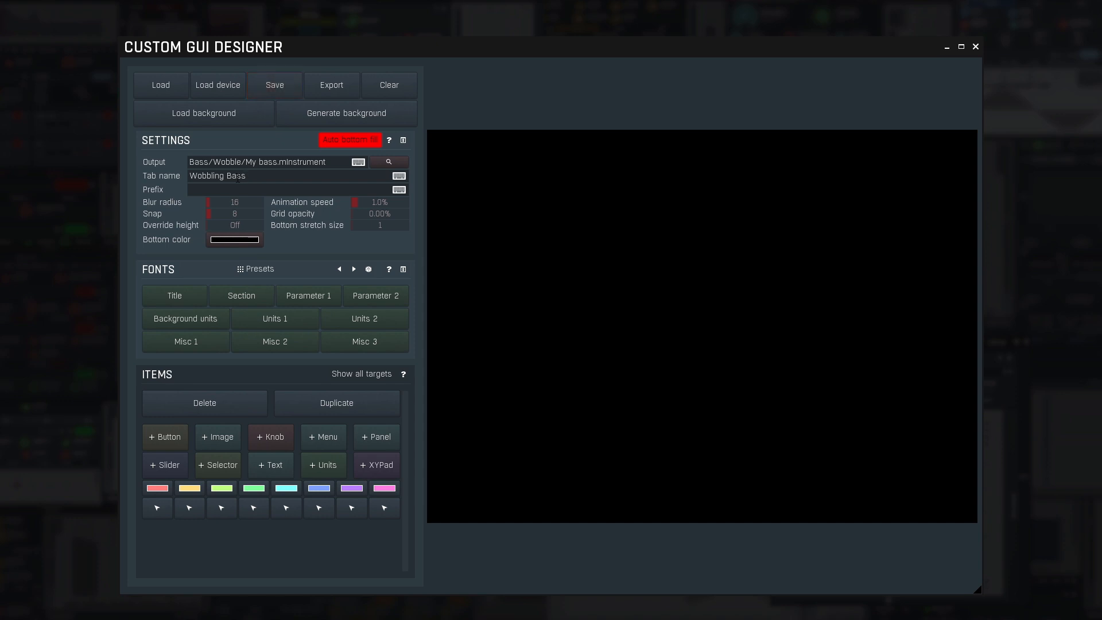
click(274, 85)
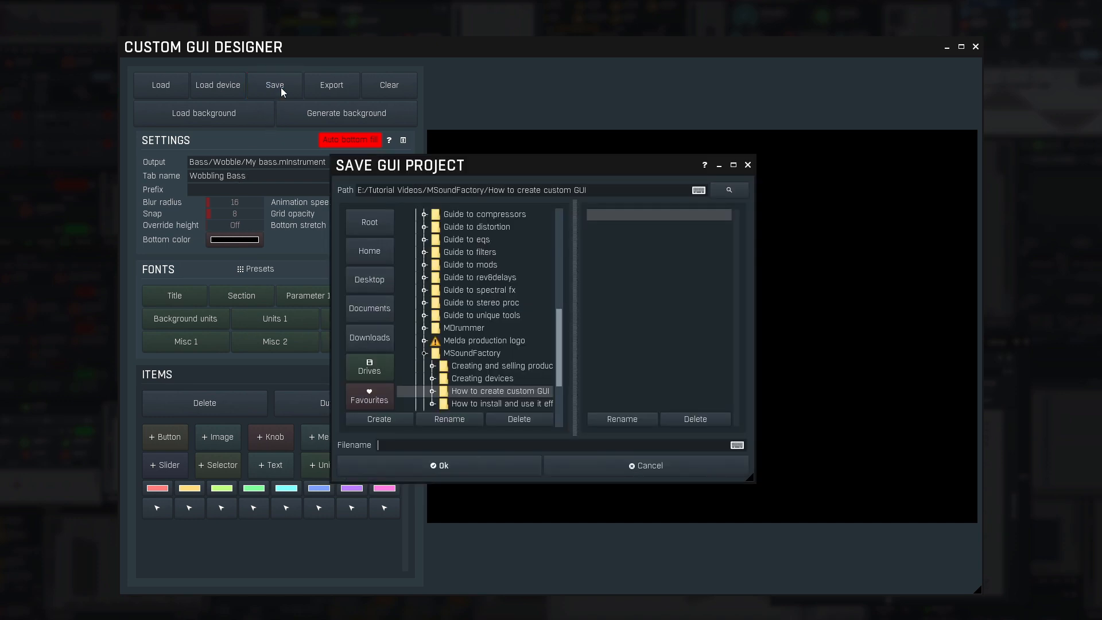
text(My bass)
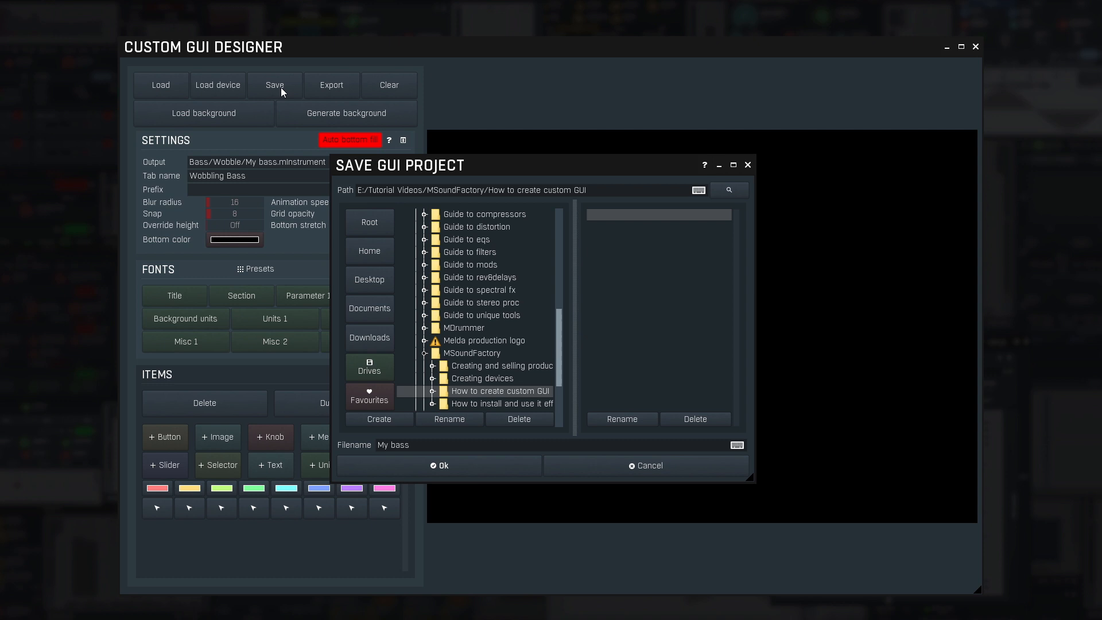
mouse_move(404, 476)
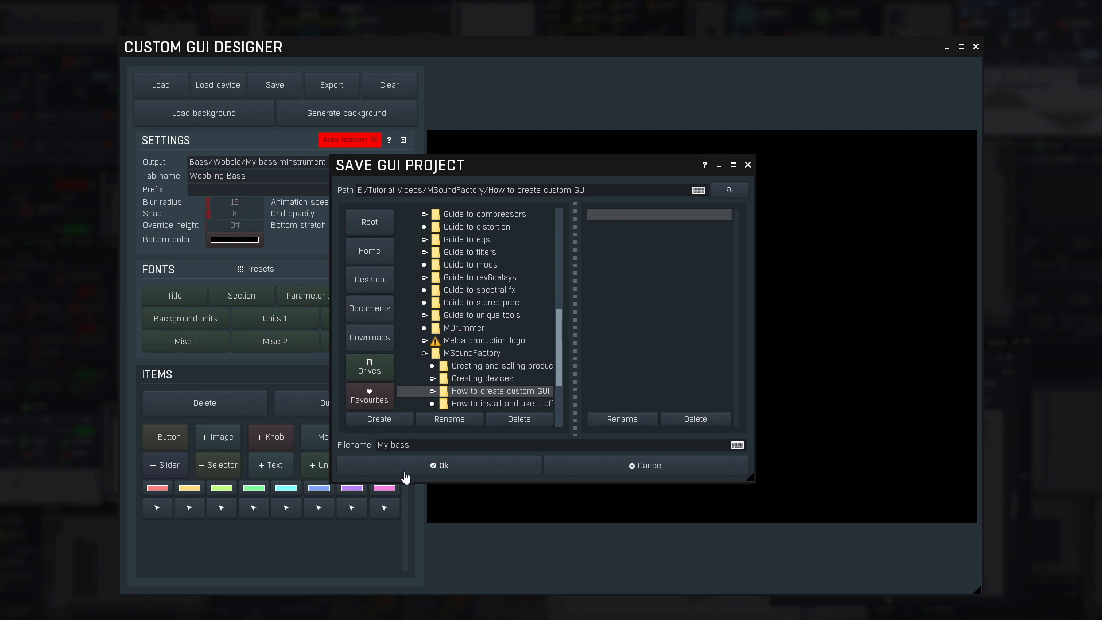
click(440, 465)
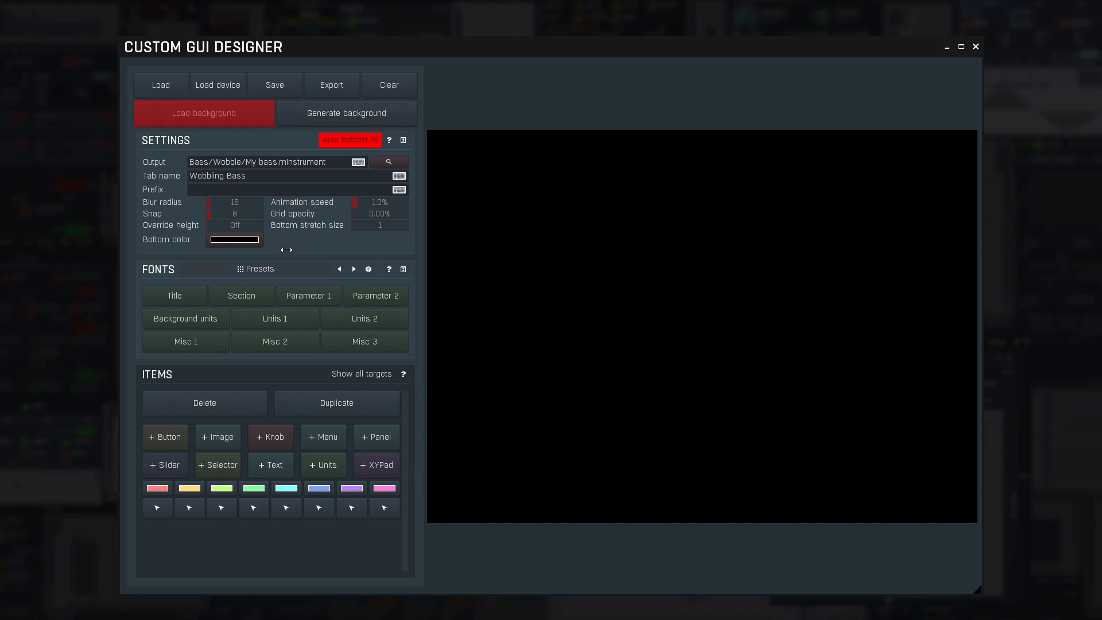
- Load water drops.jpg as the background and set it to 1400 by 1400
click(204, 113)
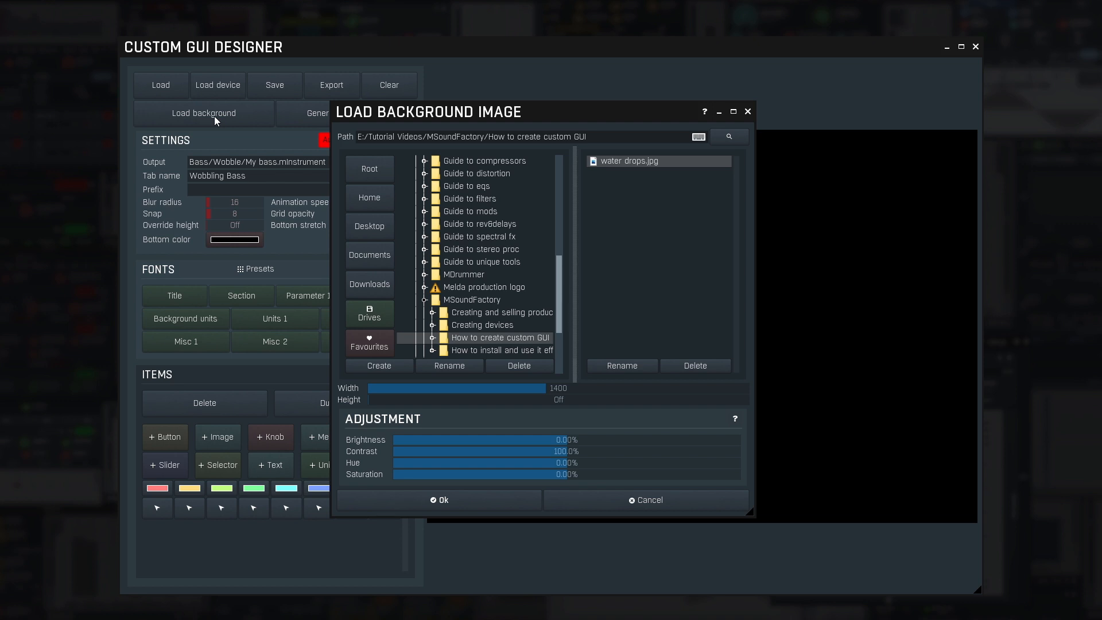
mouse_move(392, 467)
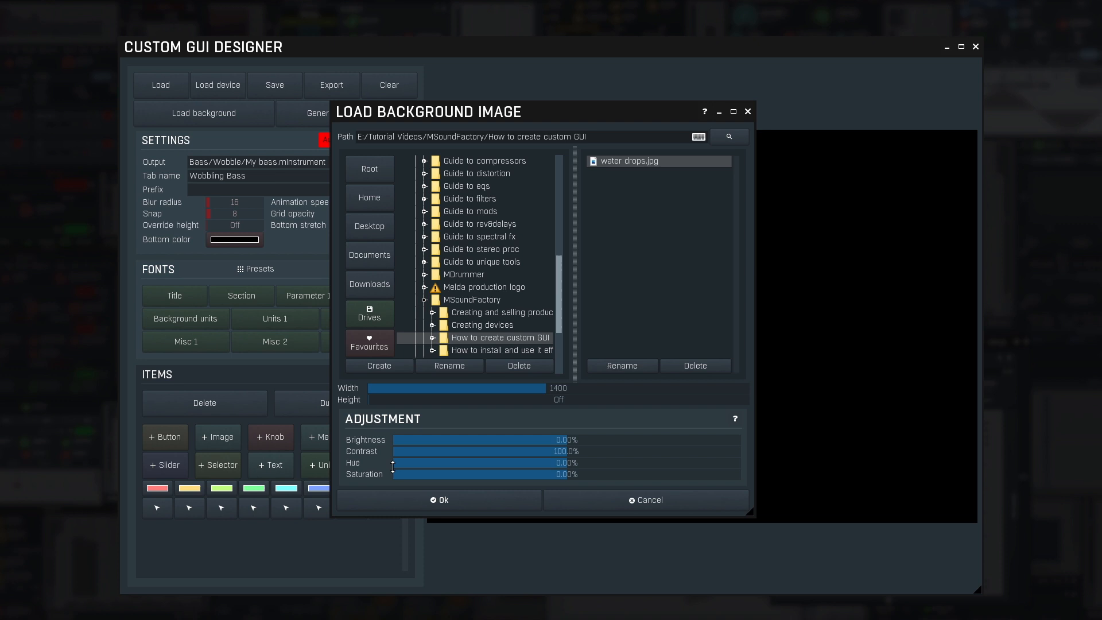
click(439, 500)
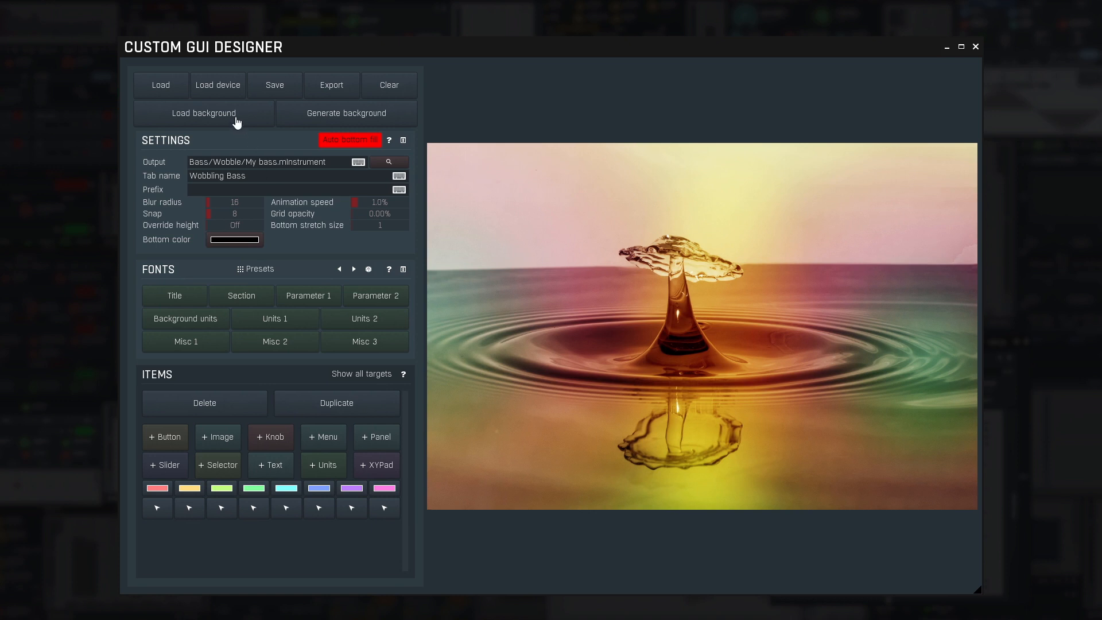
click(204, 113)
text(14)
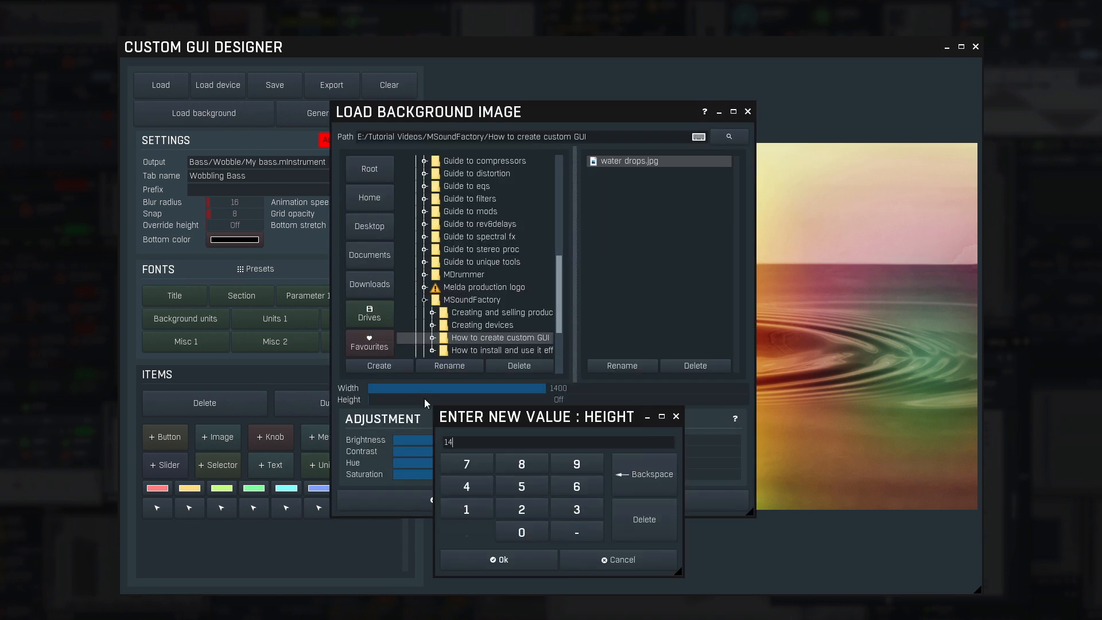
click(499, 560)
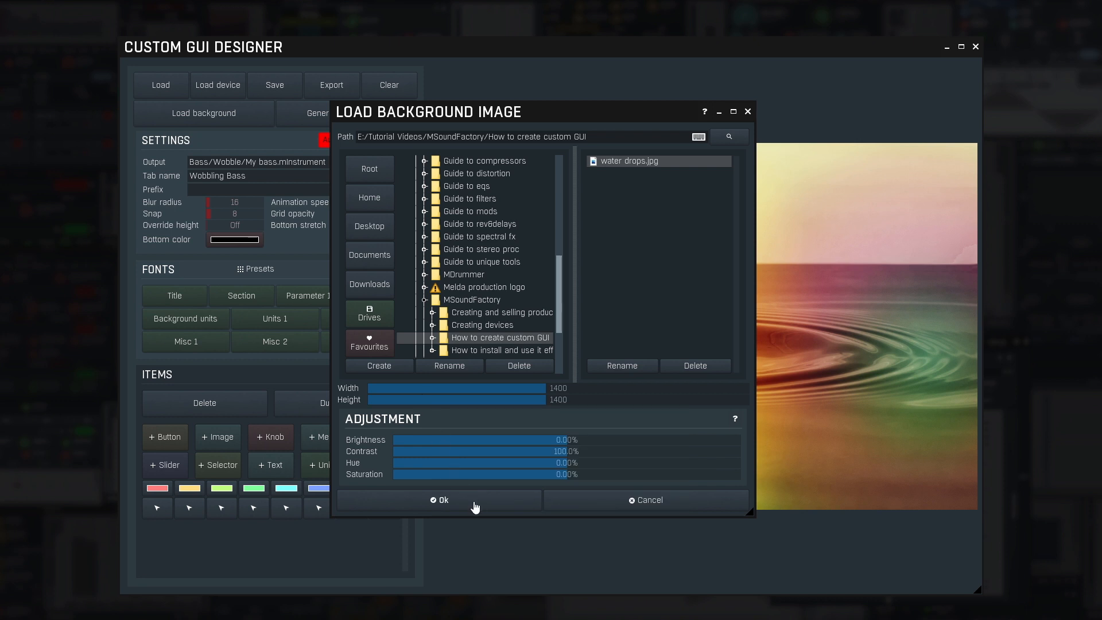
click(440, 500)
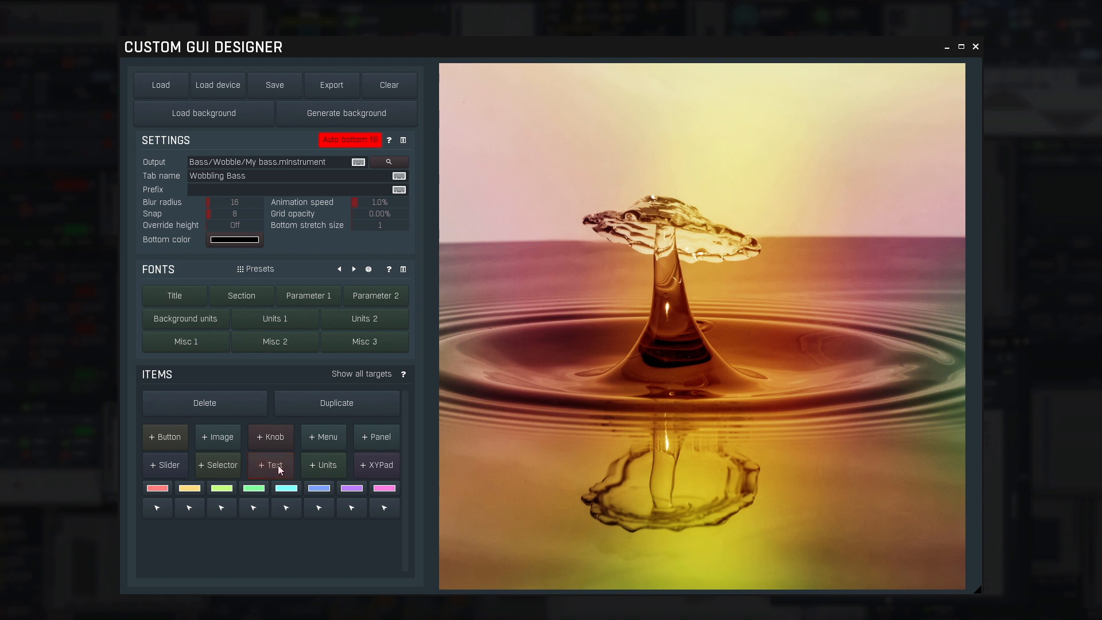
- Add a 'My Bass' text item in the Title font, centred near the top
click(271, 464)
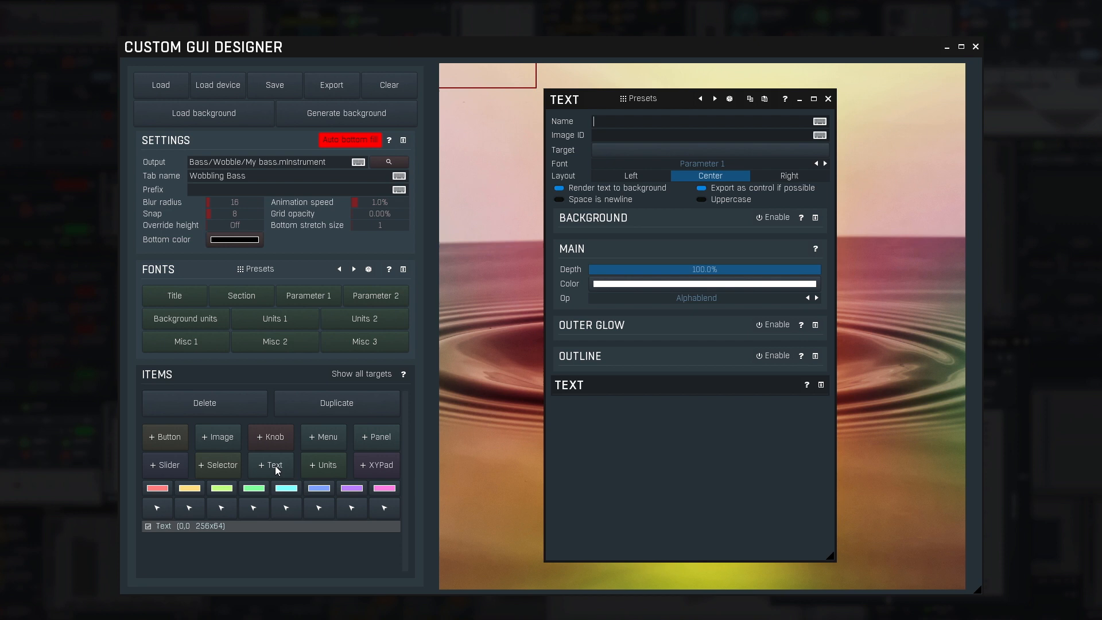
text(My Bass)
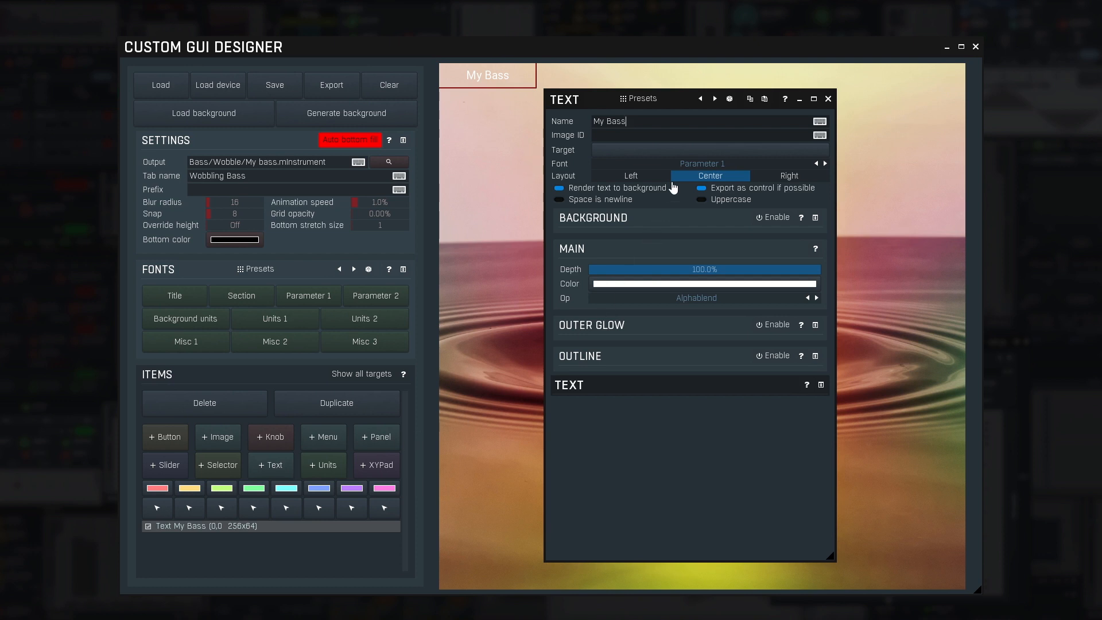
click(702, 163)
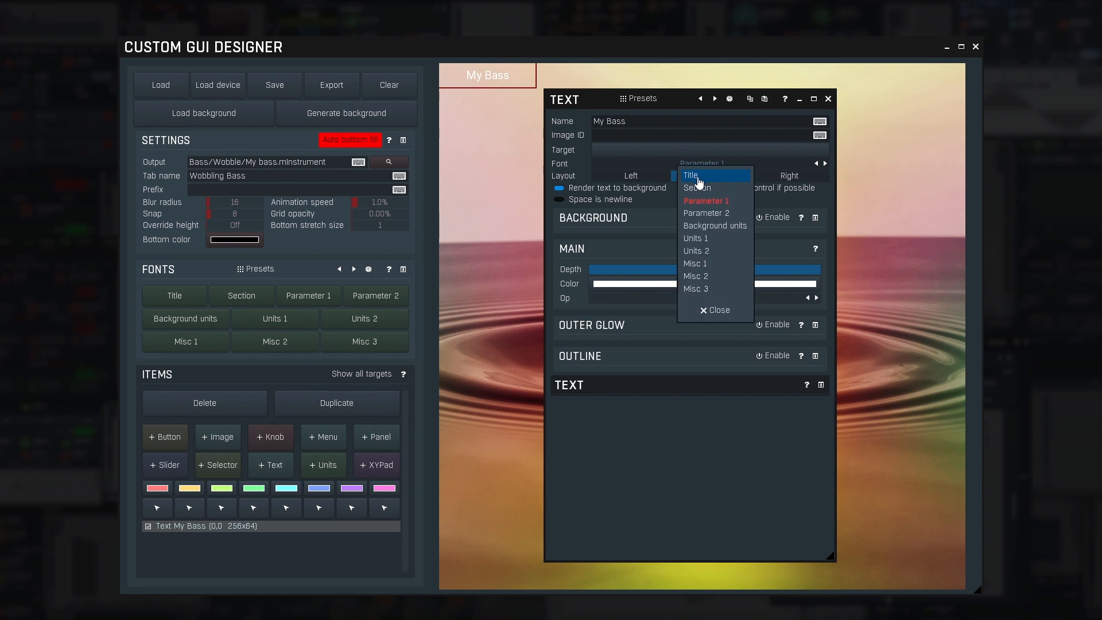
click(690, 175)
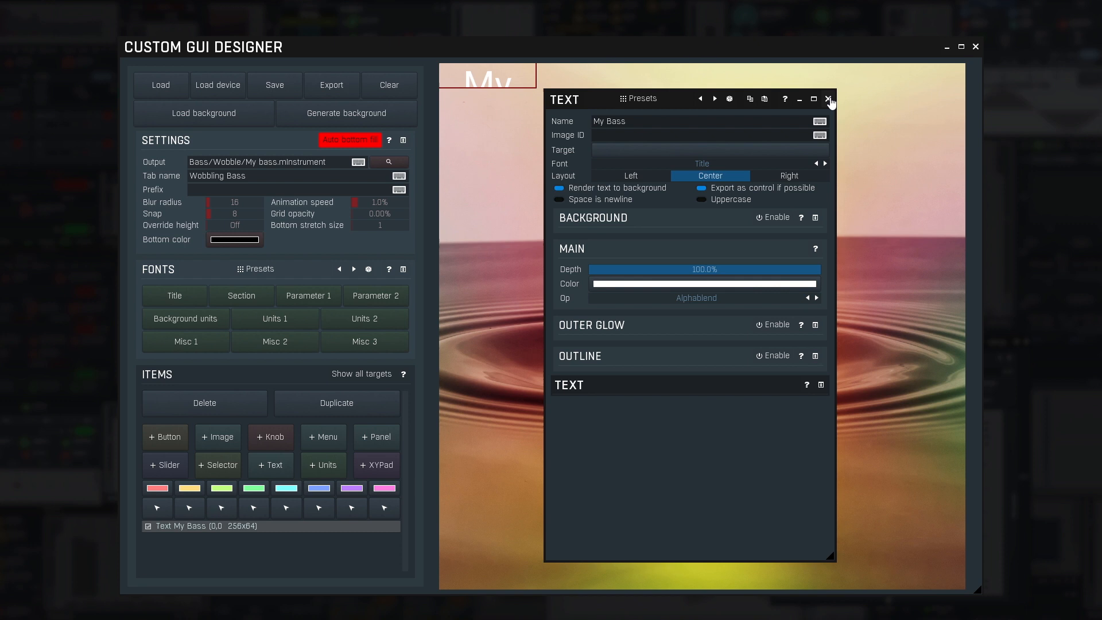
click(829, 98)
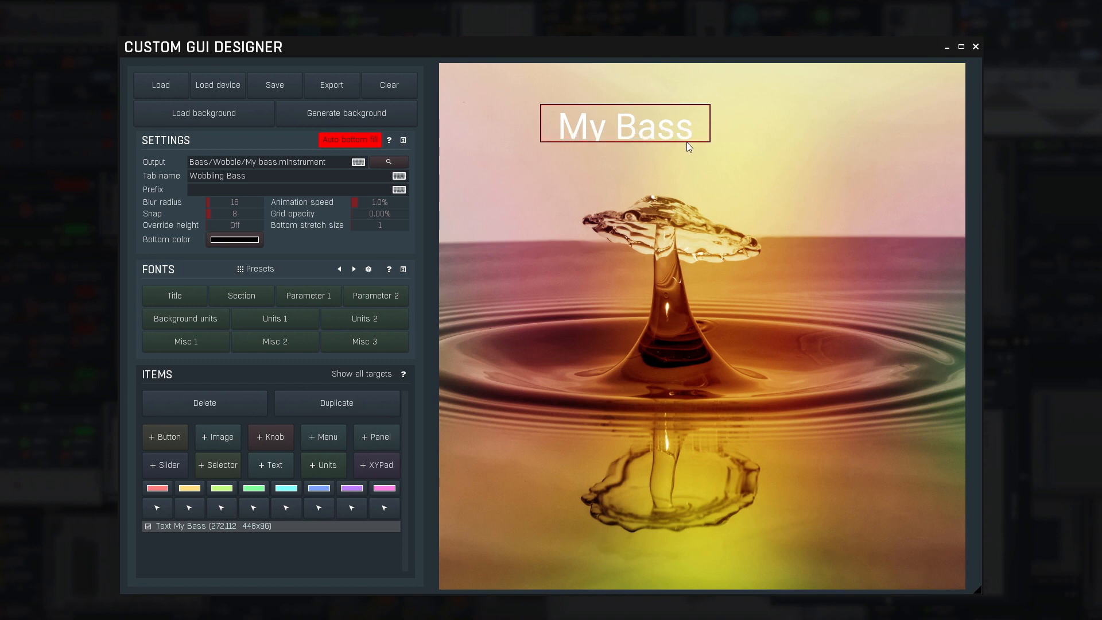
drag(625, 123, 670, 128)
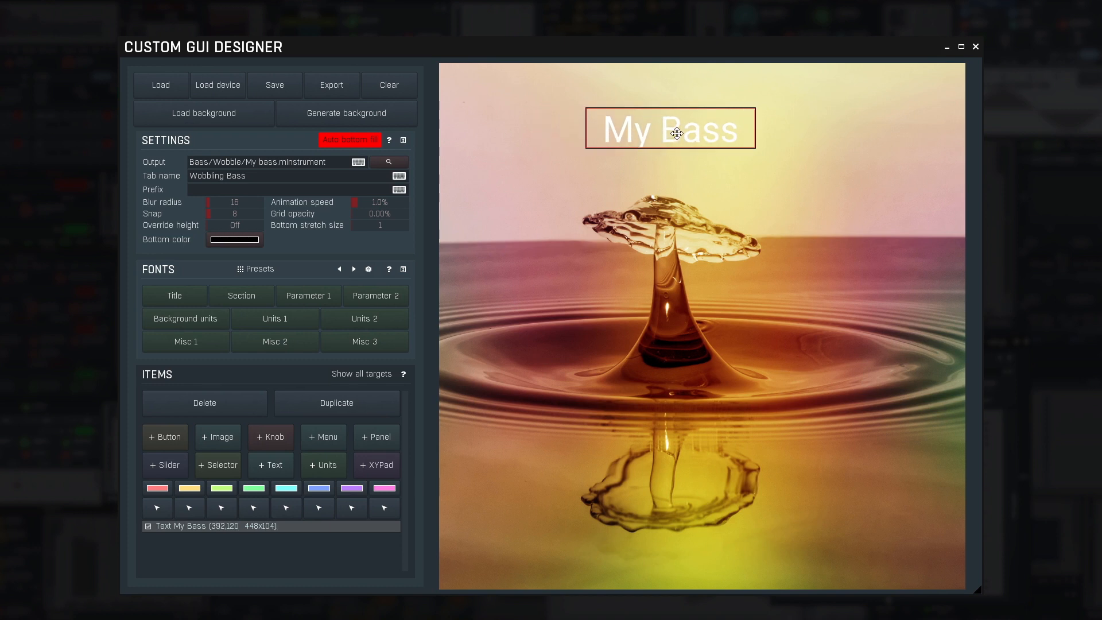
drag(670, 128, 697, 124)
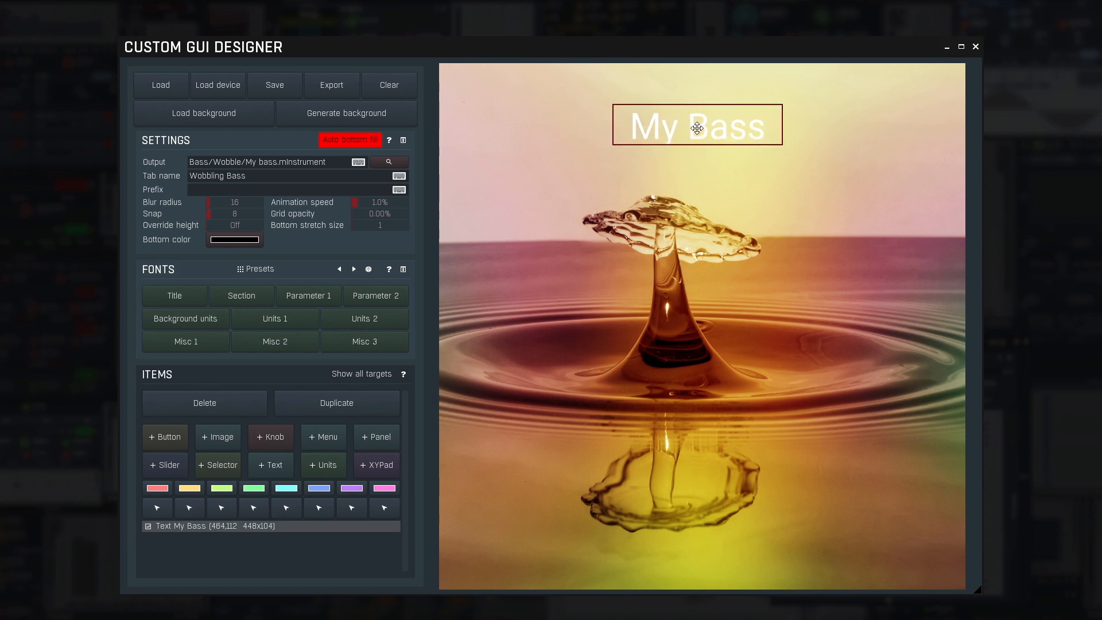
- Set the My Bass title to render into the background, with no parameter target
double_click(696, 125)
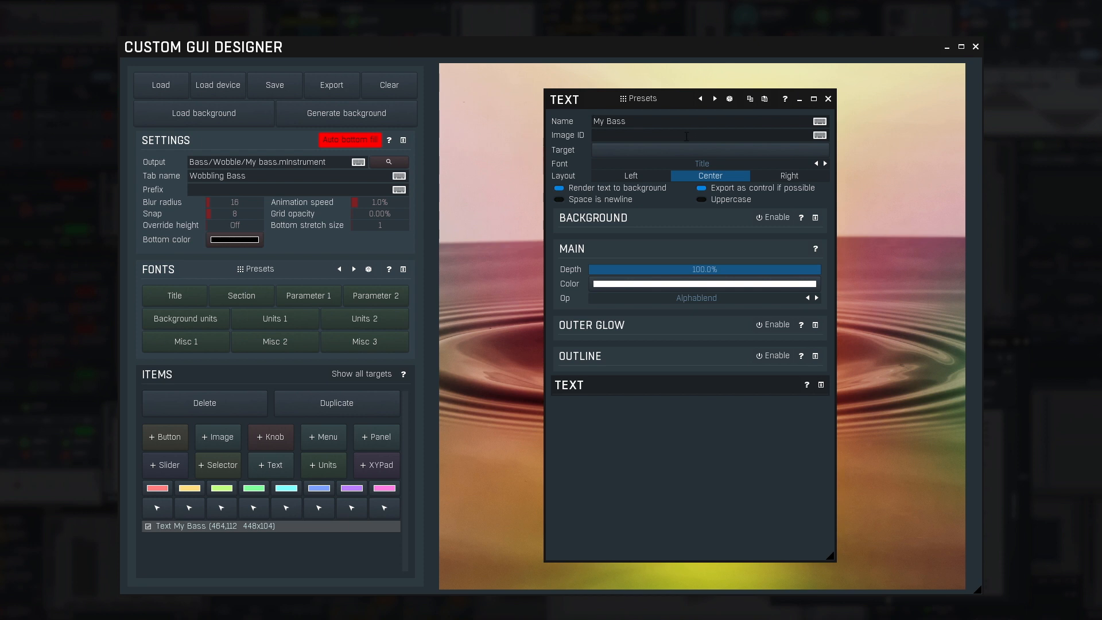
click(709, 150)
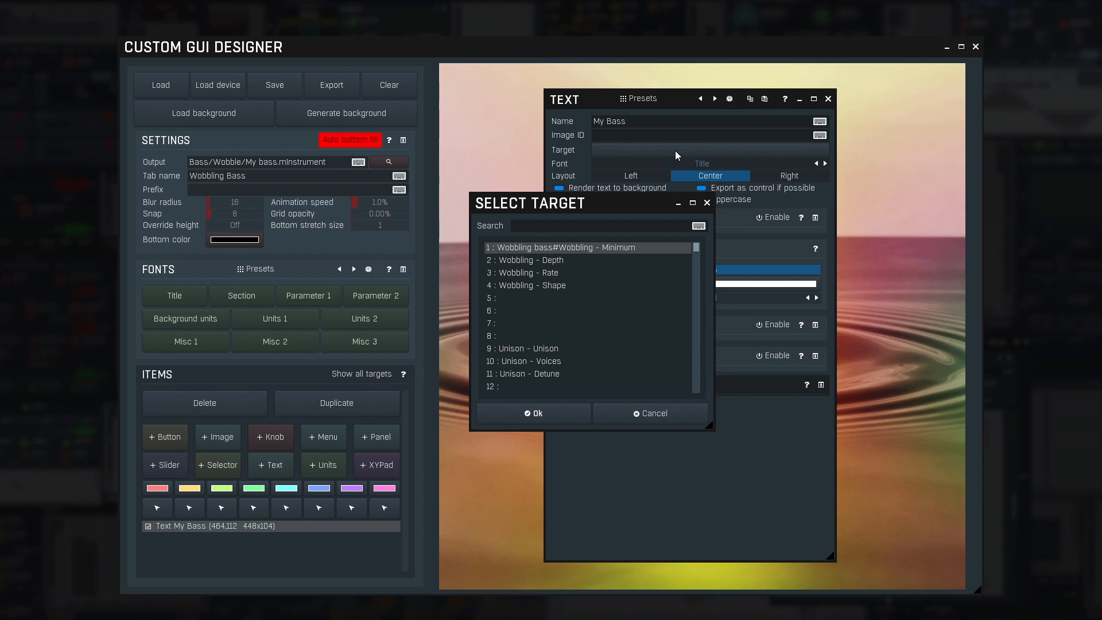
click(649, 412)
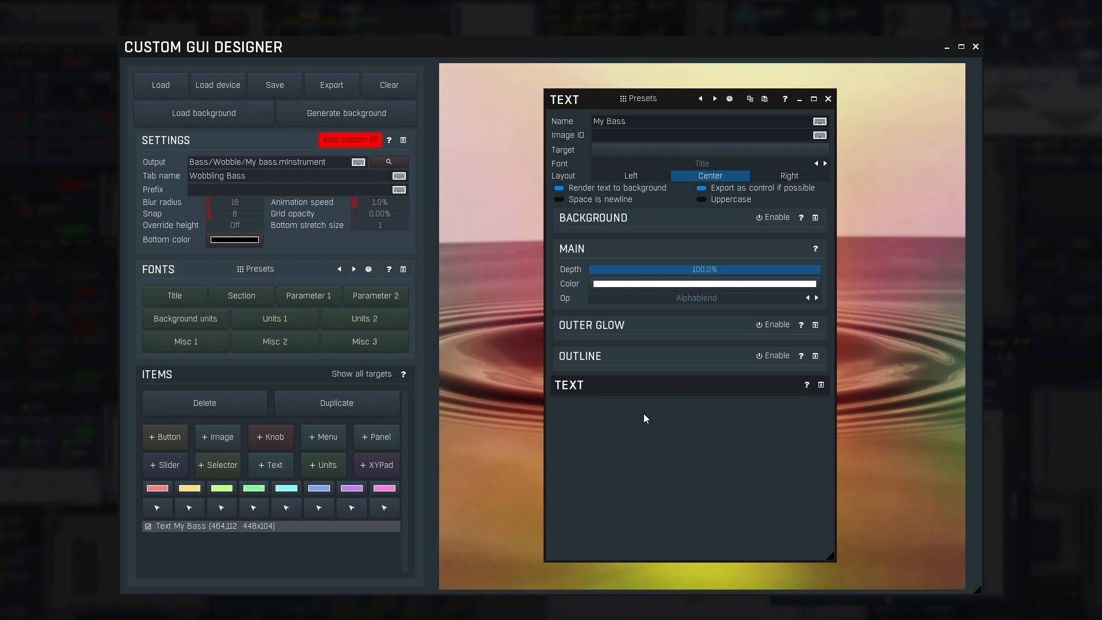
mouse_move(592, 238)
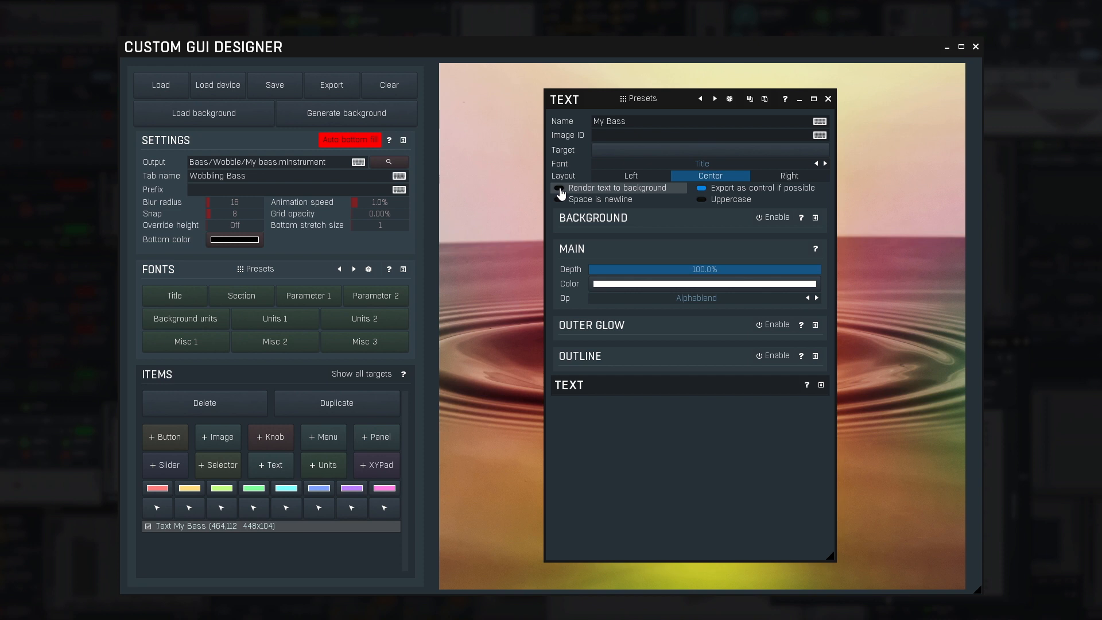
click(558, 187)
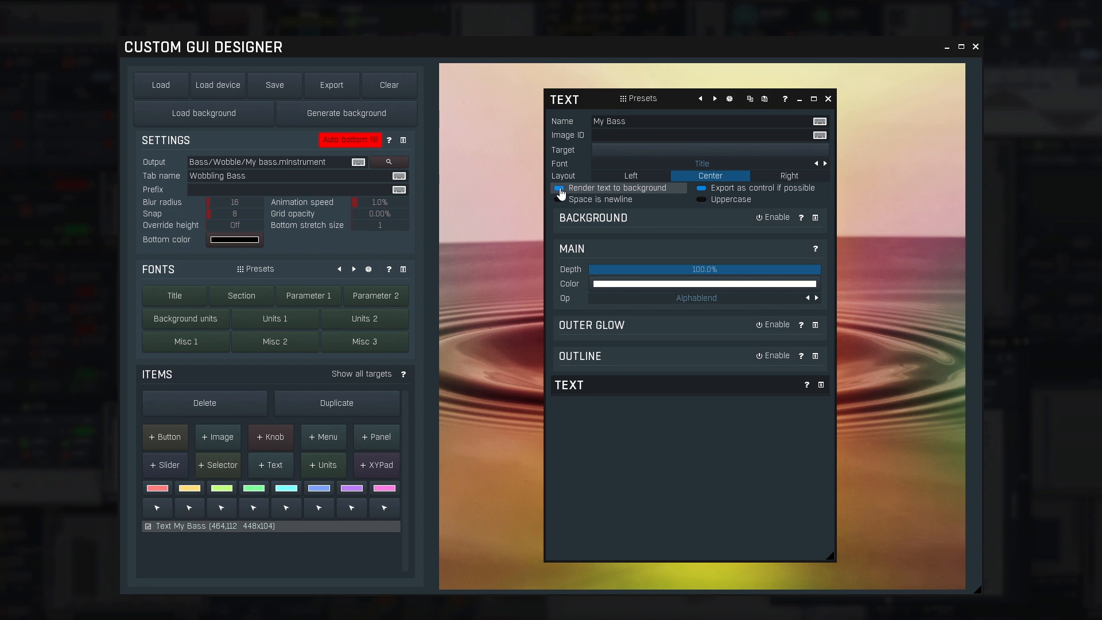
click(558, 188)
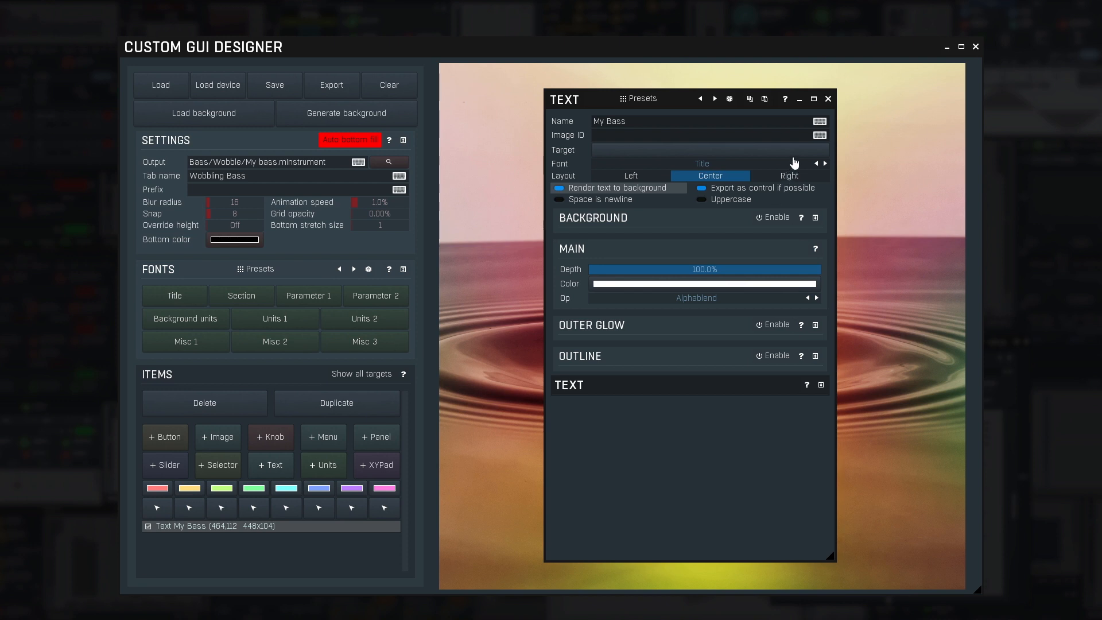
click(827, 98)
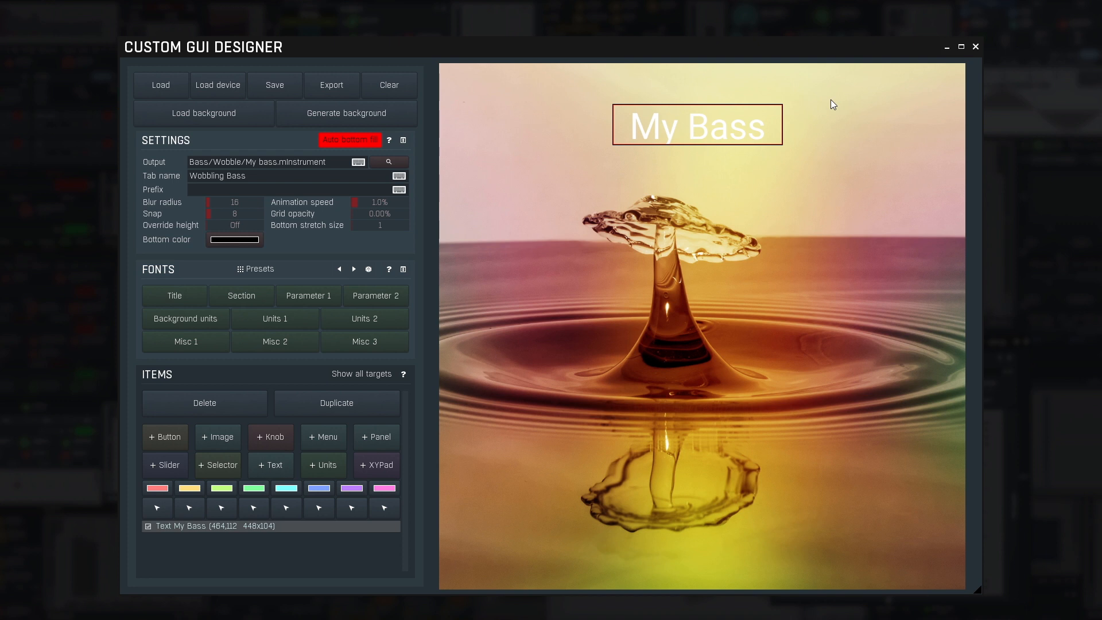
- Change the Title font to the TELEGRAFICO typeface
click(174, 295)
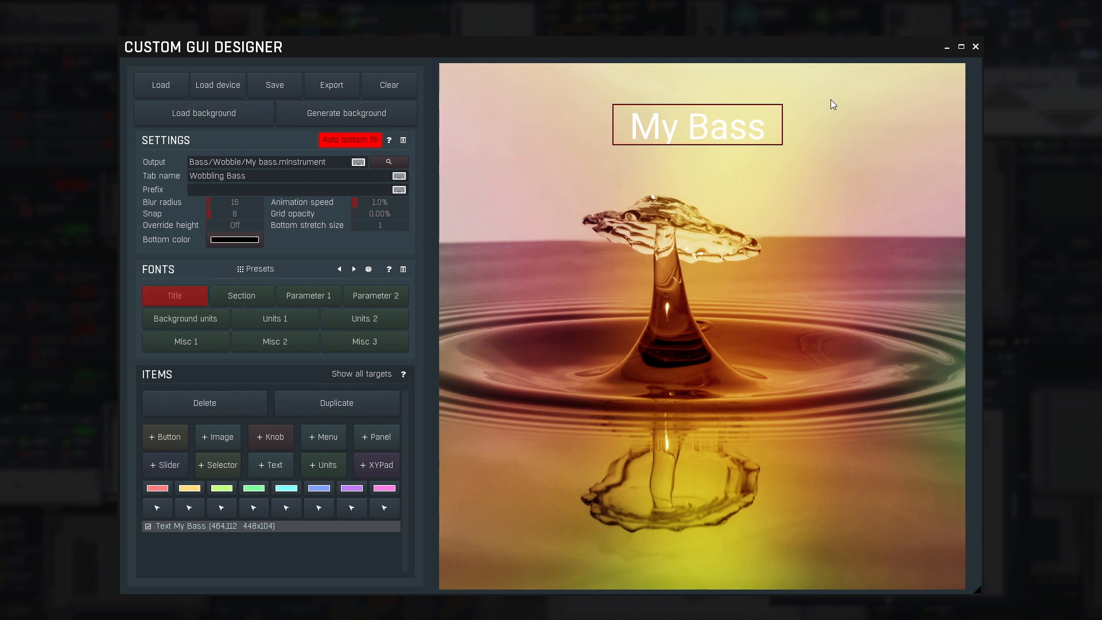
click(175, 295)
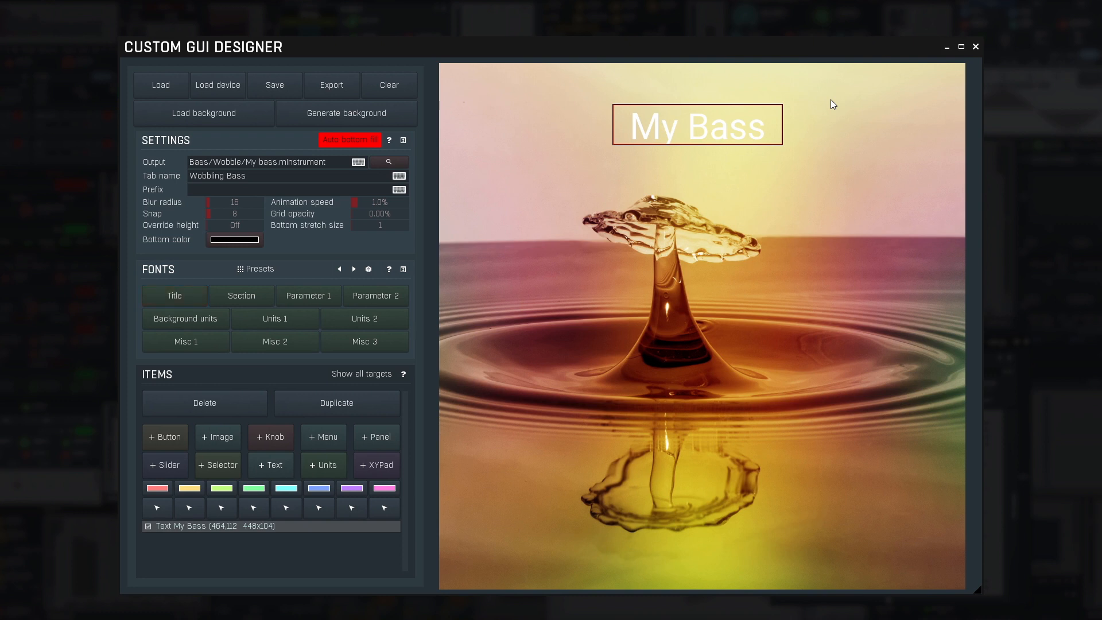
mouse_move(197, 296)
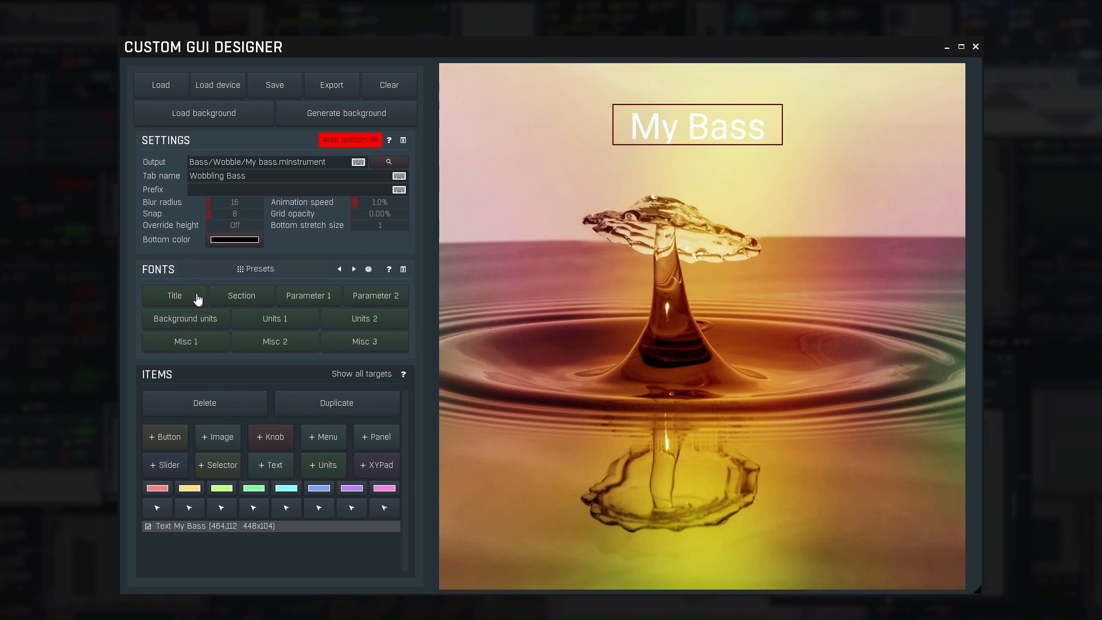
click(174, 295)
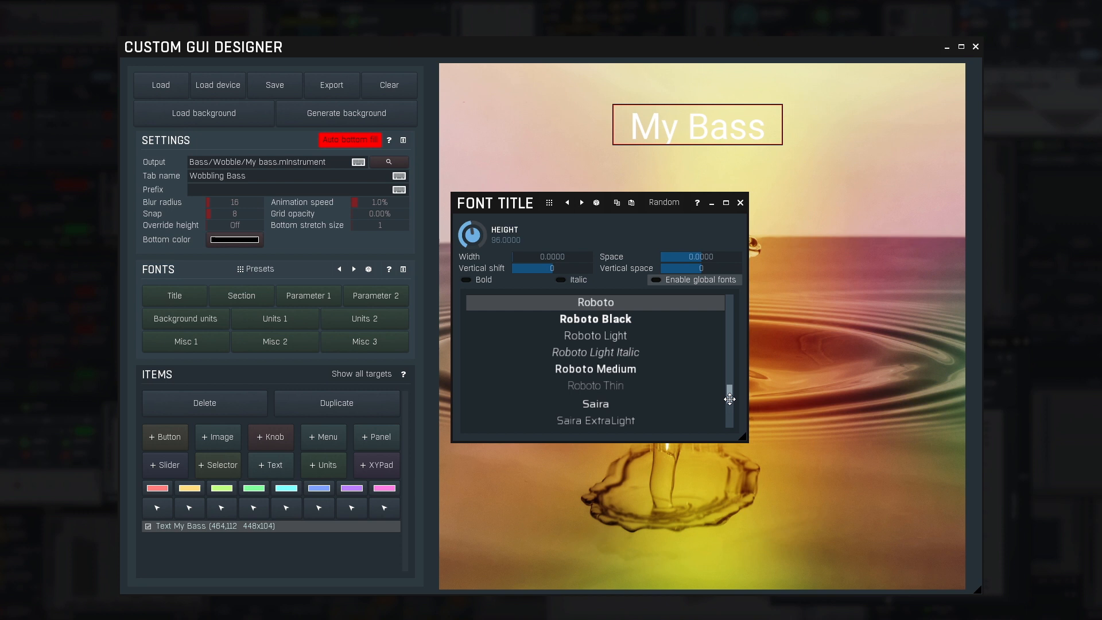
scroll(down, 3)
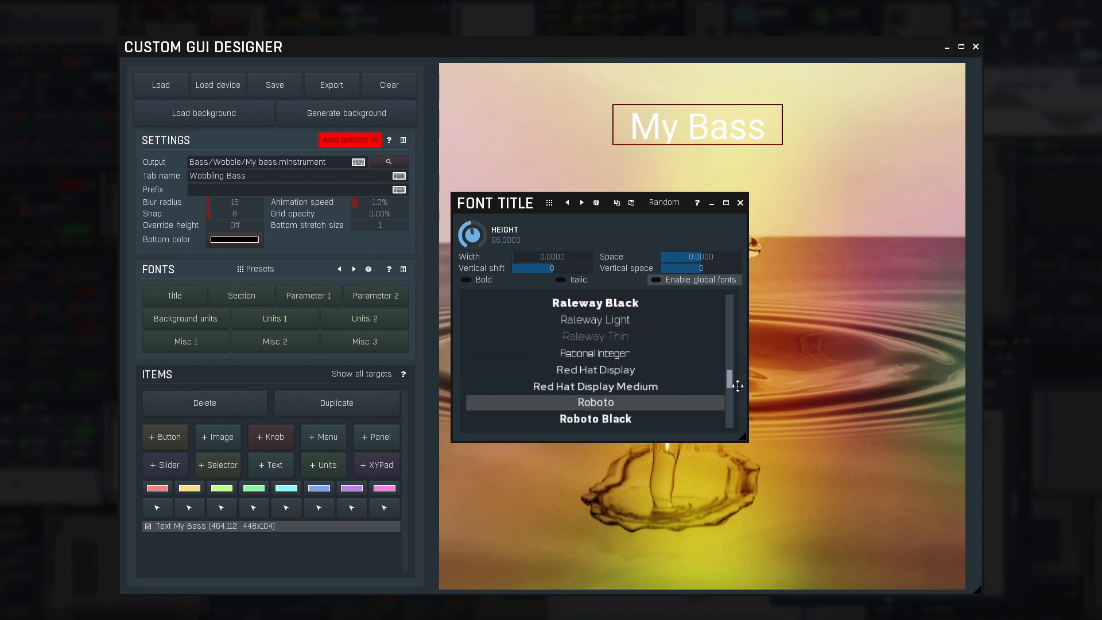
scroll(down, 3)
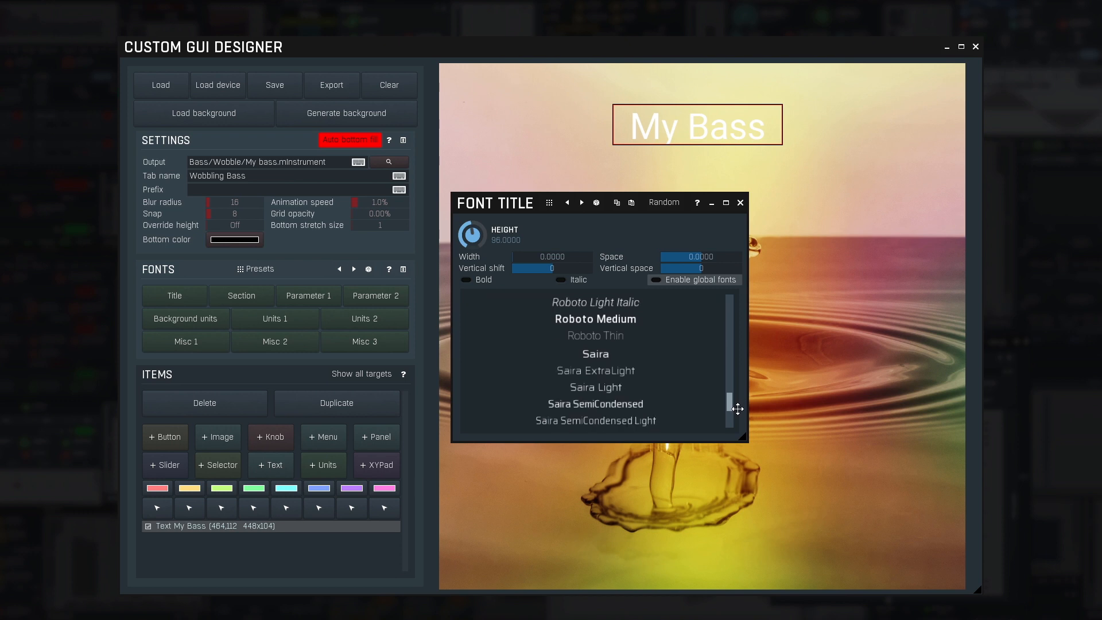
scroll(down, 3)
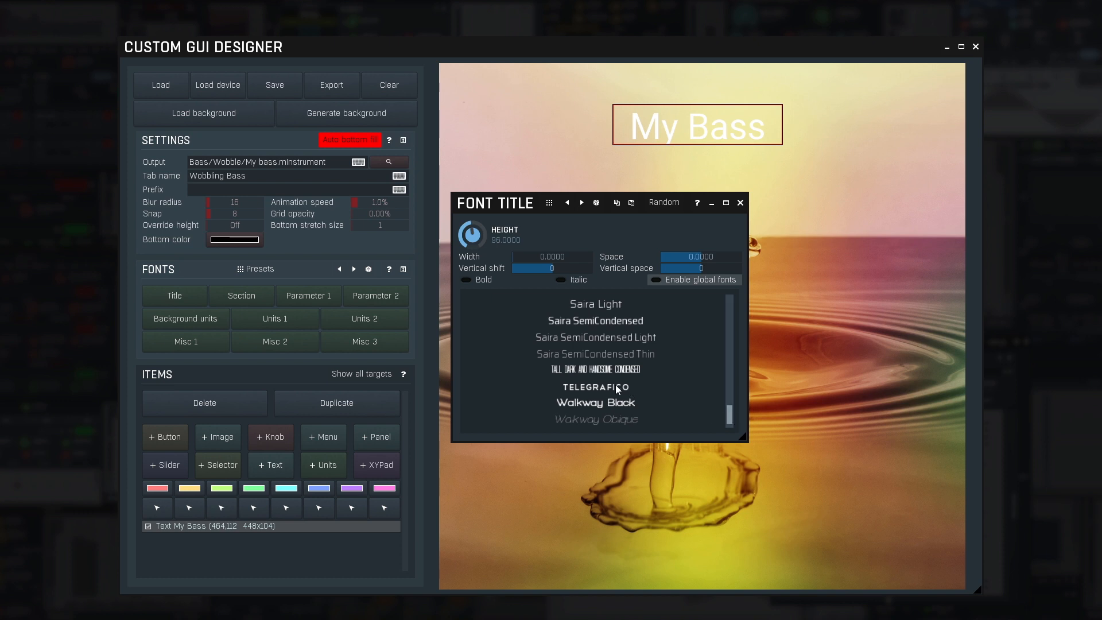
click(595, 386)
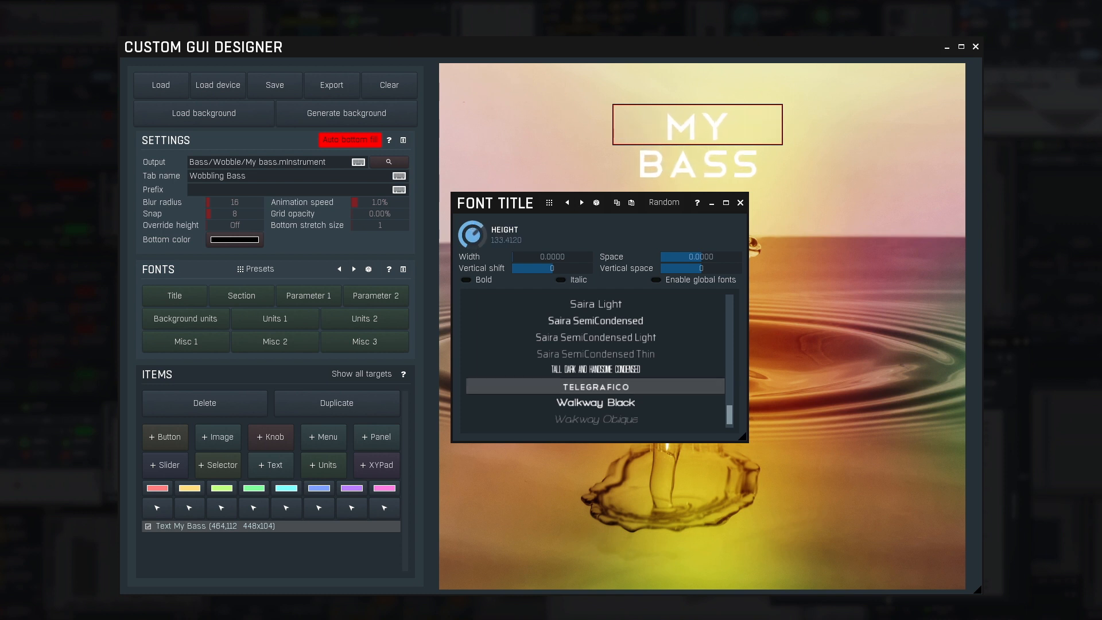
click(739, 203)
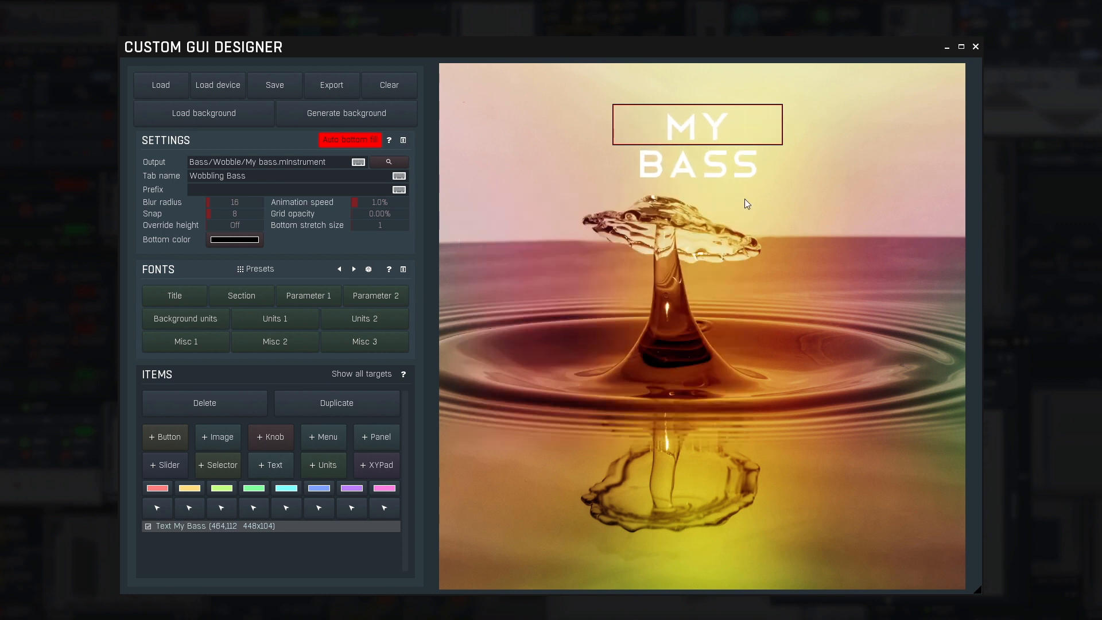
- Widen the title box so MY BASS fits one line, then re-centre it at the top
drag(781, 125, 829, 127)
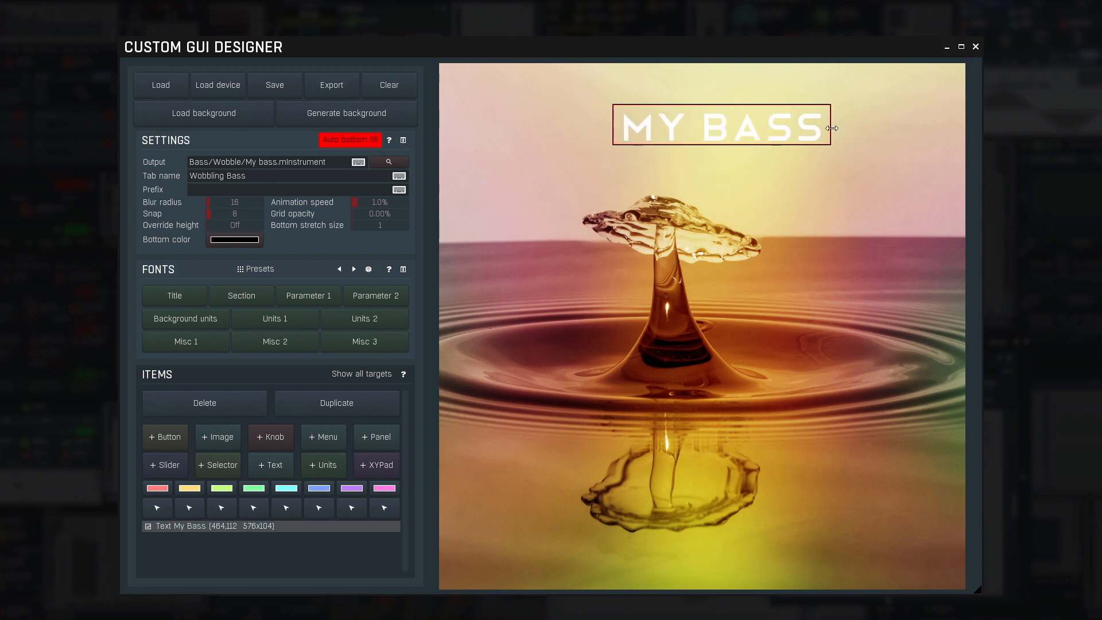
drag(833, 128, 821, 127)
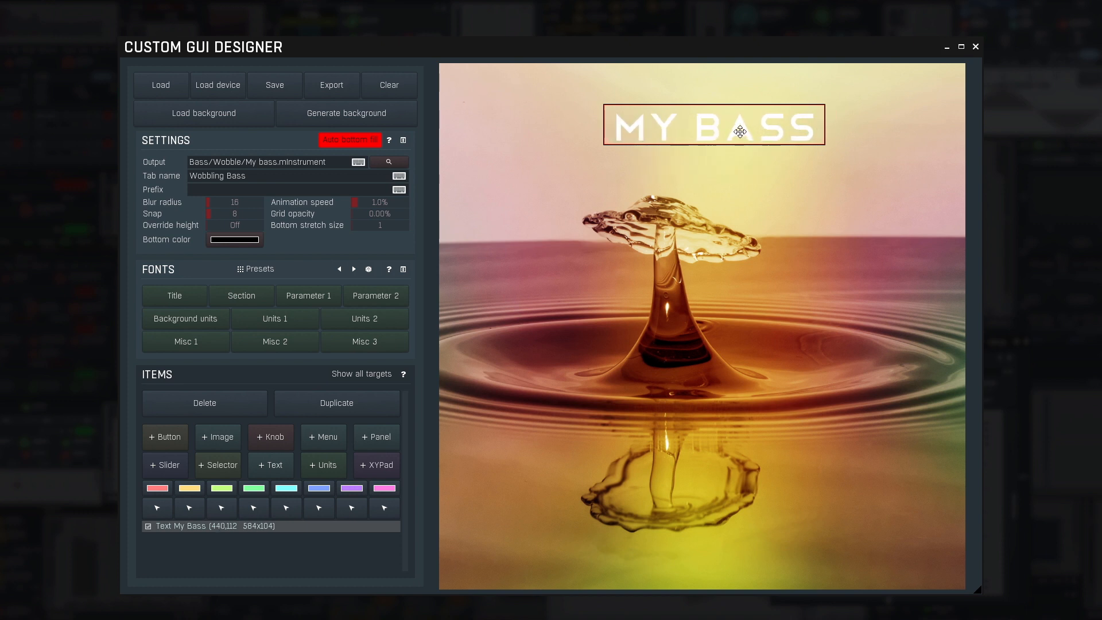
drag(714, 125, 701, 121)
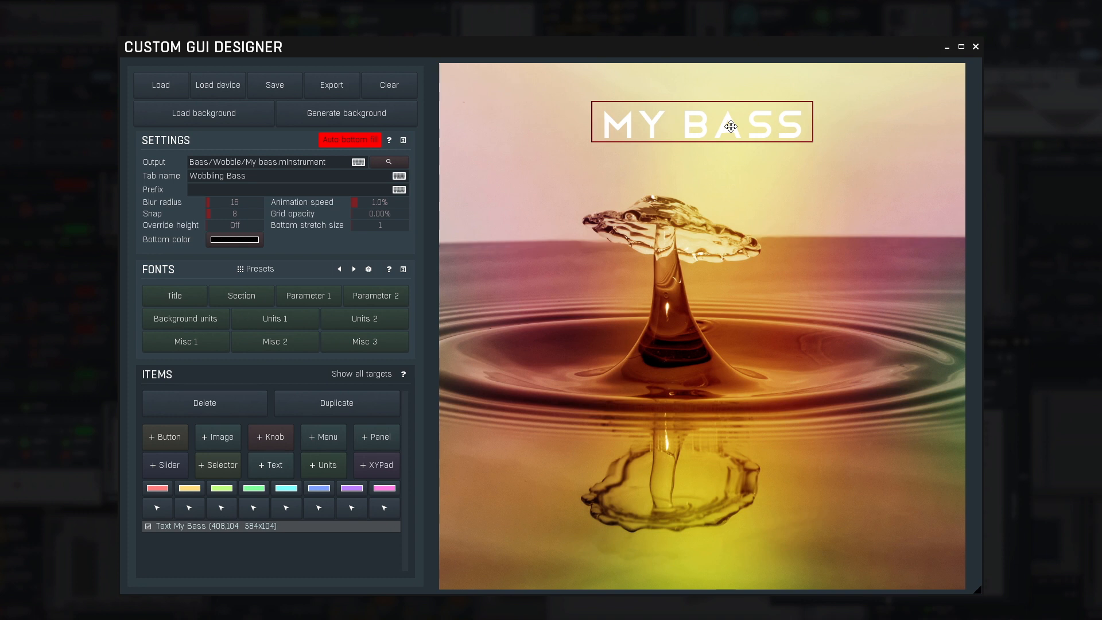
- Set the title's Main Color to black in Text properties
right_click(701, 121)
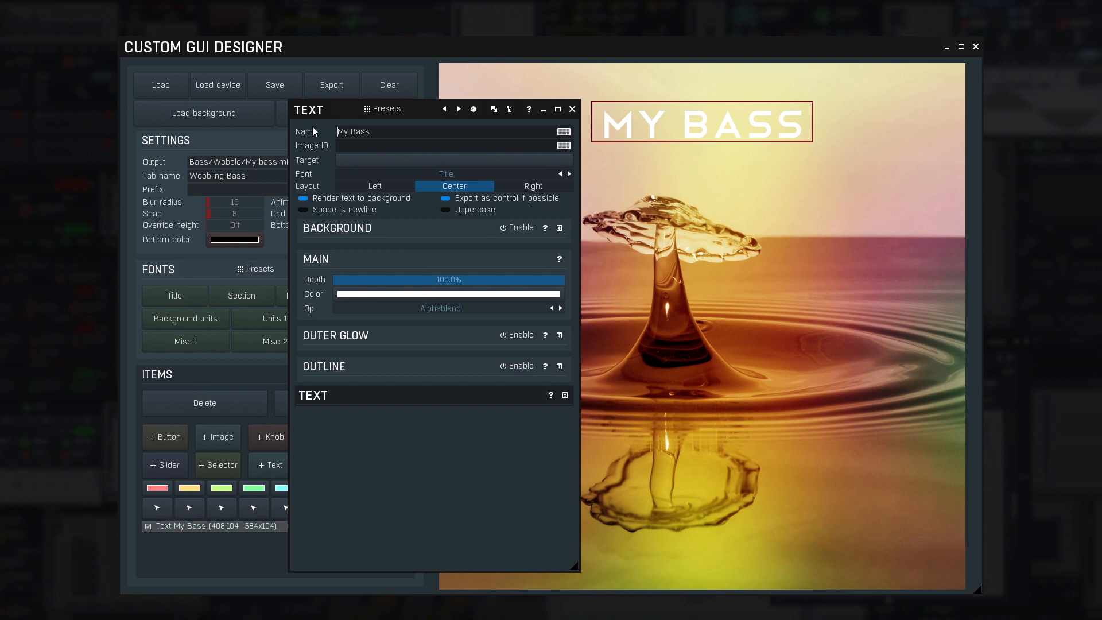
click(448, 294)
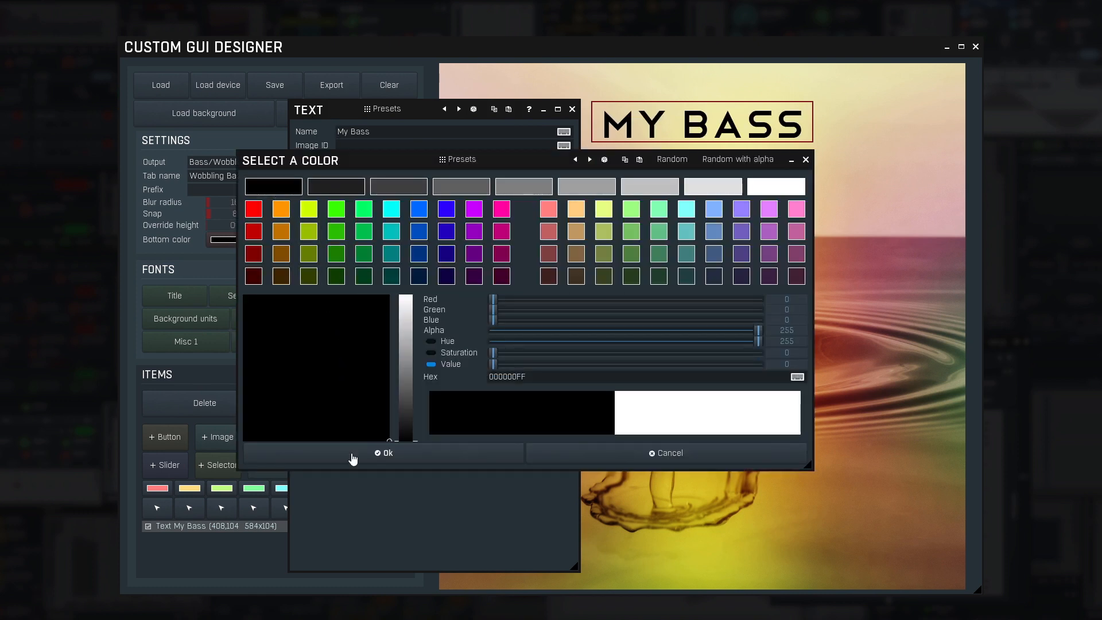
click(387, 452)
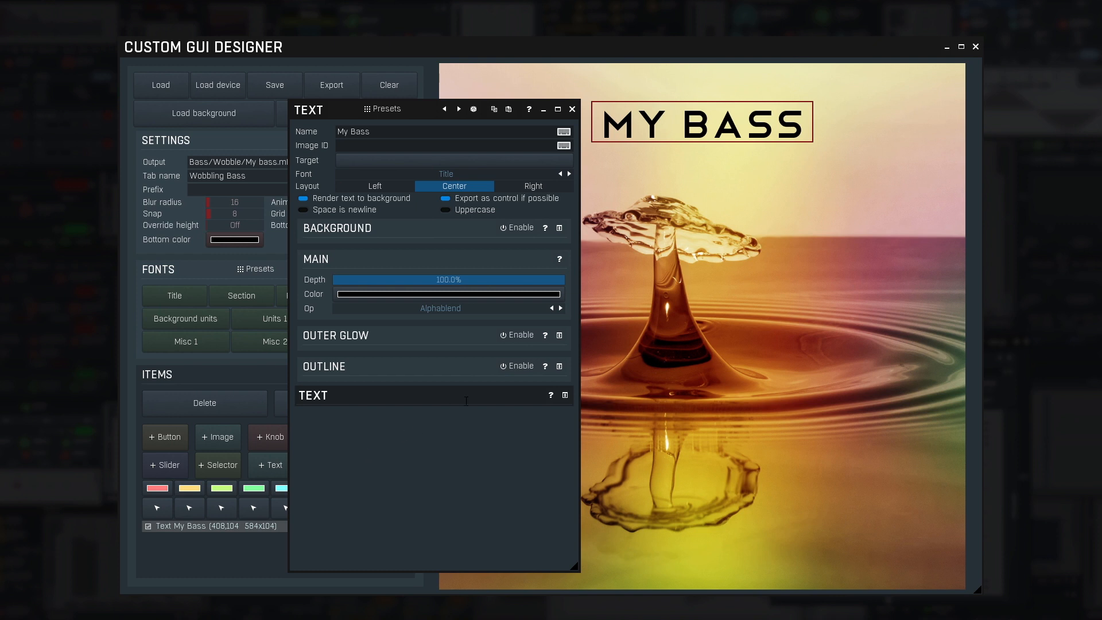
click(517, 335)
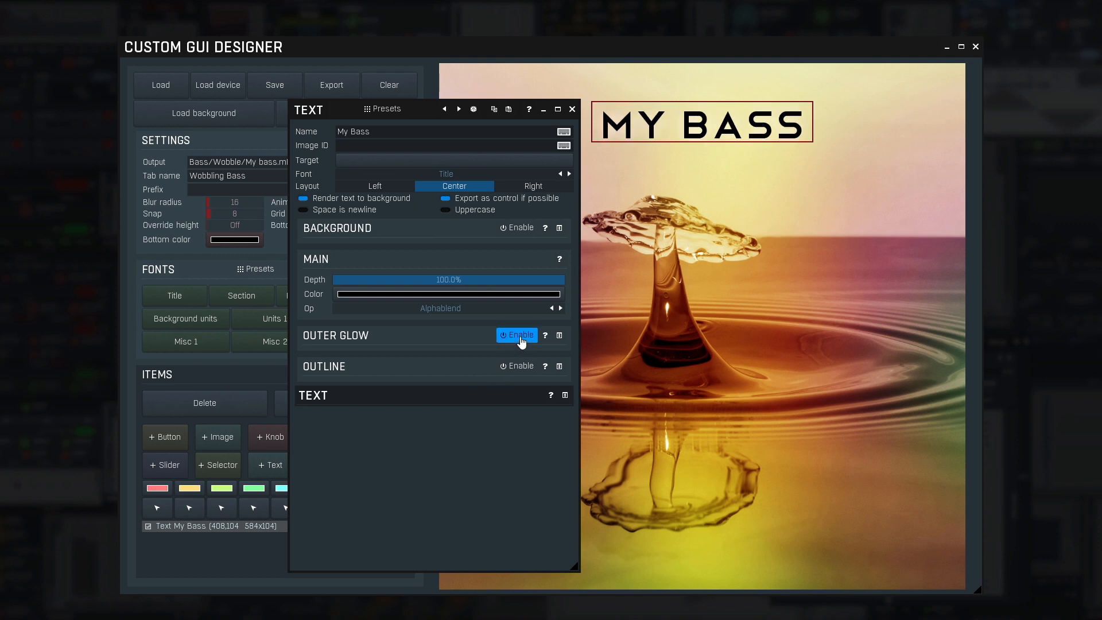
click(572, 109)
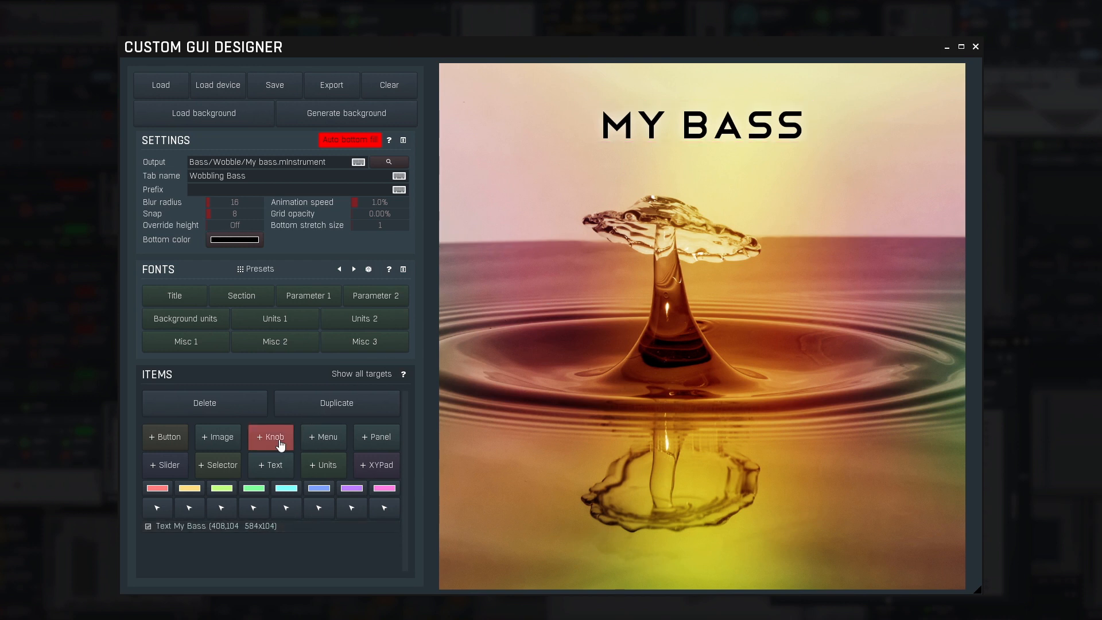
- Add a knob left of the title, targeting 1: Wobbling - Minimum
click(270, 436)
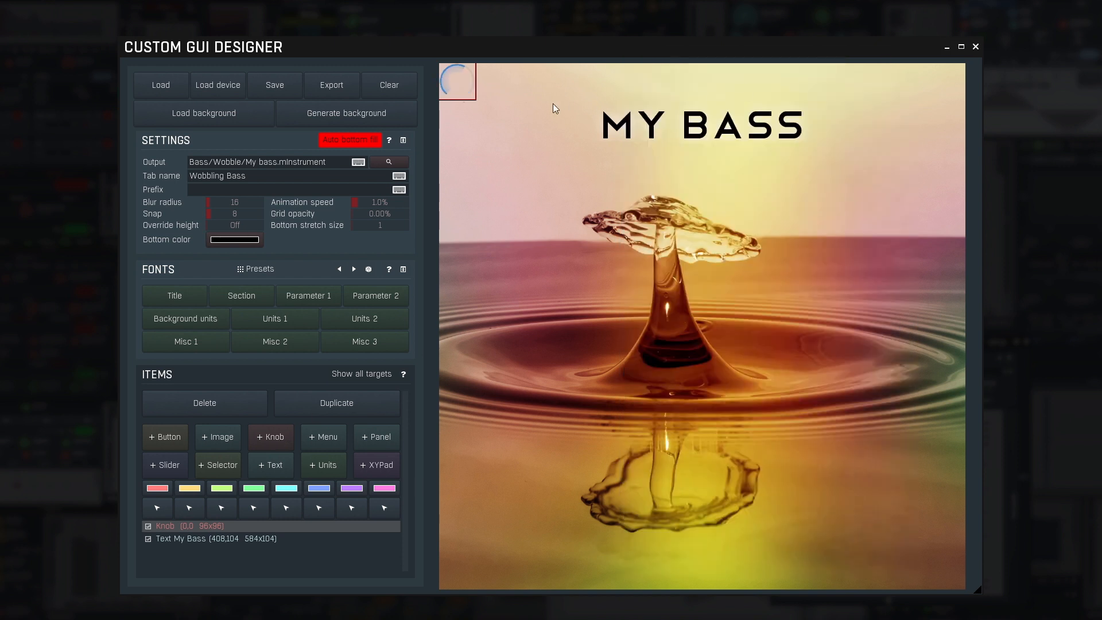
drag(455, 81, 507, 129)
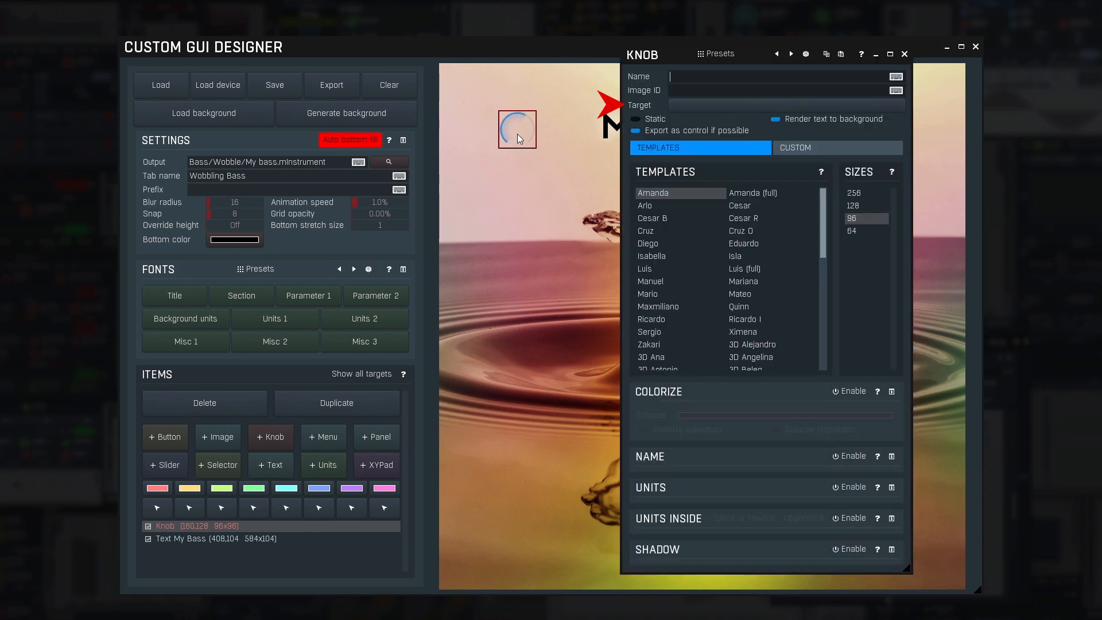
click(783, 104)
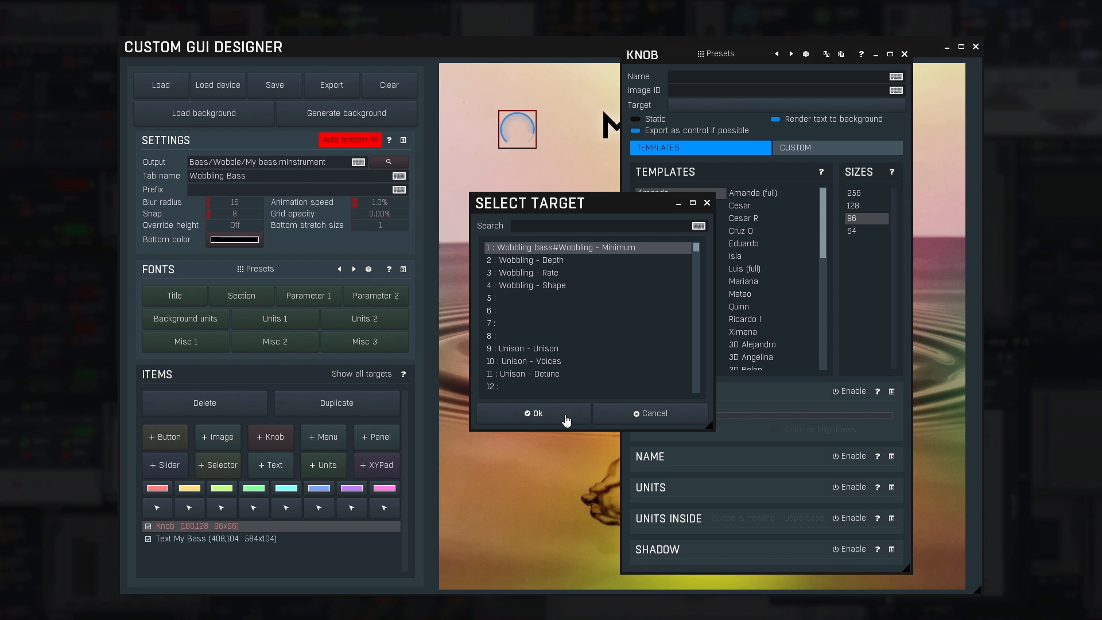
click(535, 413)
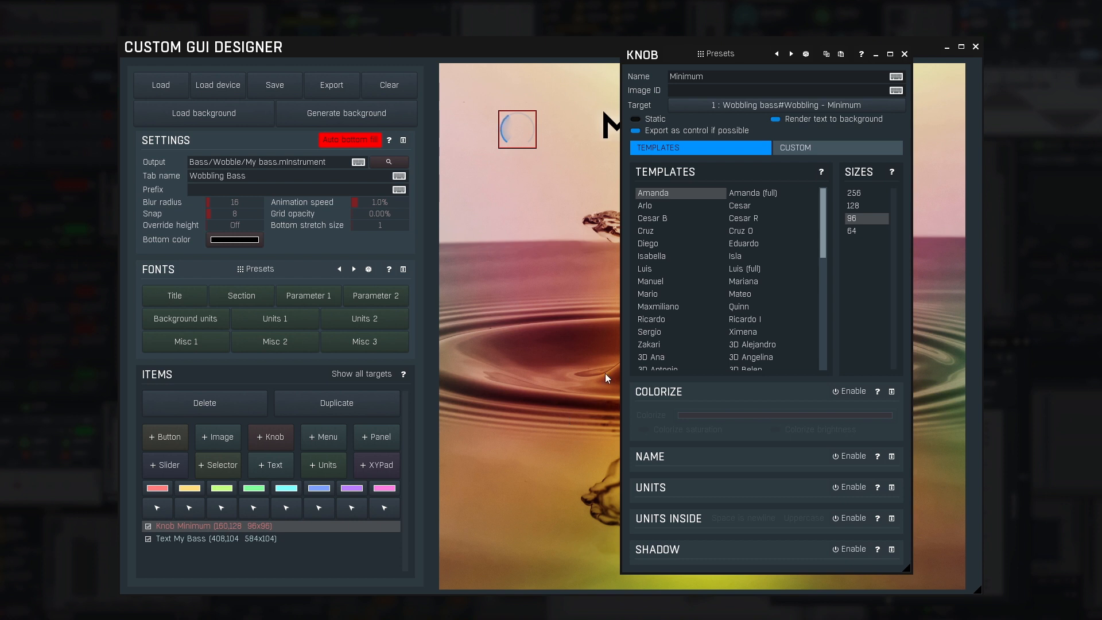
- Try several knob templates and settle on Cesar B
click(652, 256)
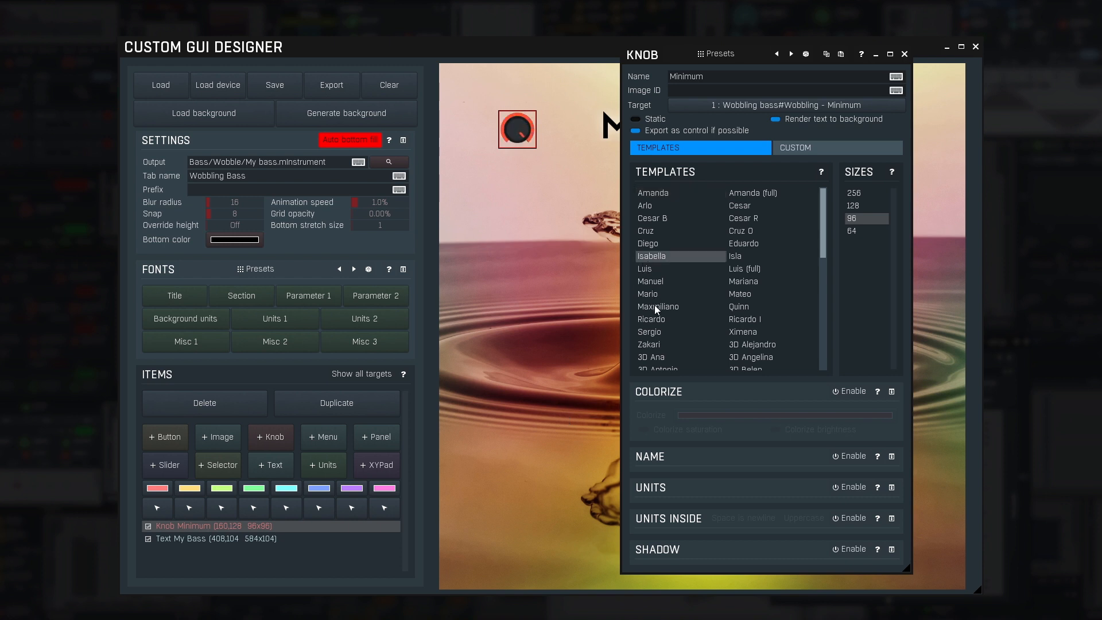
click(745, 319)
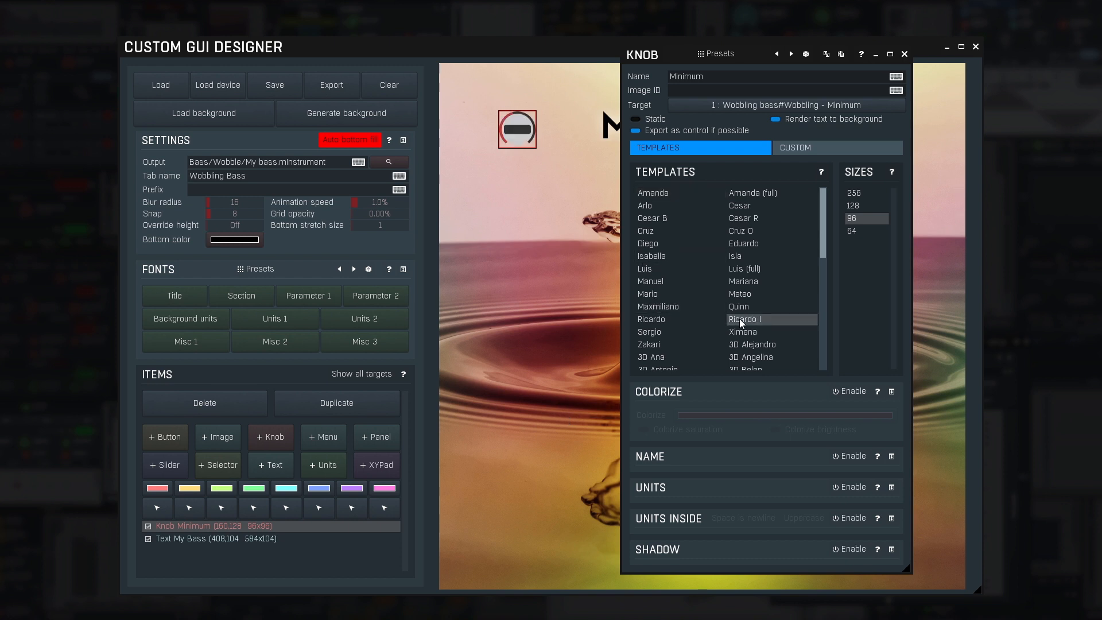
click(772, 345)
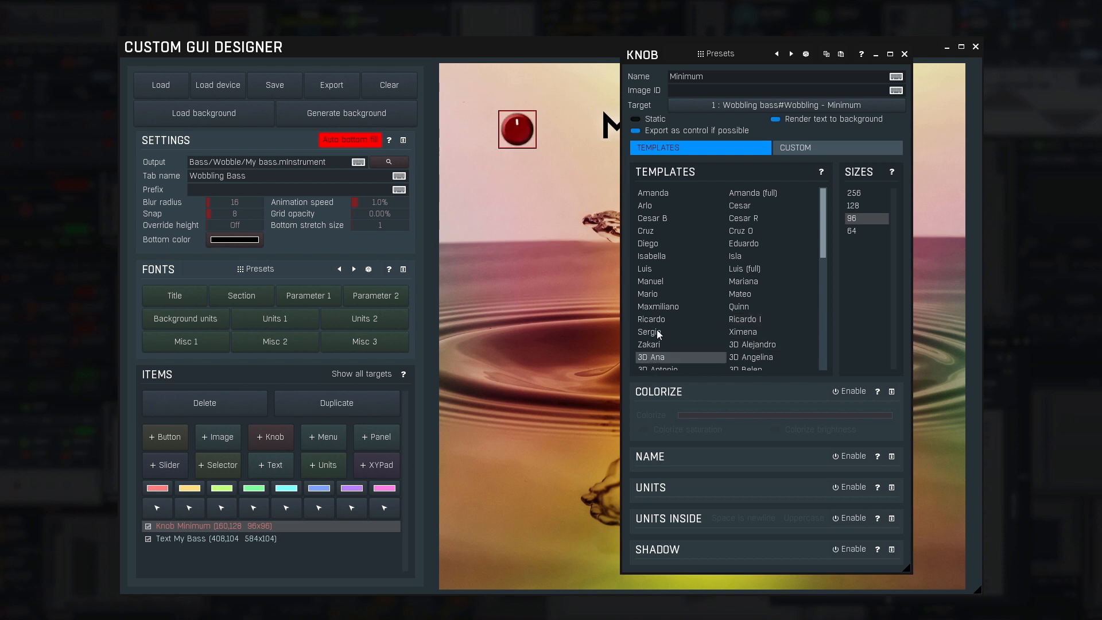
click(743, 219)
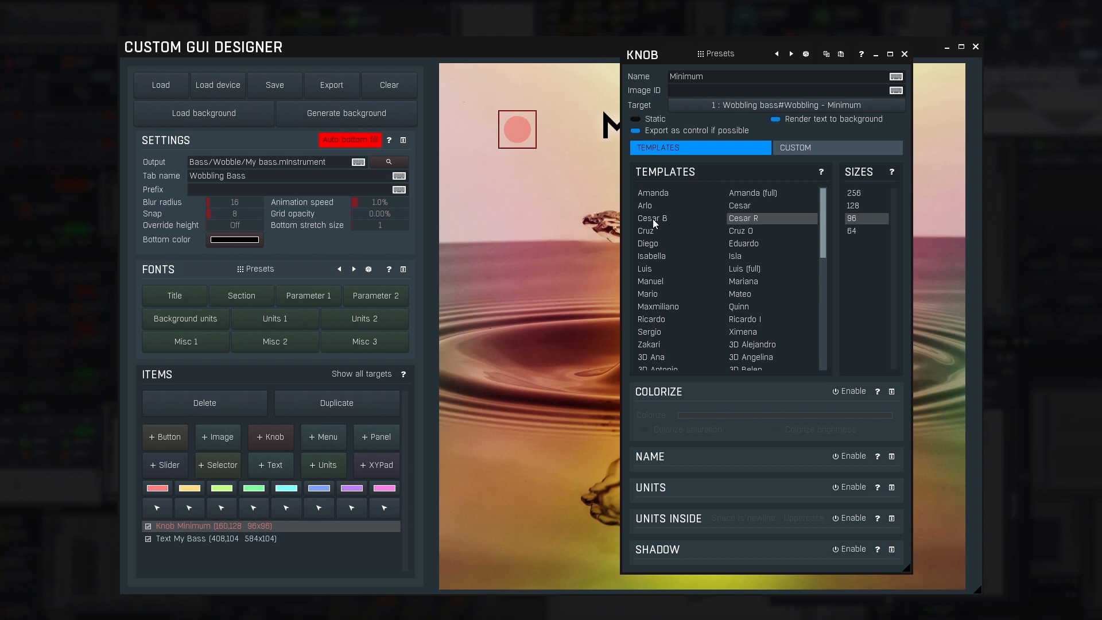
click(652, 218)
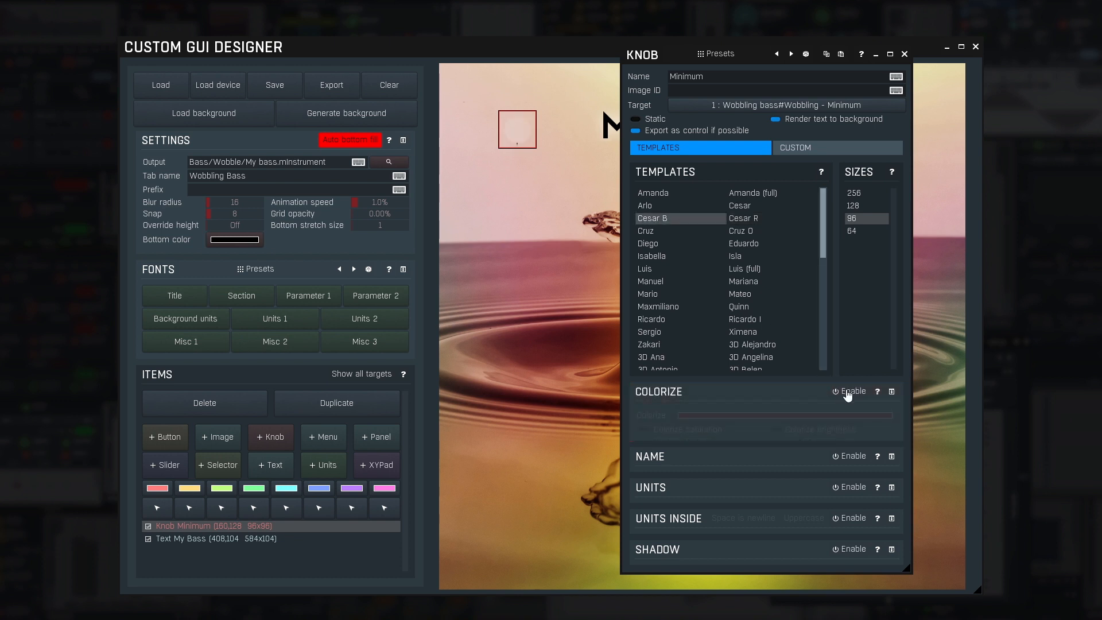
- Colorize the knob, including saturation, with a tan colour
click(849, 392)
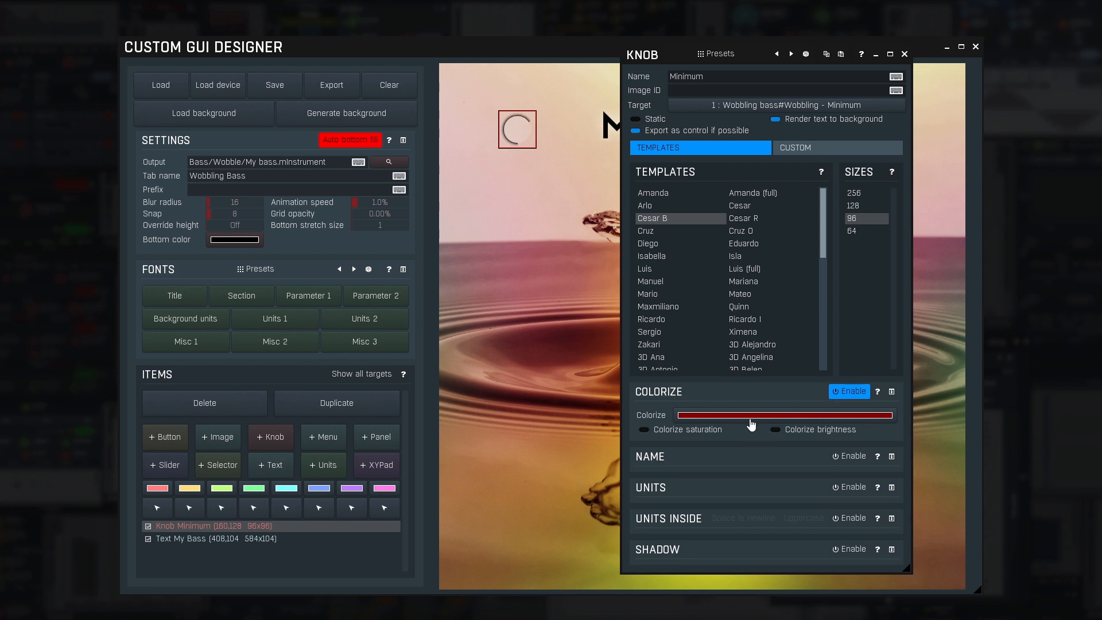
click(641, 429)
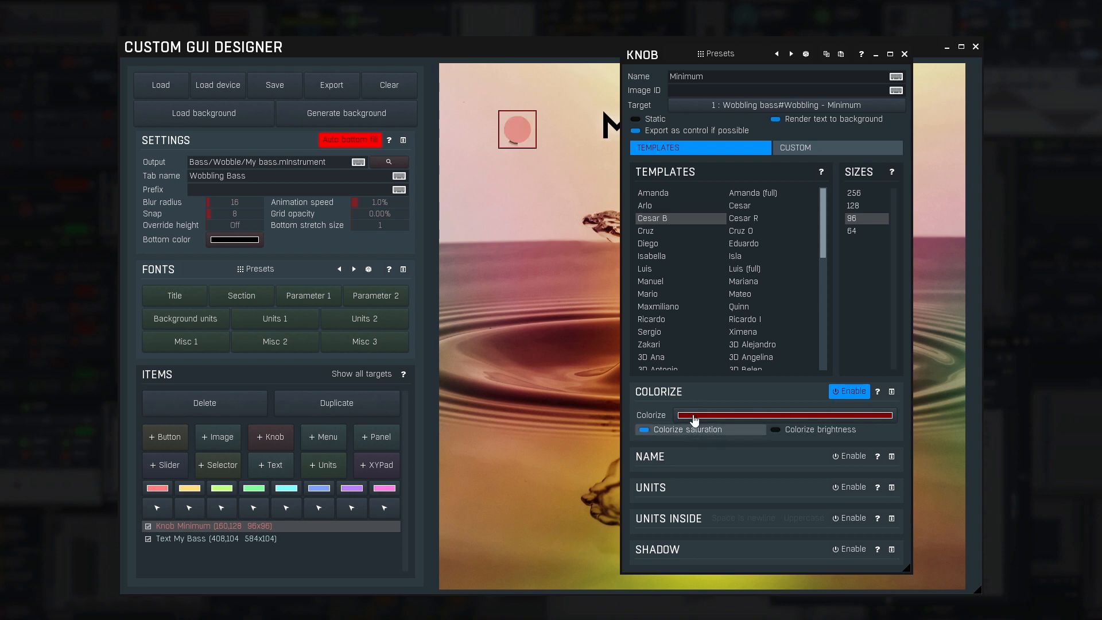
click(782, 415)
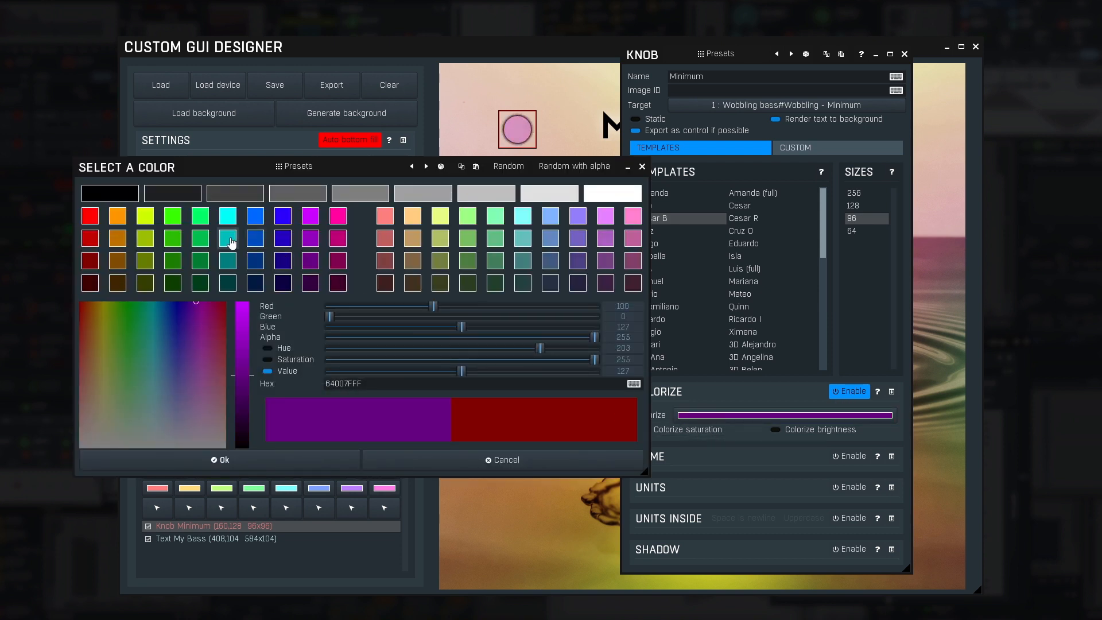
click(144, 283)
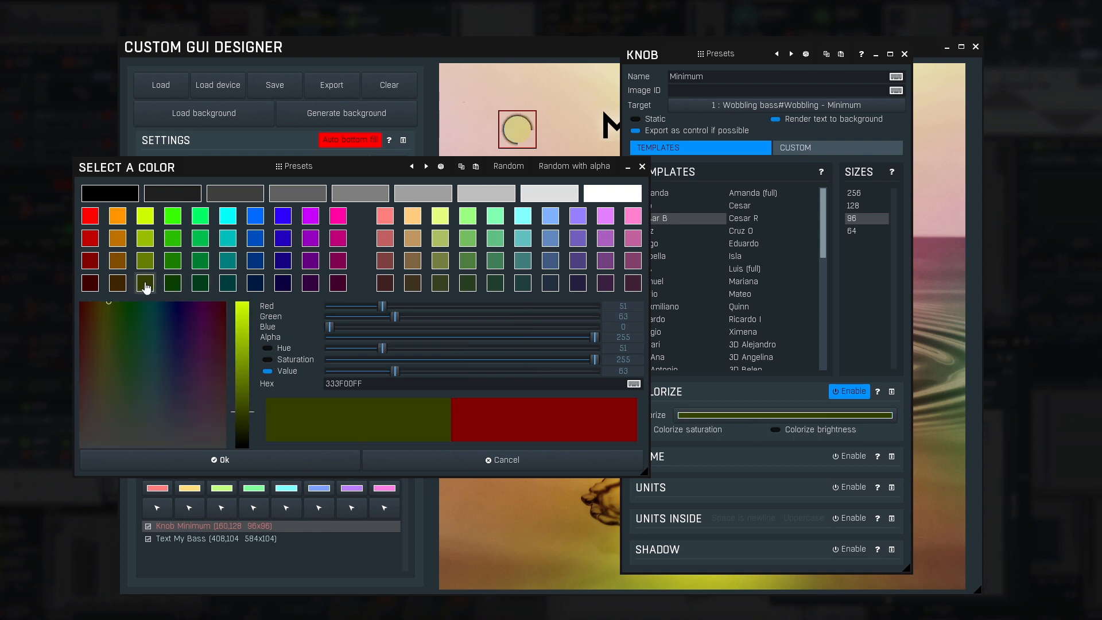
click(220, 460)
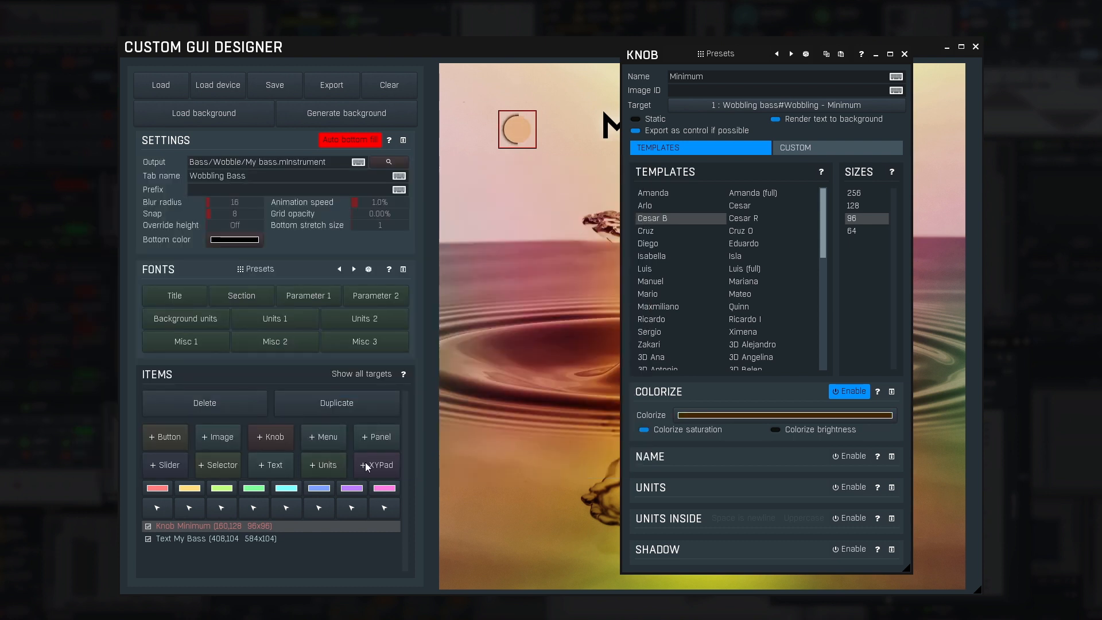
mouse_move(776, 438)
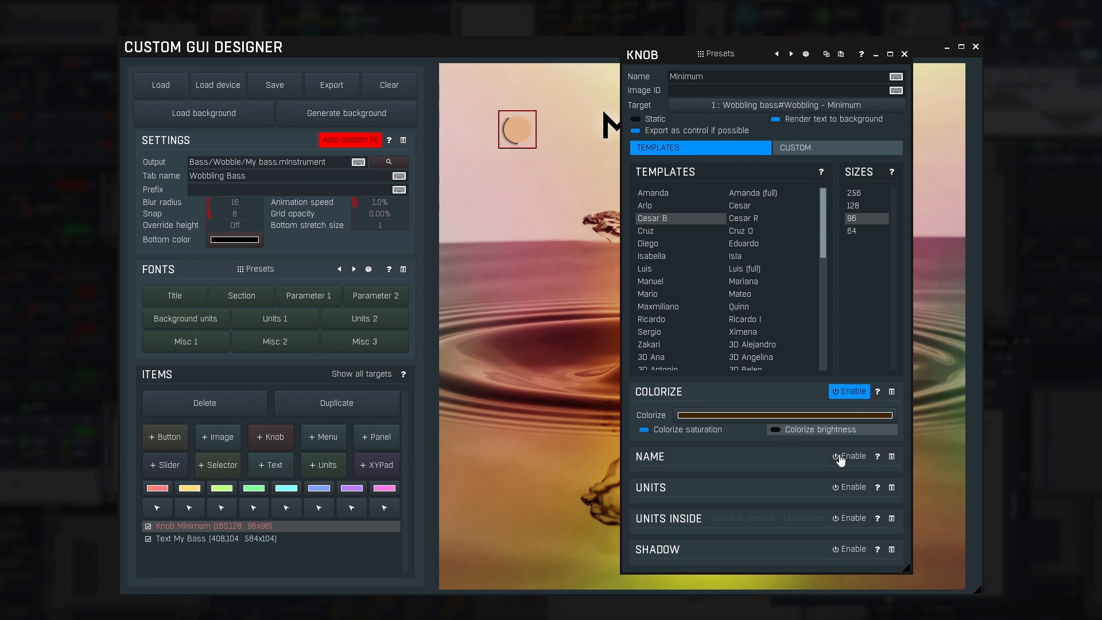
- Show the knob's Minimum name label in white
click(849, 456)
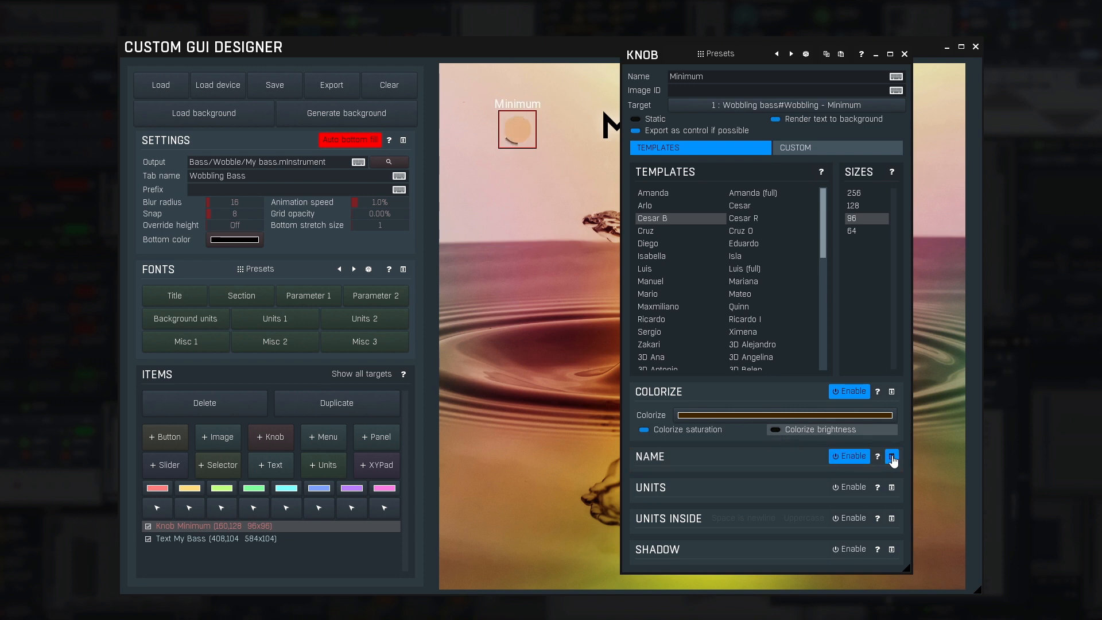
click(893, 456)
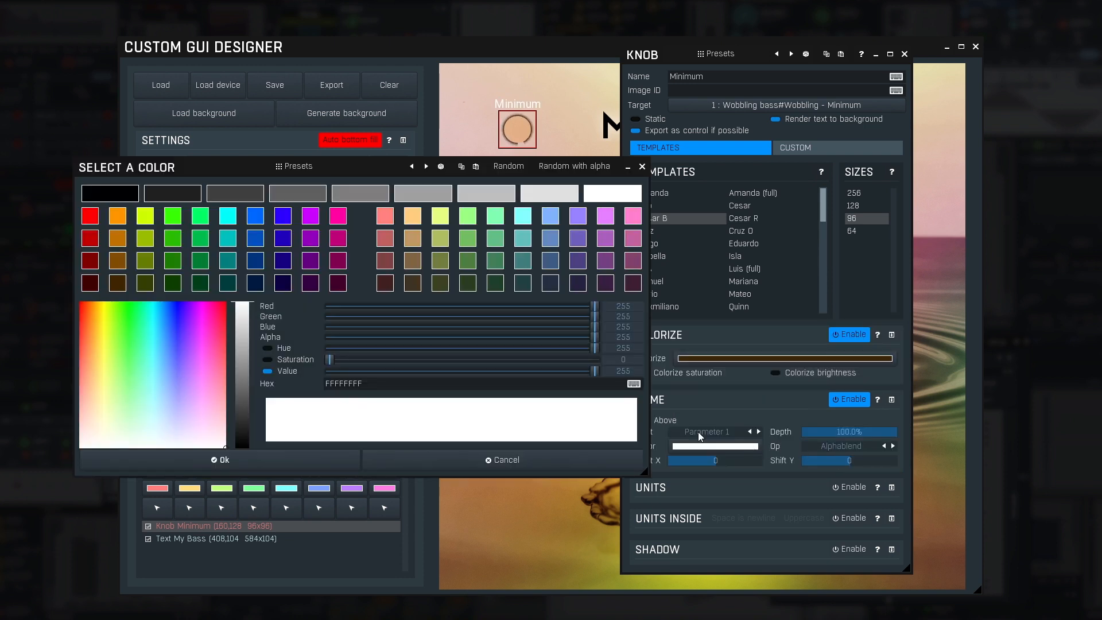
click(219, 460)
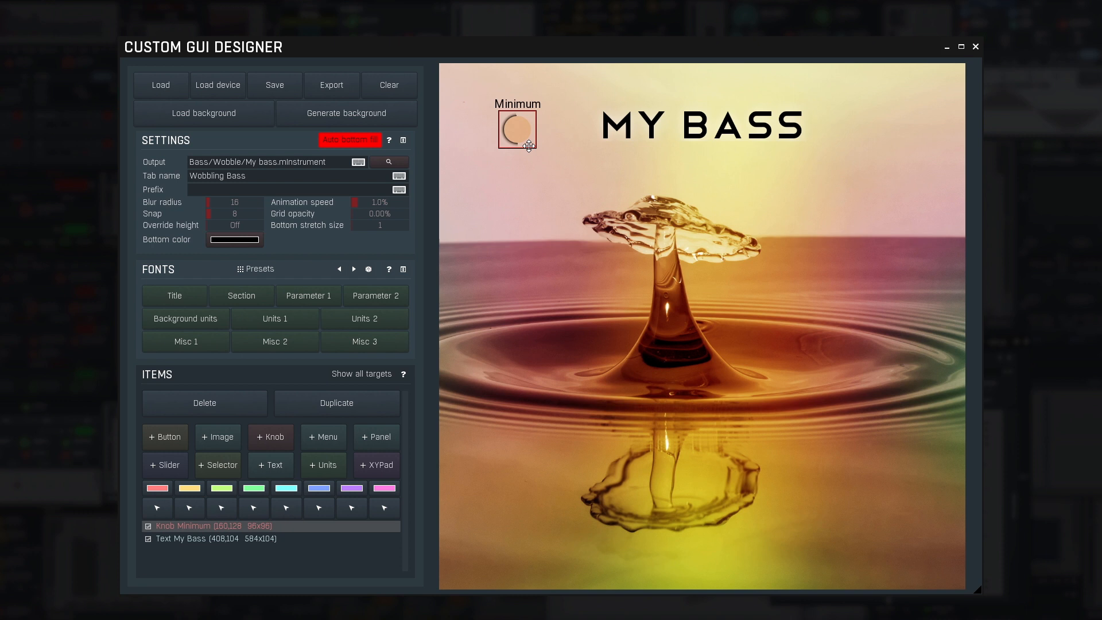
- Move the Minimum knob under MY BASS, duplicate it twice, and assign Wobbling Depth to the middle copy
drag(517, 130, 624, 175)
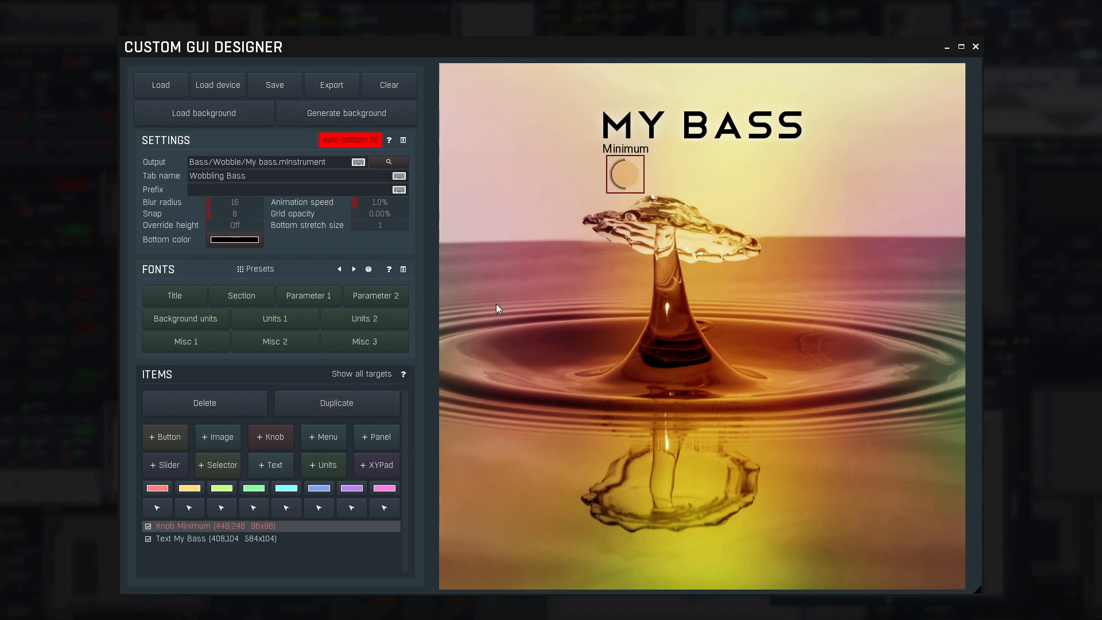
click(337, 403)
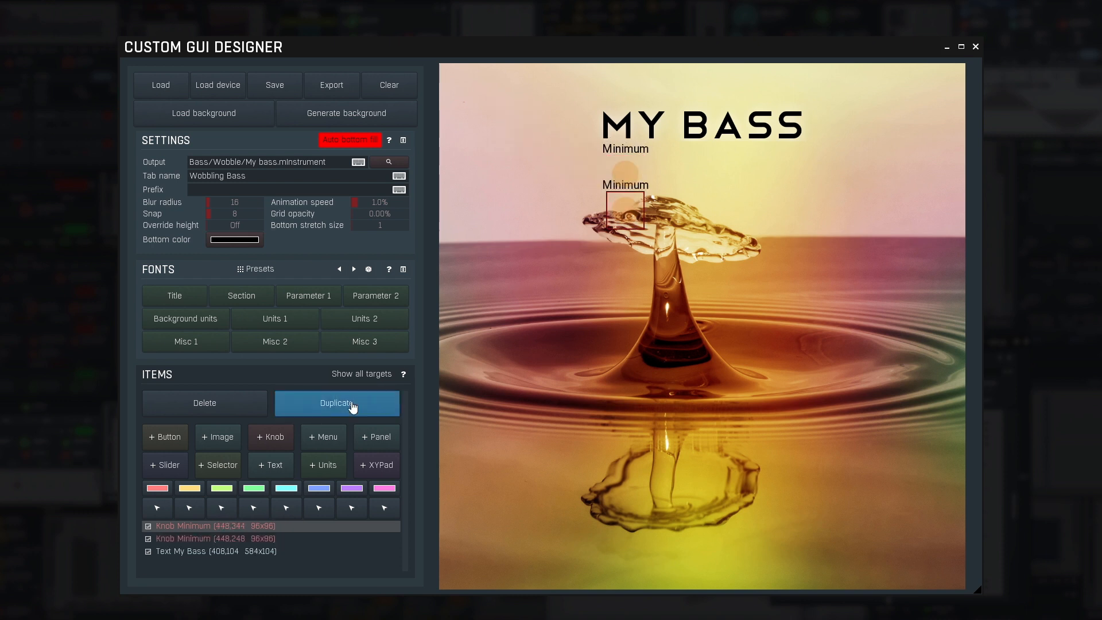
click(337, 403)
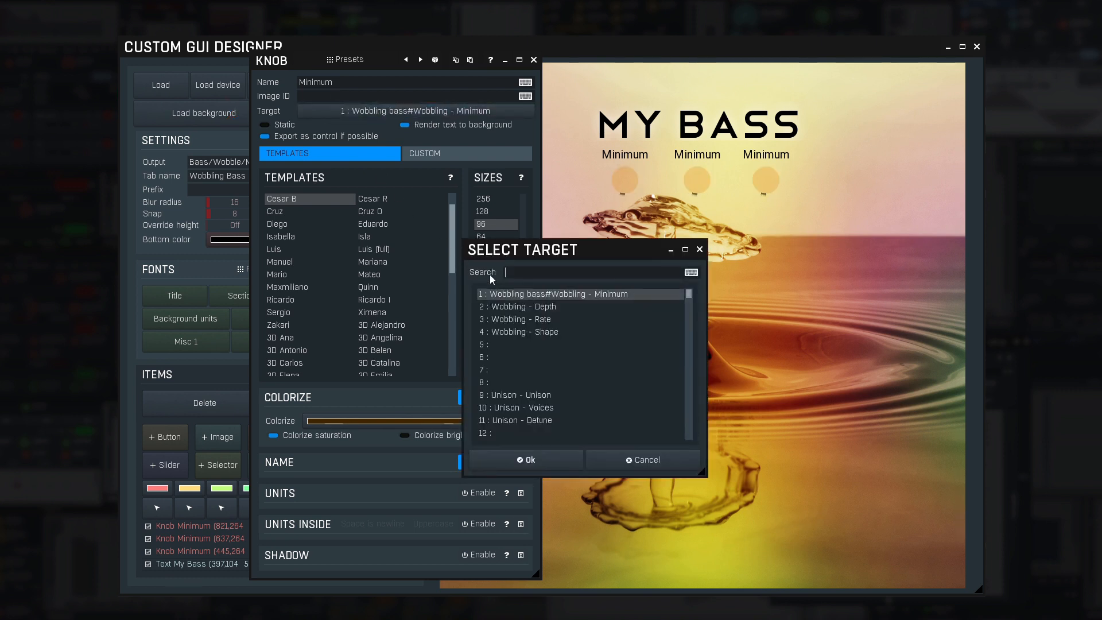
click(523, 306)
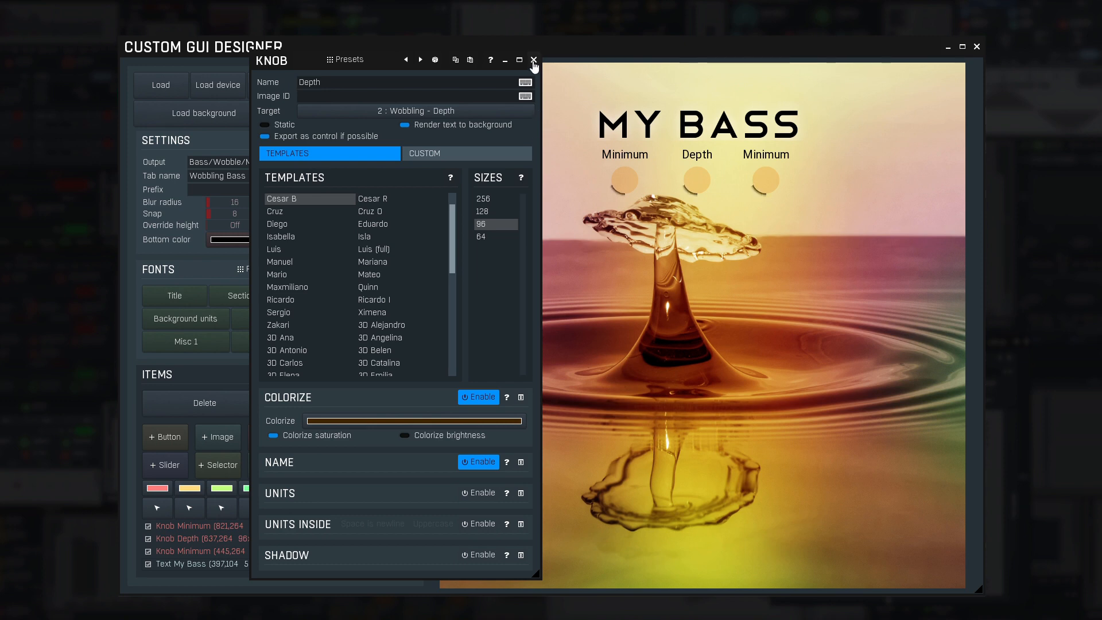
- Set the third knob to Wobbling Rate and show its value inside the knob
click(764, 181)
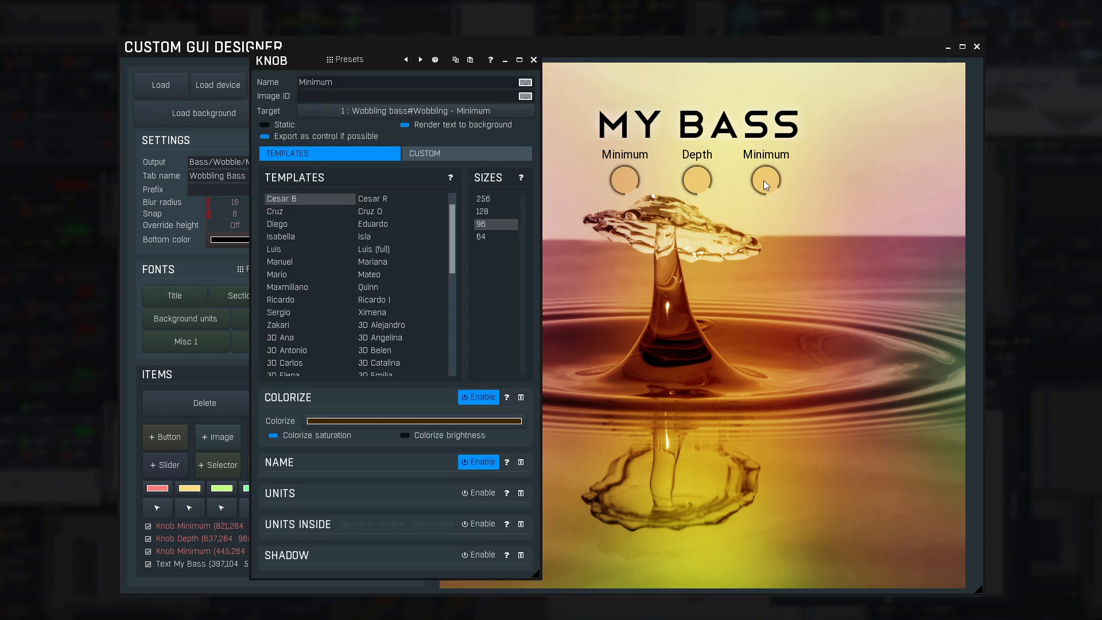
click(413, 111)
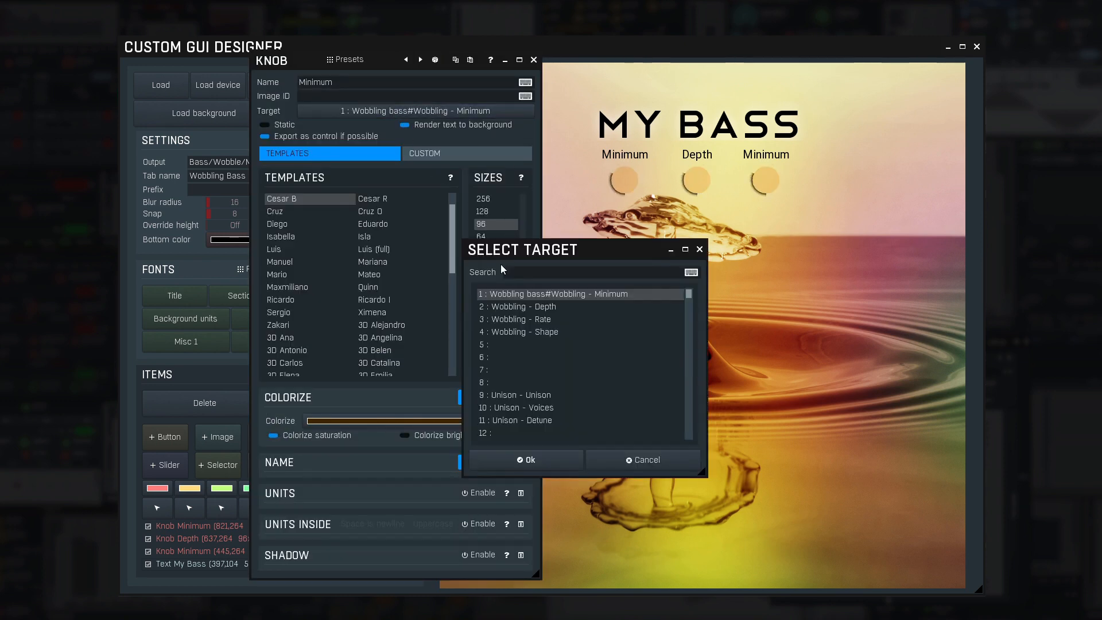
click(520, 319)
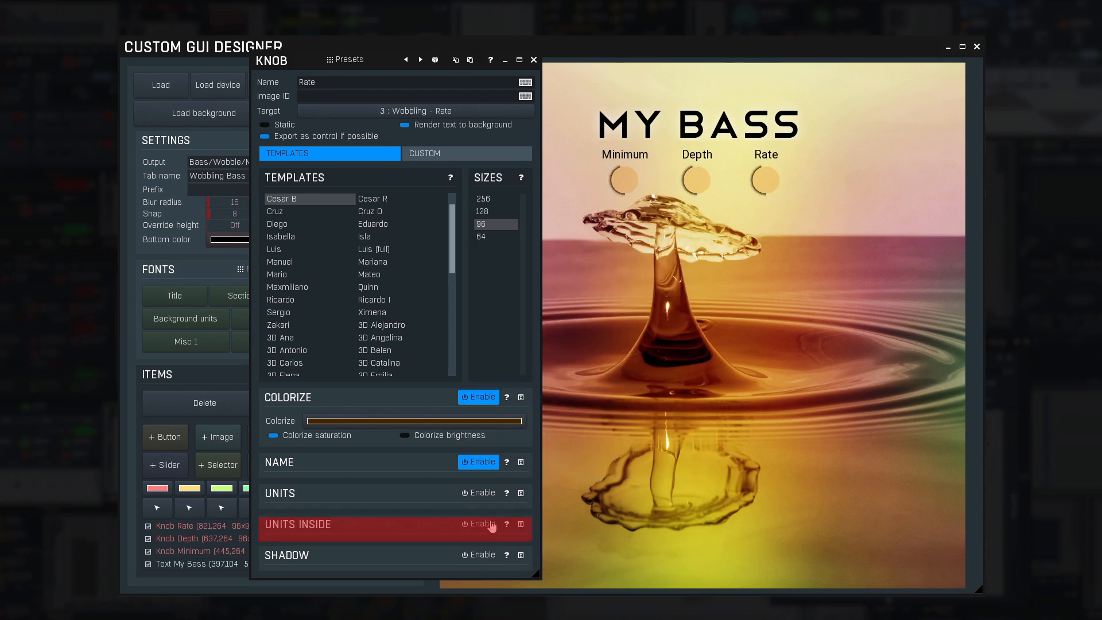
click(479, 523)
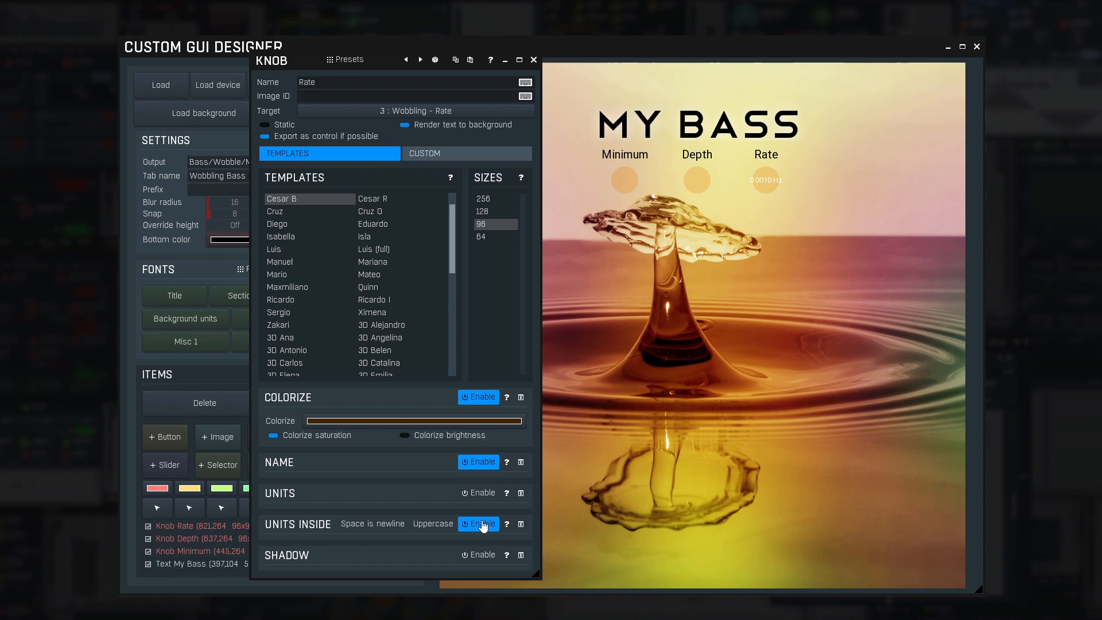
click(479, 524)
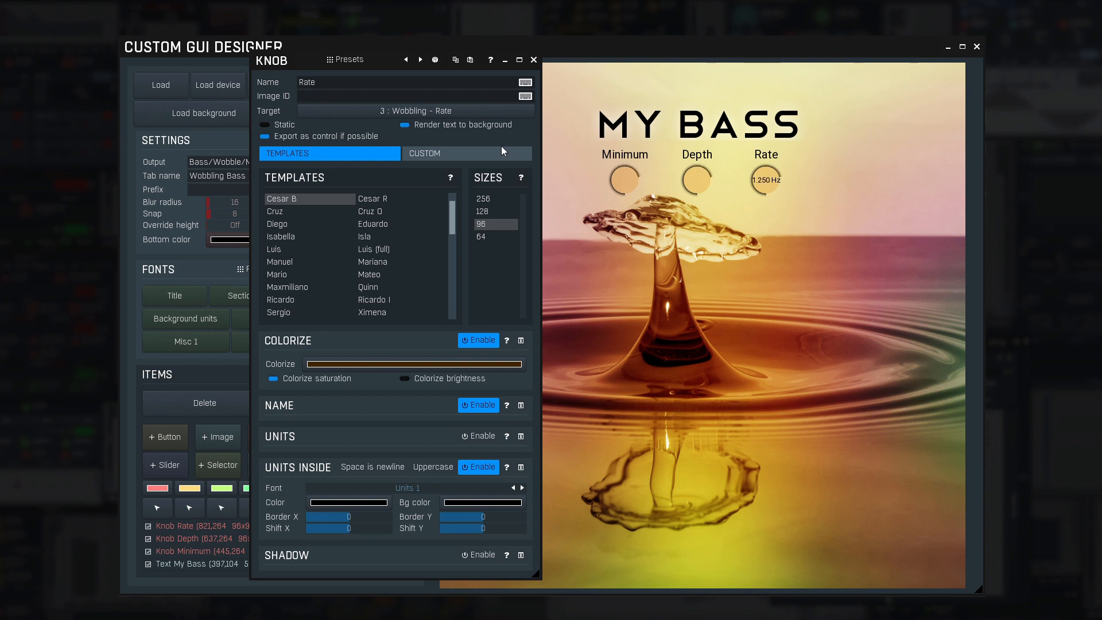
click(533, 59)
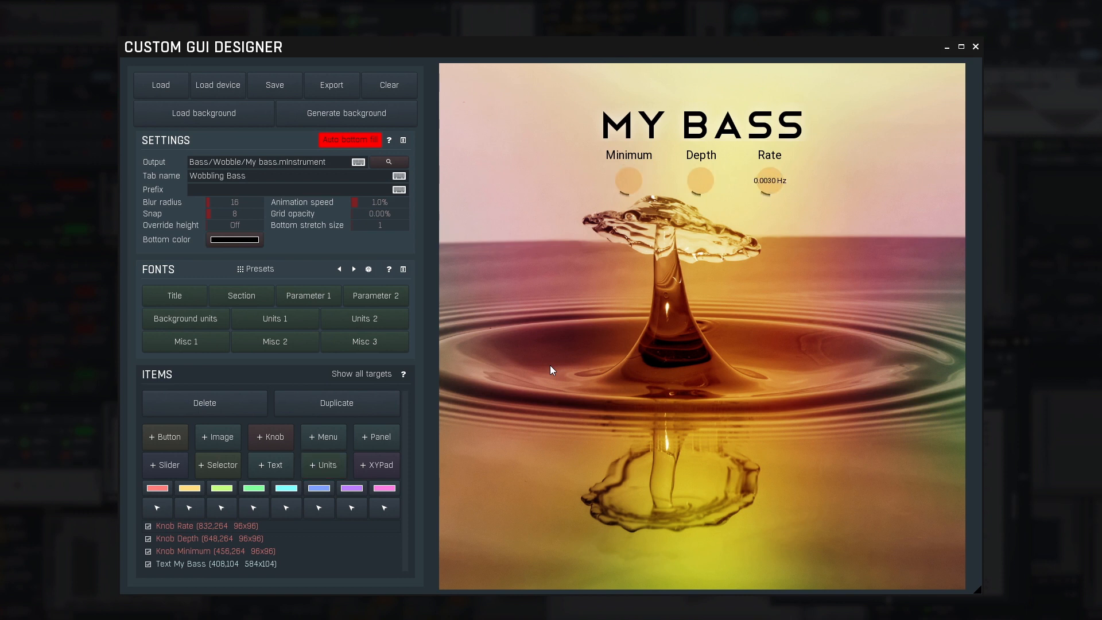
- Add a tan-tinted, templated Wobbling Shape display beneath the knobs, then stretch and align the items
click(322, 465)
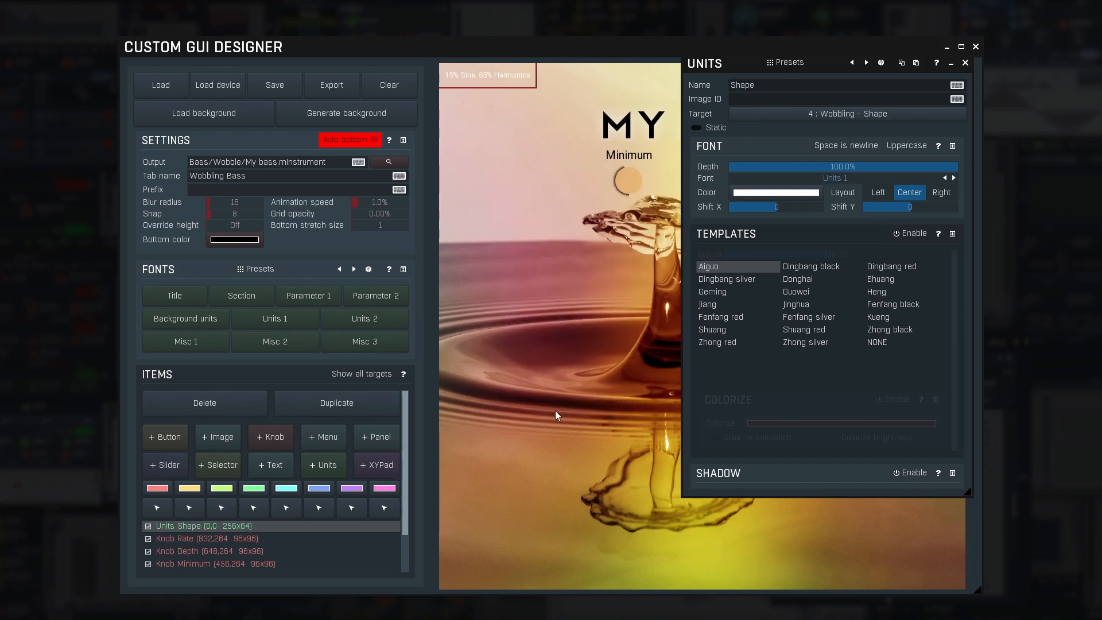
click(909, 234)
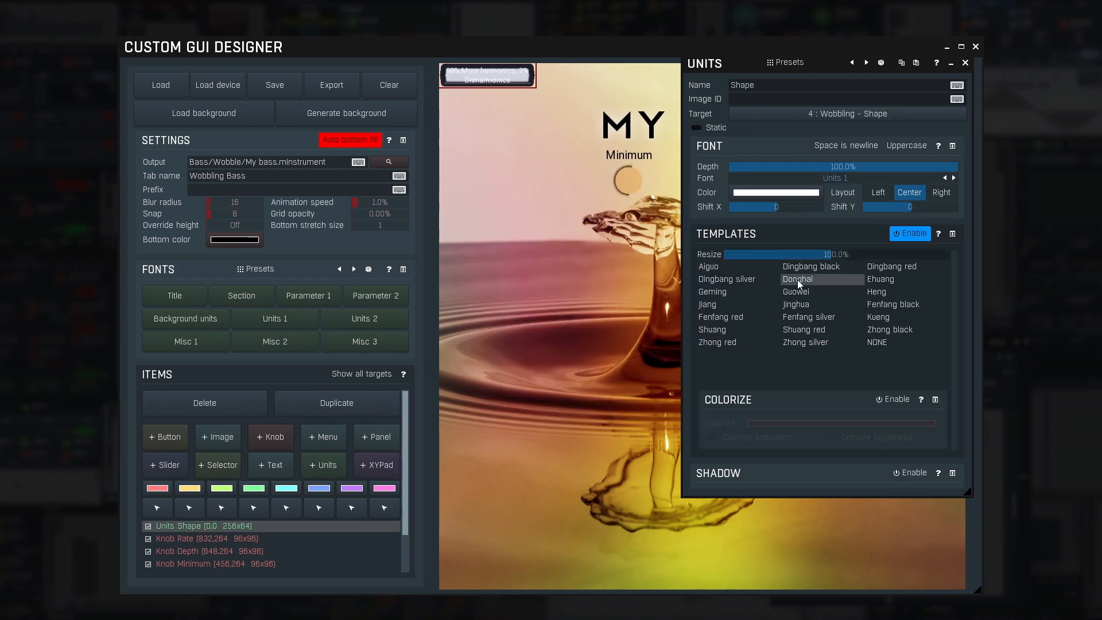
mouse_move(890, 266)
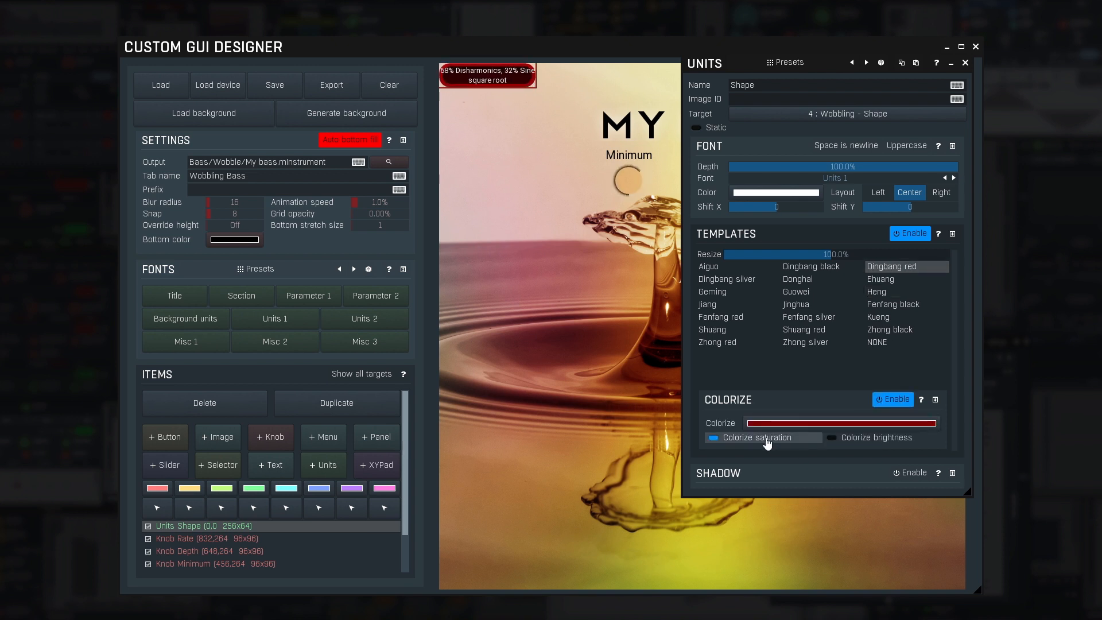
click(839, 423)
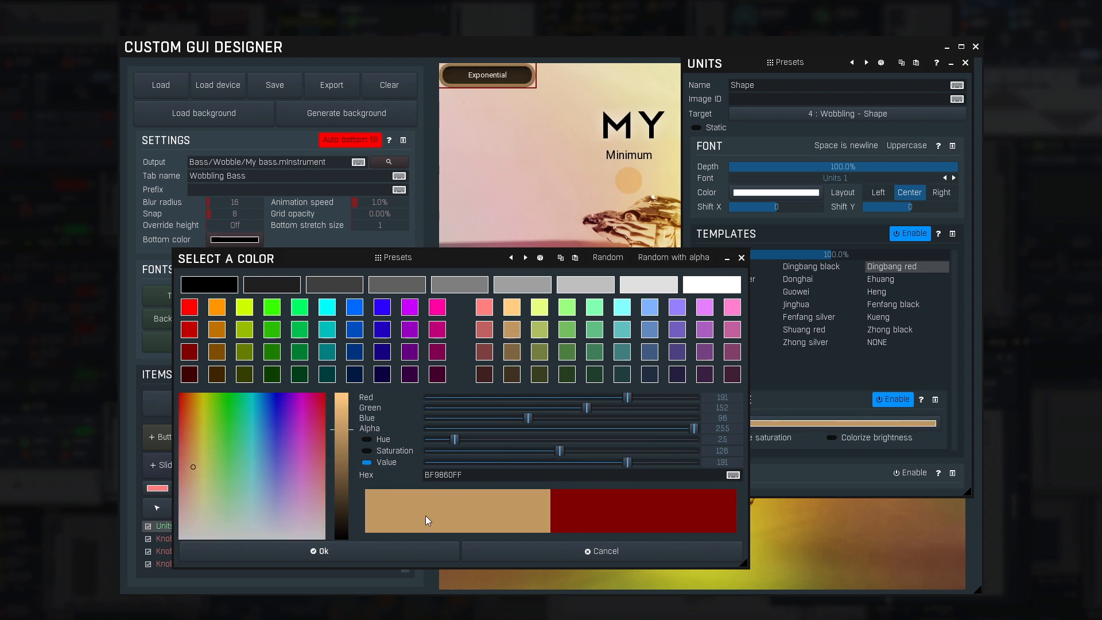
click(319, 551)
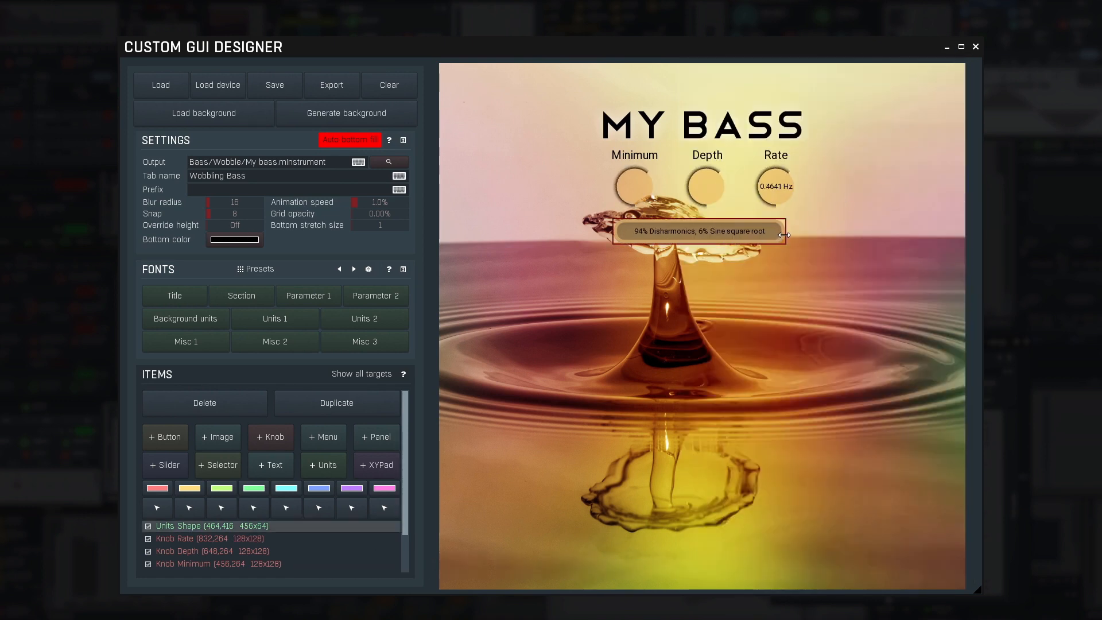
drag(783, 234, 796, 237)
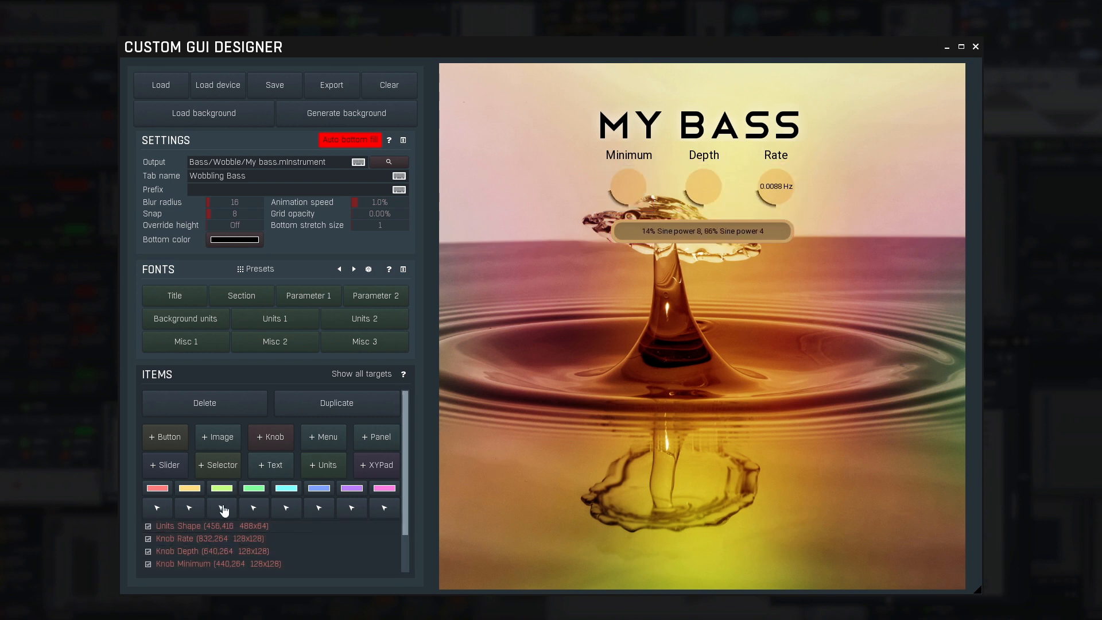
click(253, 507)
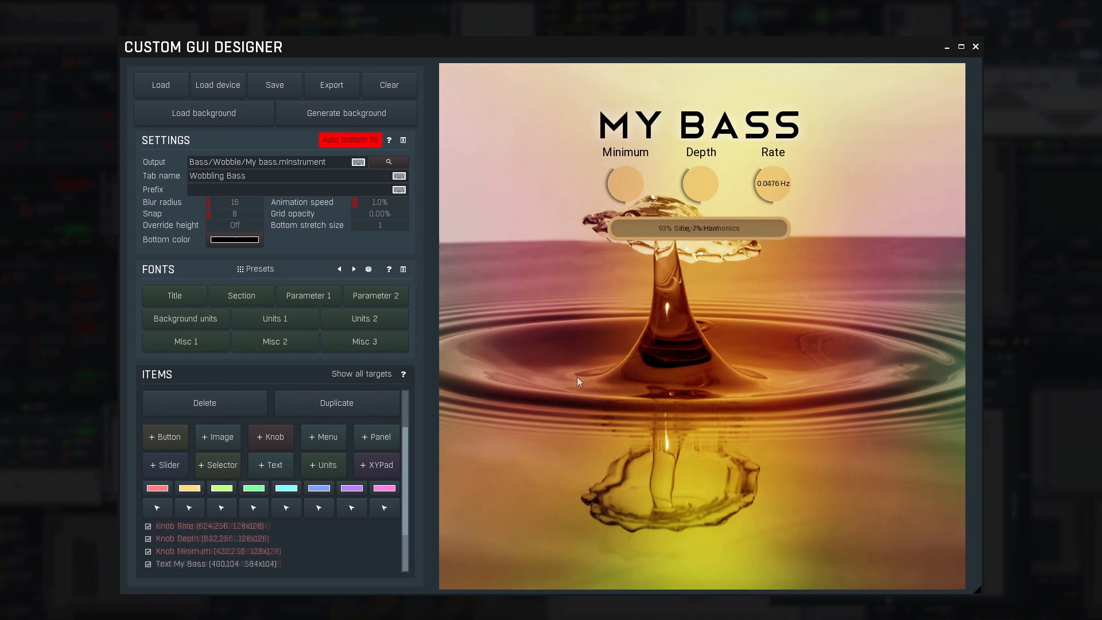
- Add a panel named Unison and enlarge it on the left below the Shape display
click(376, 436)
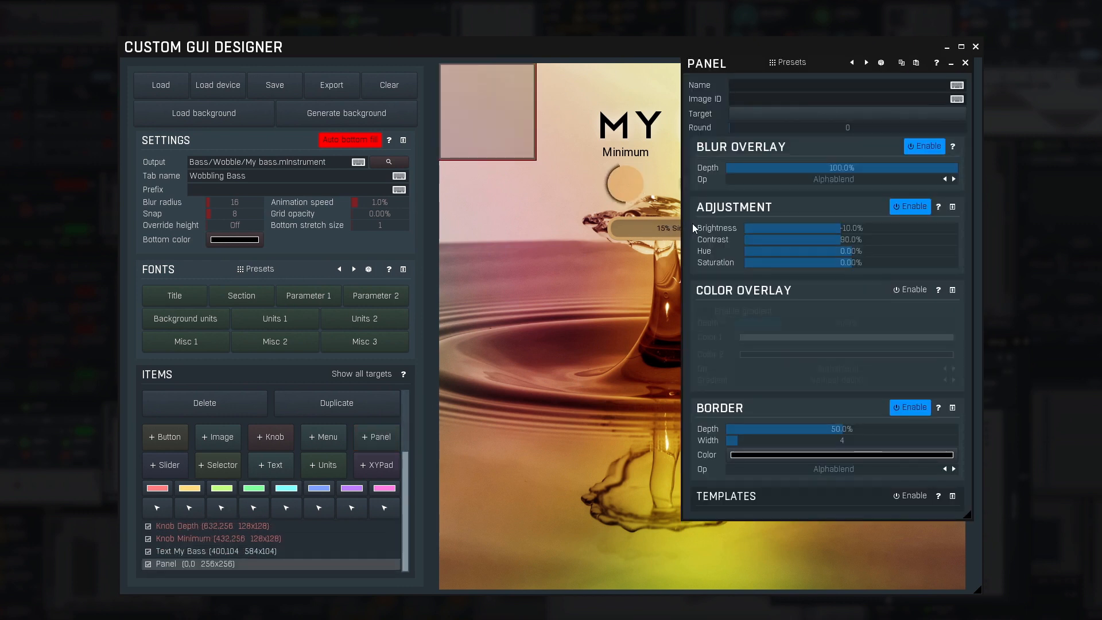
text(Unison)
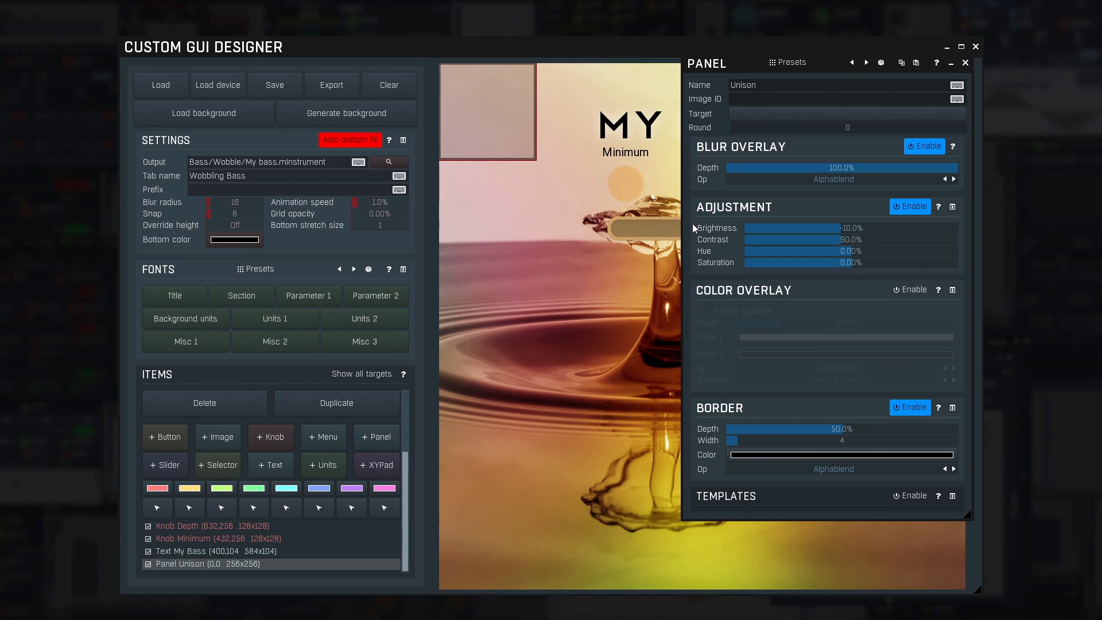
click(964, 63)
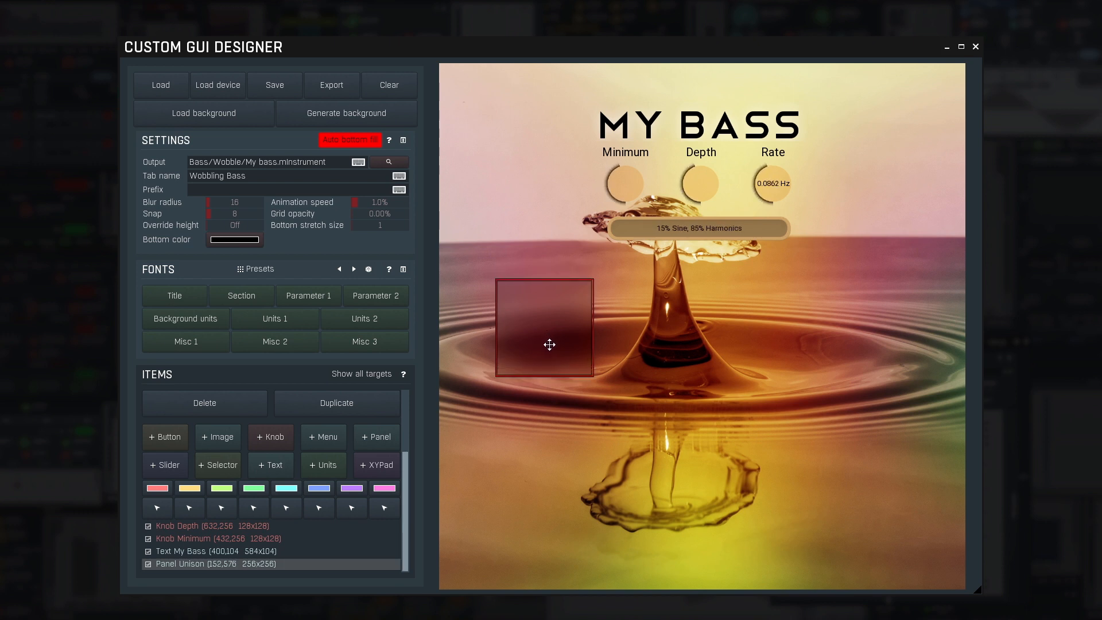
drag(591, 379, 617, 407)
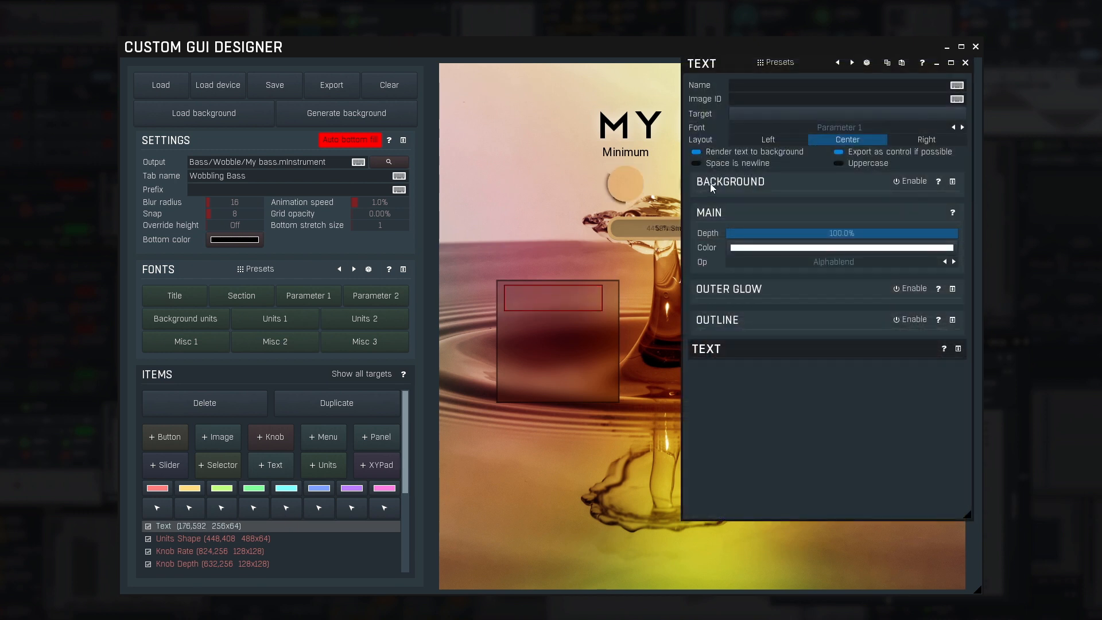
- Add a 'Unison' heading text in the section font at the top of the panel
text(Uniso)
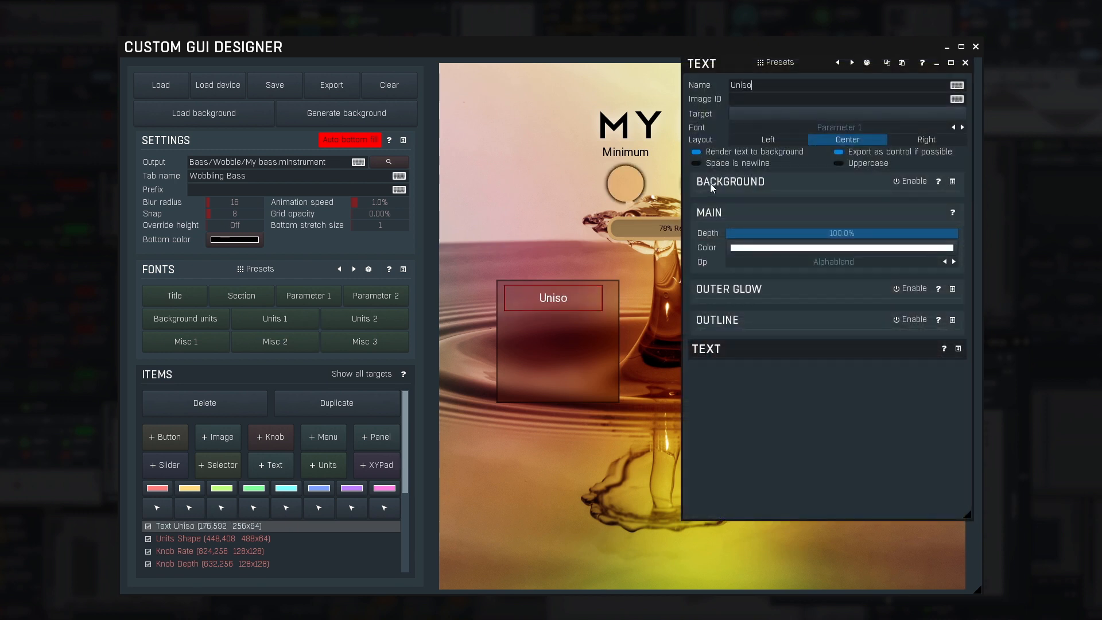
text(n)
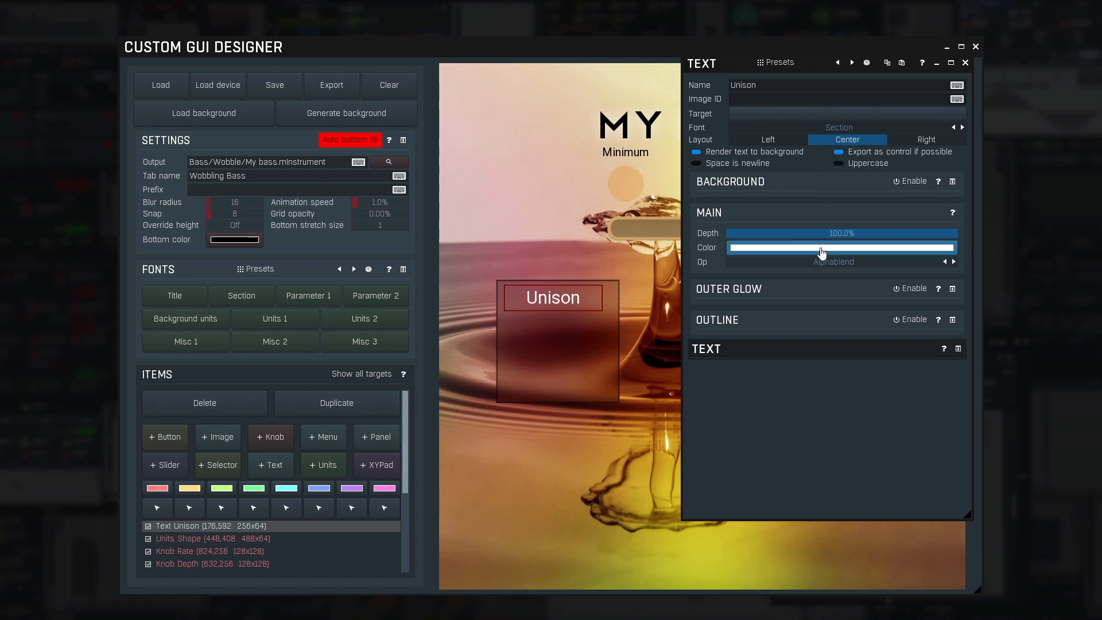
click(840, 247)
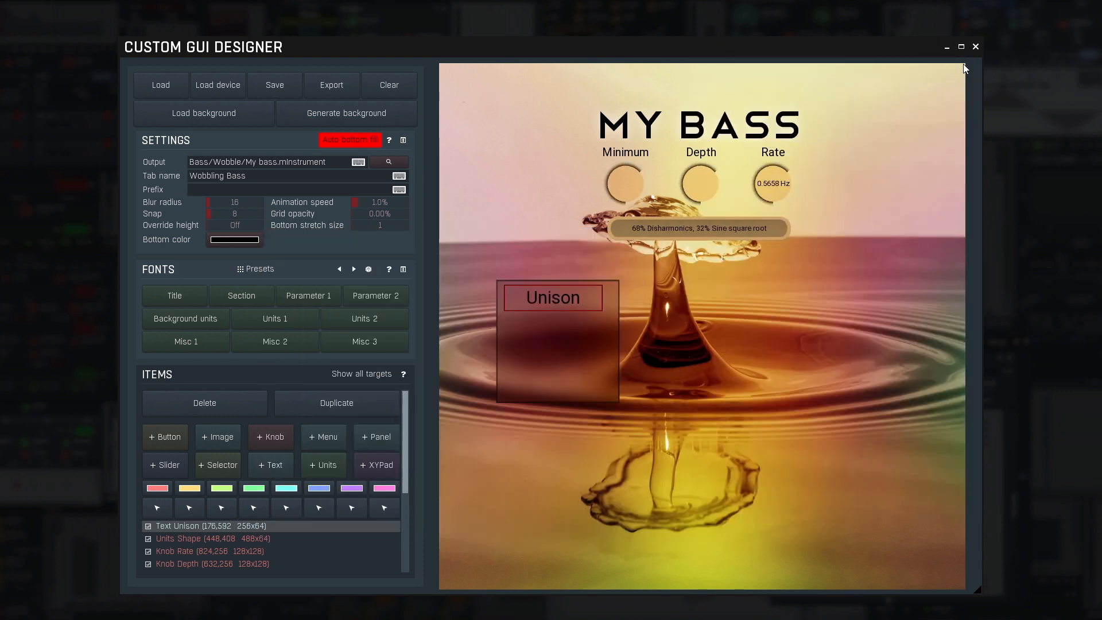
click(771, 183)
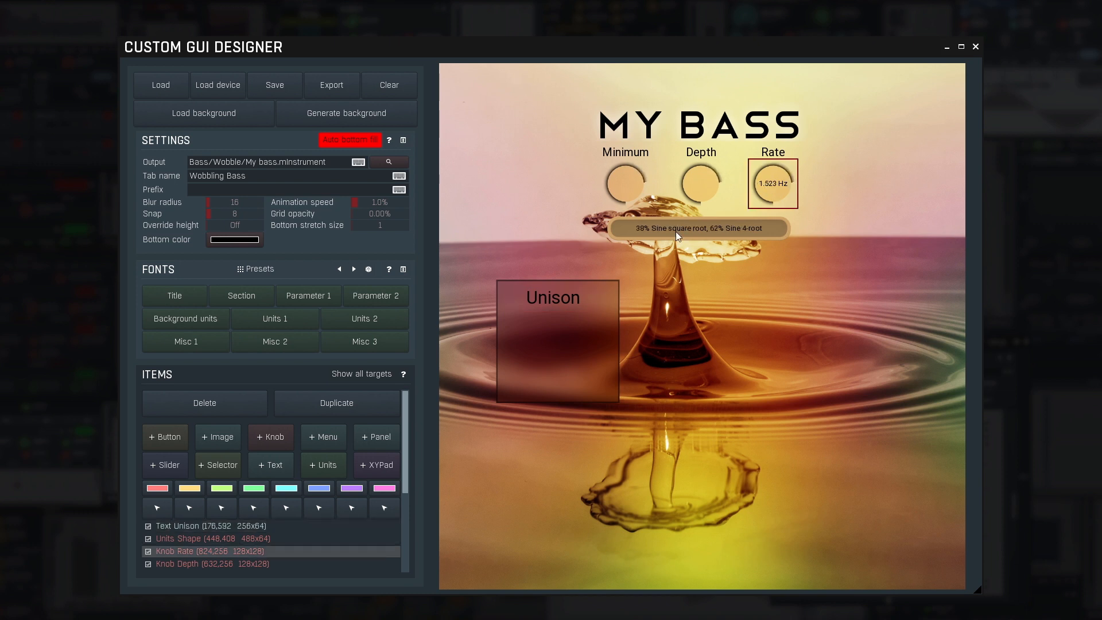
- Duplicate the Rate knob into the panel and link the copies to Unison Voices and Detune
click(336, 403)
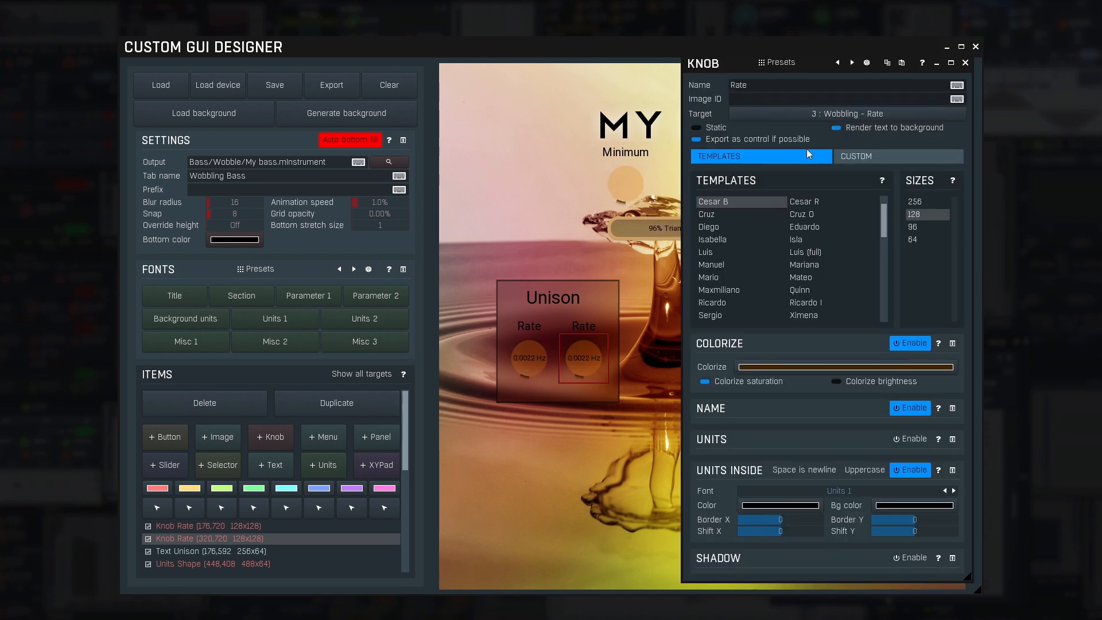
click(846, 113)
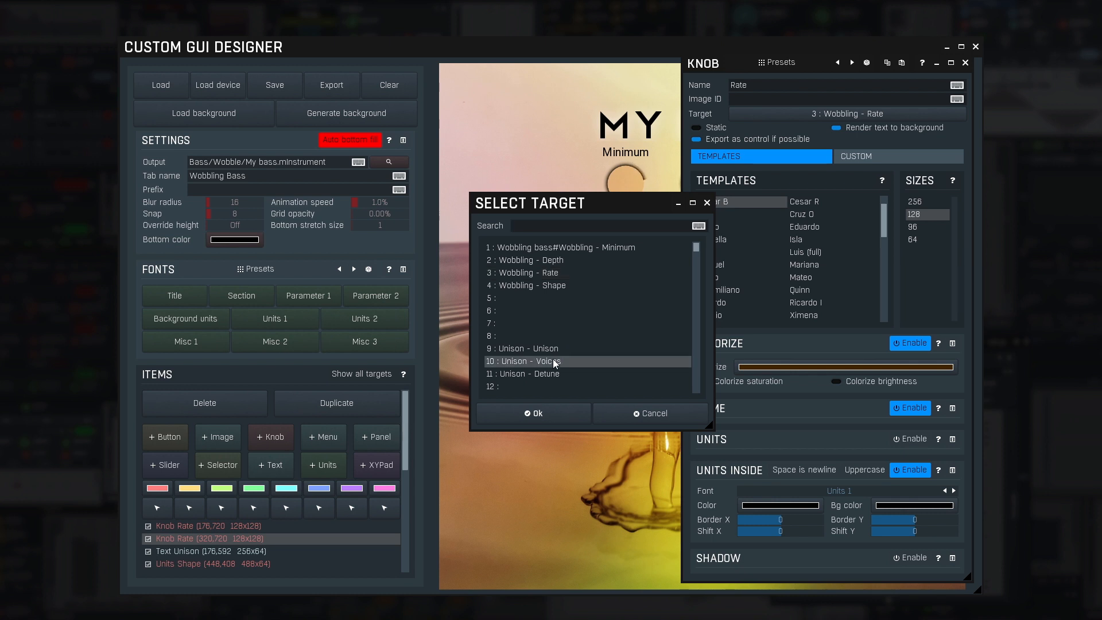
click(535, 413)
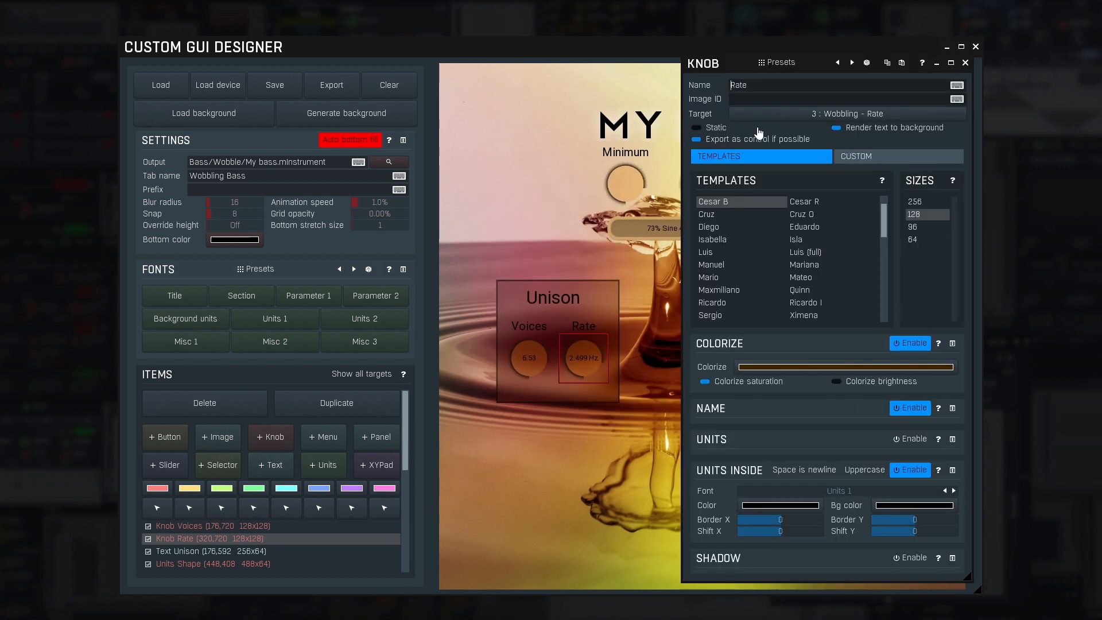
click(845, 113)
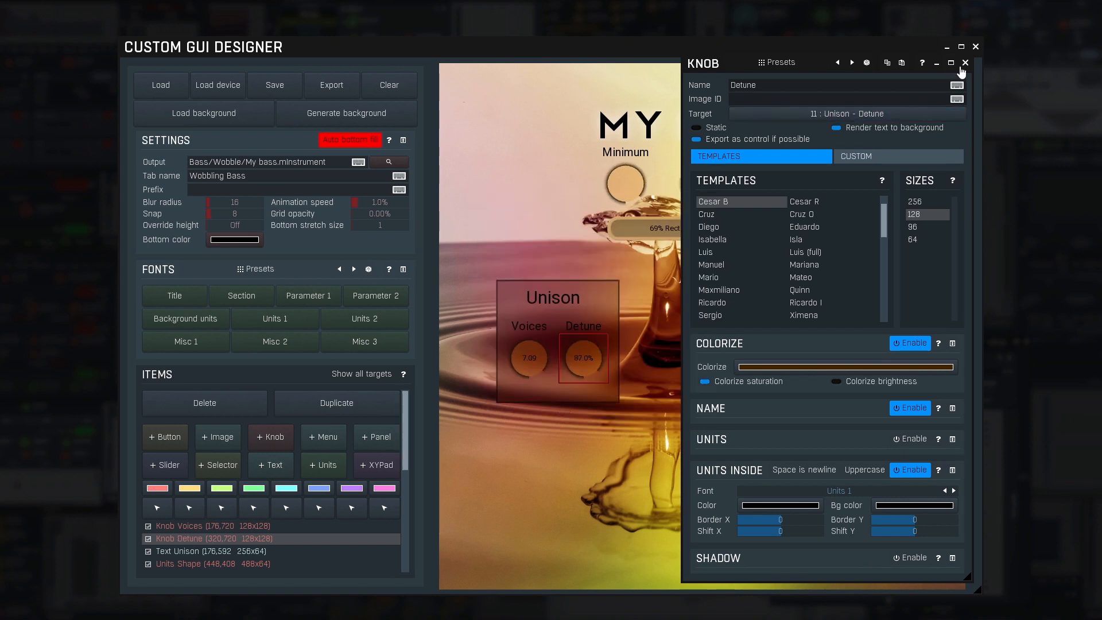
- Add a label-less OnOff switch button linked to the Unison parameter beside the heading
click(965, 62)
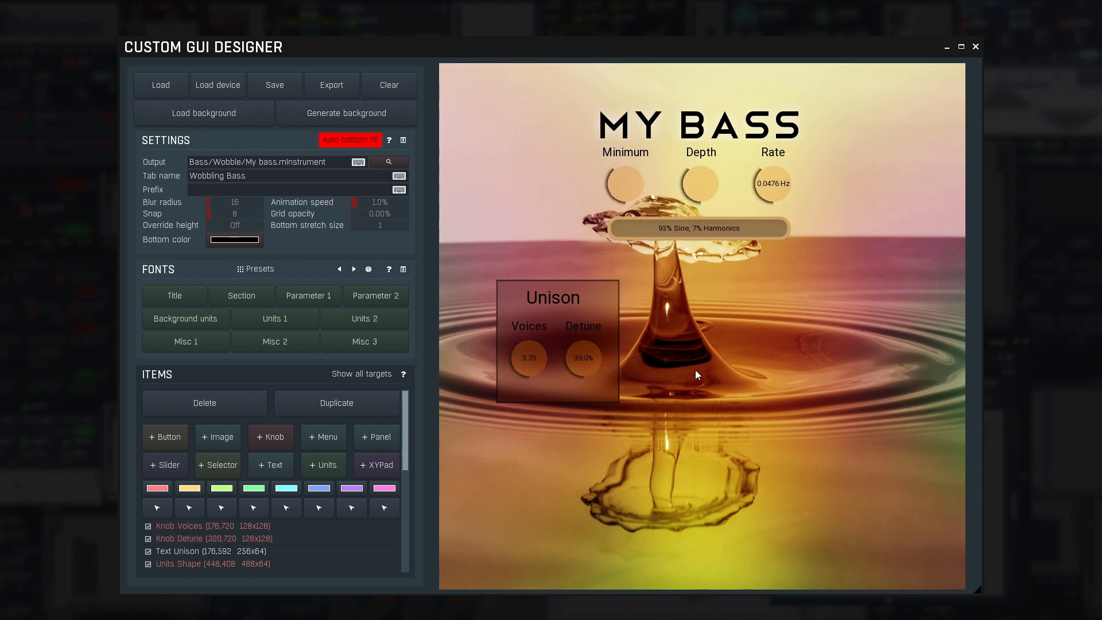
click(165, 436)
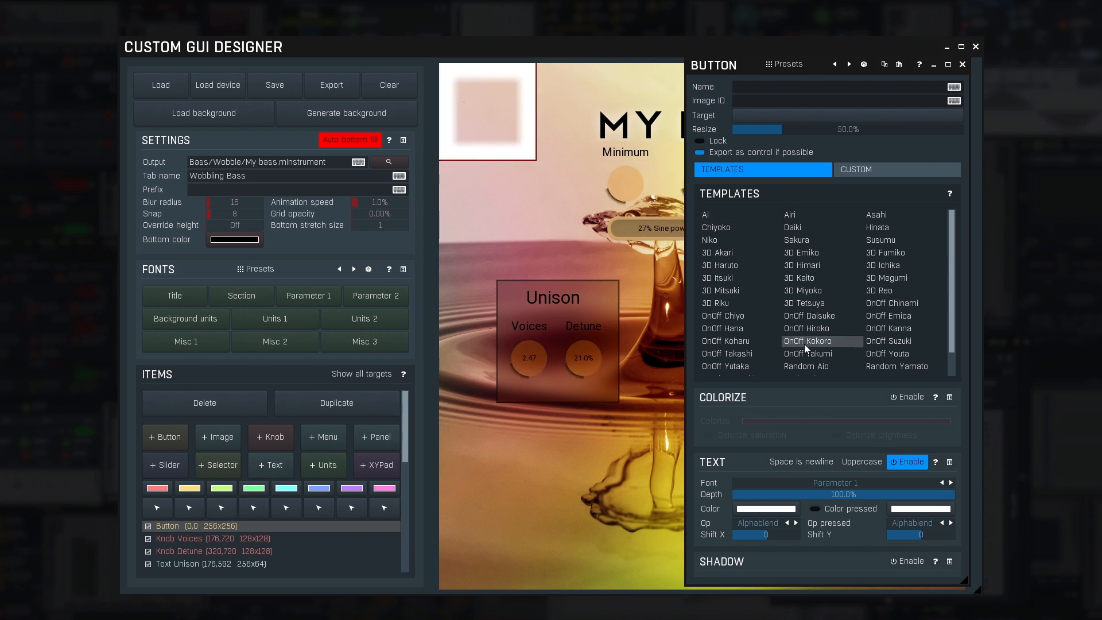
click(888, 316)
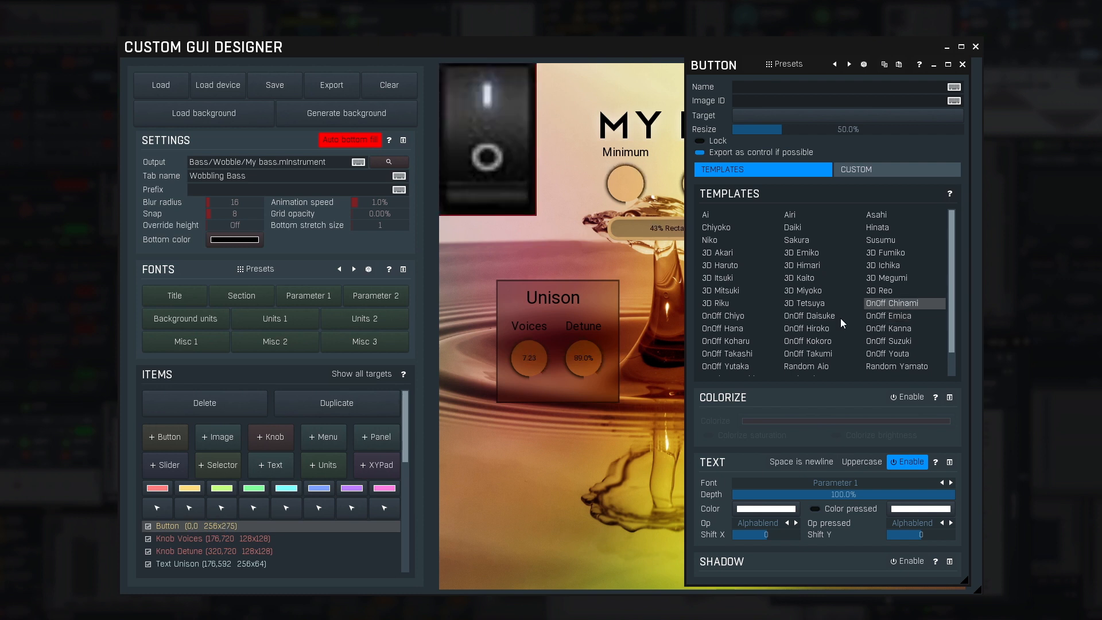
click(807, 328)
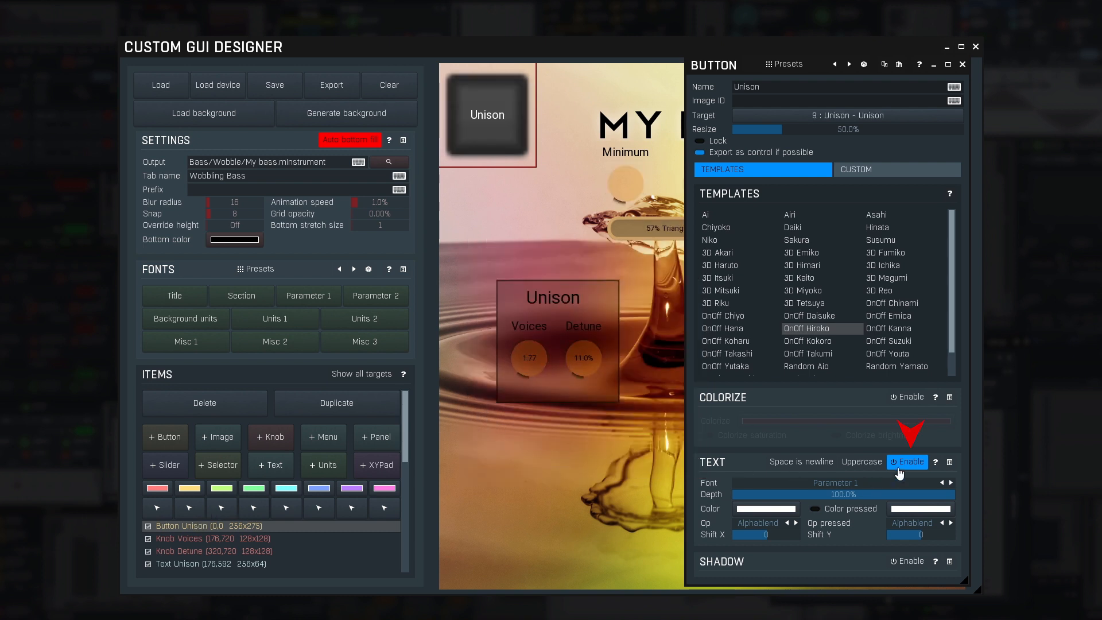
click(908, 462)
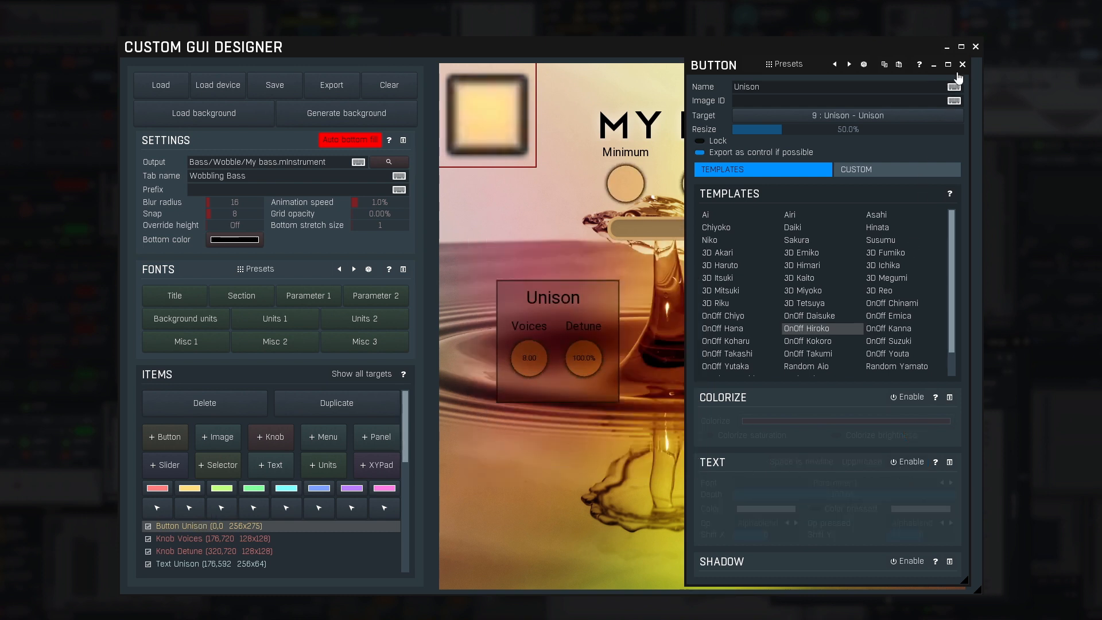
click(963, 63)
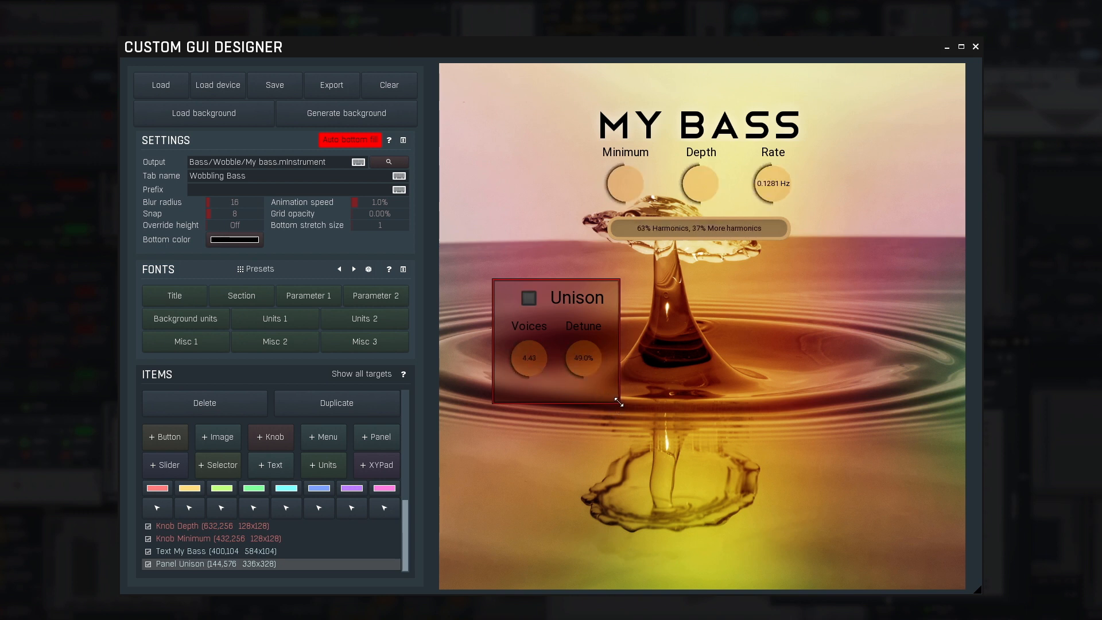
- Select Panel Unison with its switch, heading and knobs and duplicate it to the right
click(530, 298)
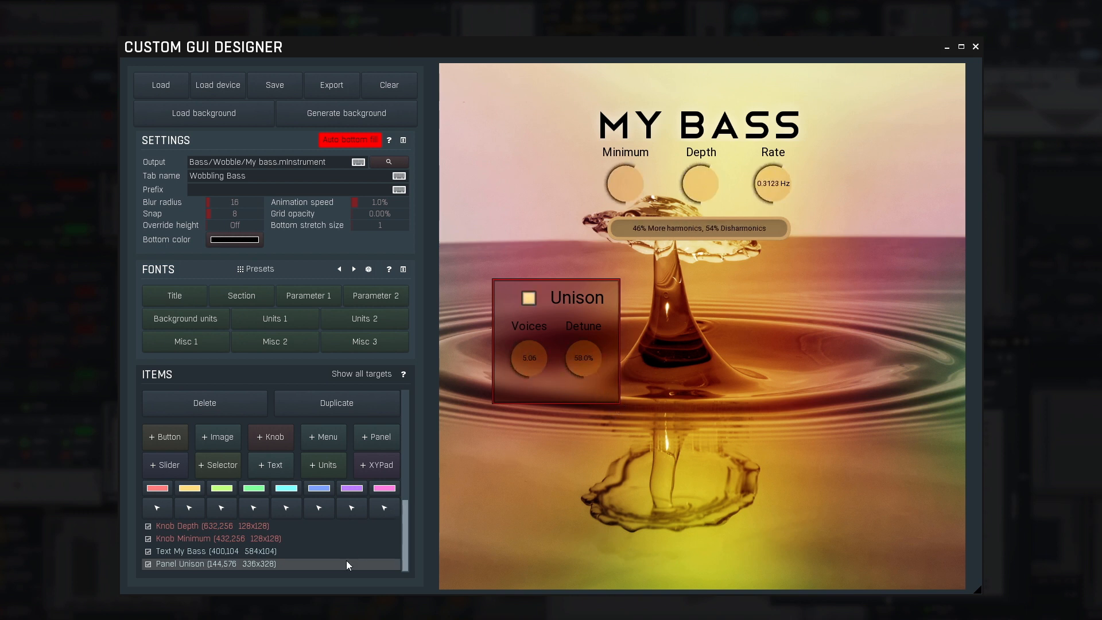
scroll(down, 3)
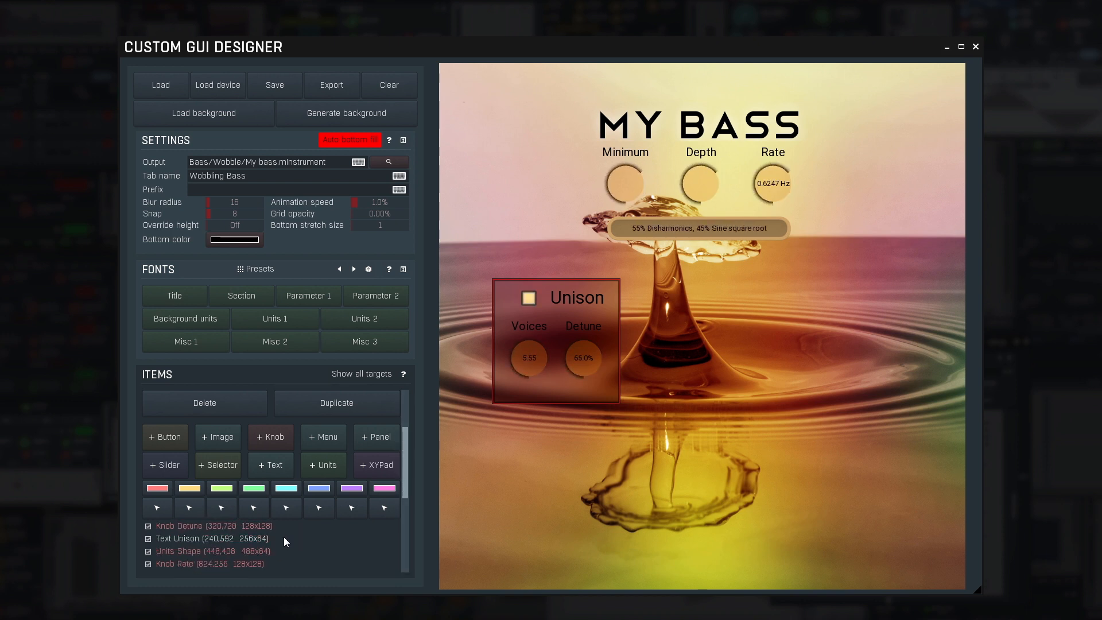
click(199, 538)
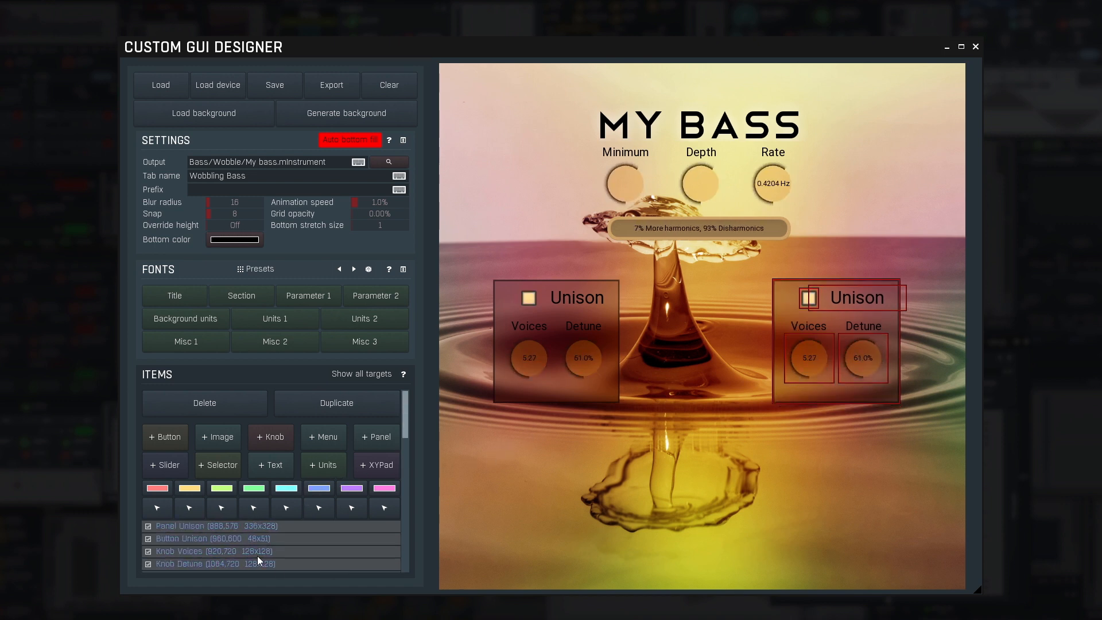
- Retitle the copied heading 'Monster' and make the remaining knob Depth, controlling Monster Depth
click(204, 538)
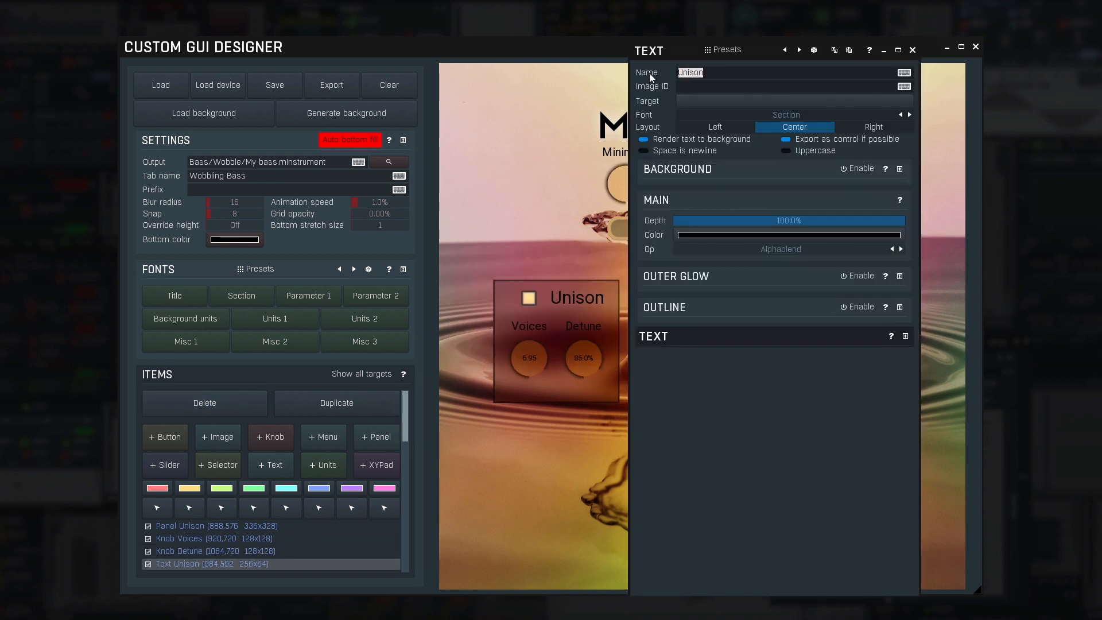
text(Monster)
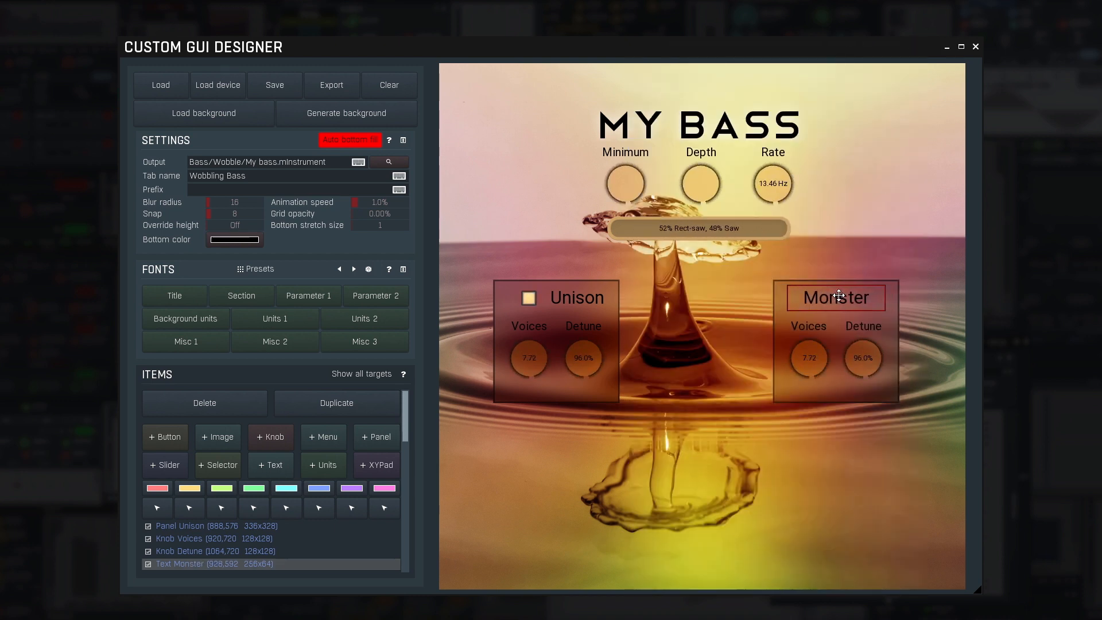
click(204, 403)
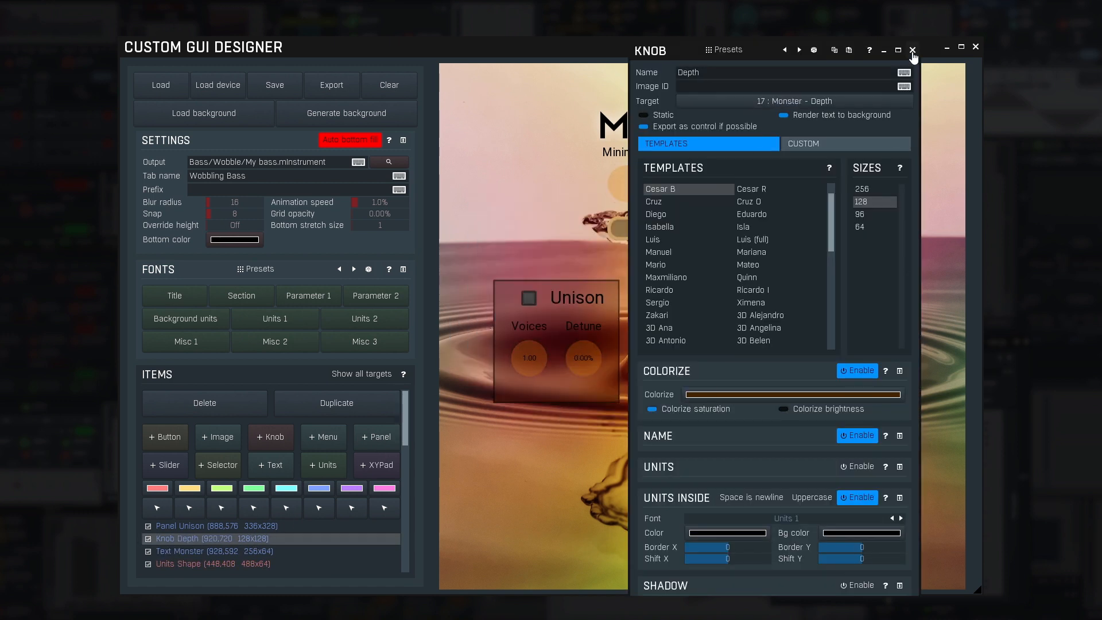
click(913, 49)
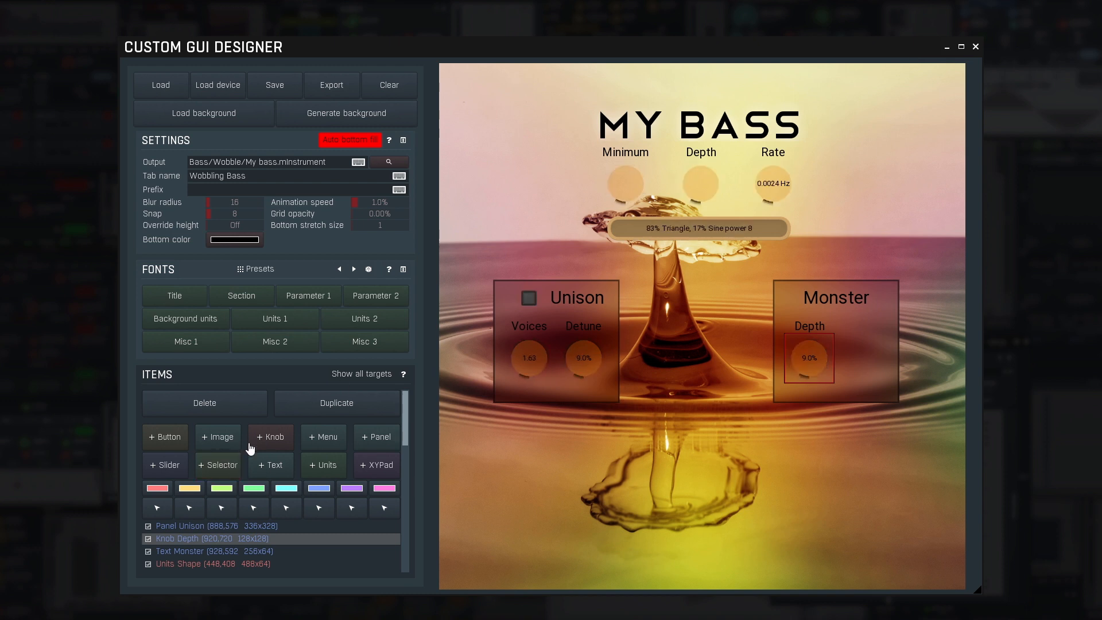
- Add a selector to the Monster panel linked to the Monster Type parameter
click(217, 465)
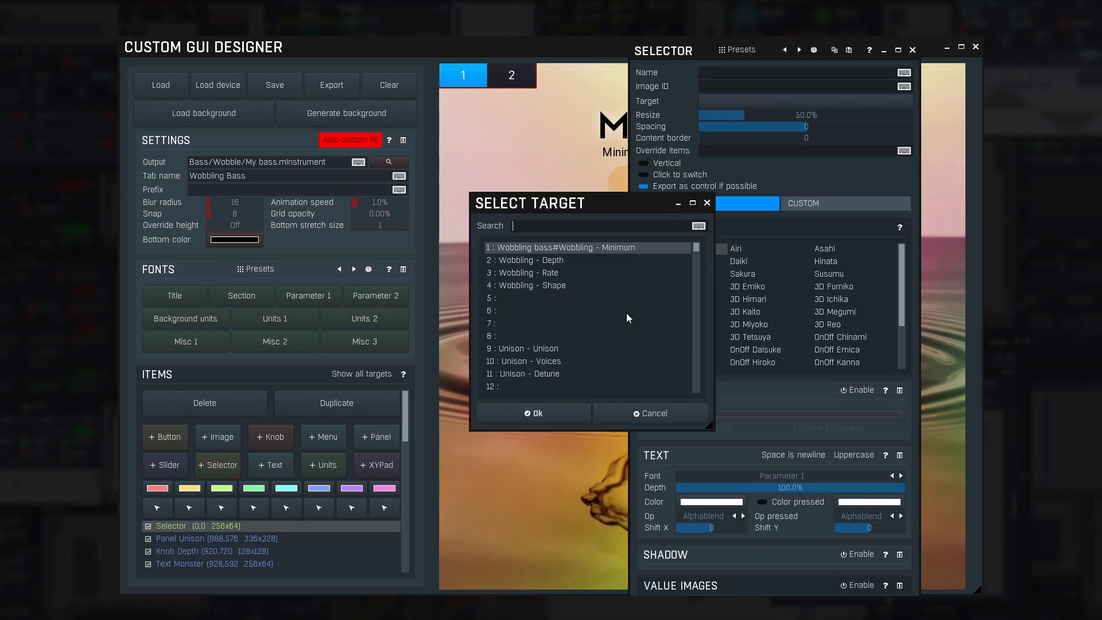
click(536, 413)
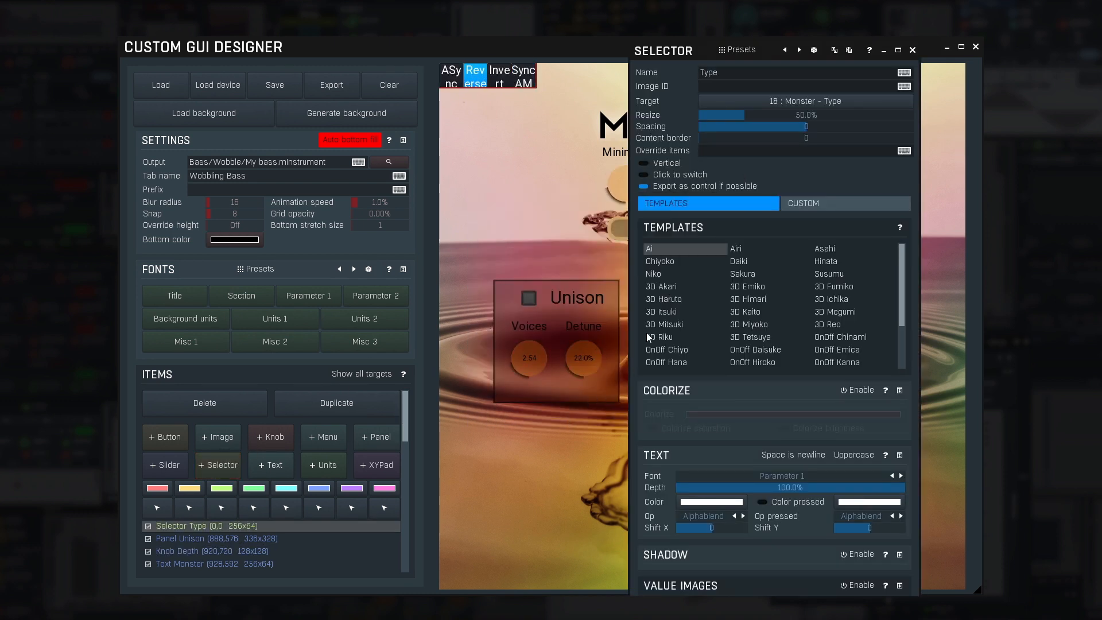
click(912, 50)
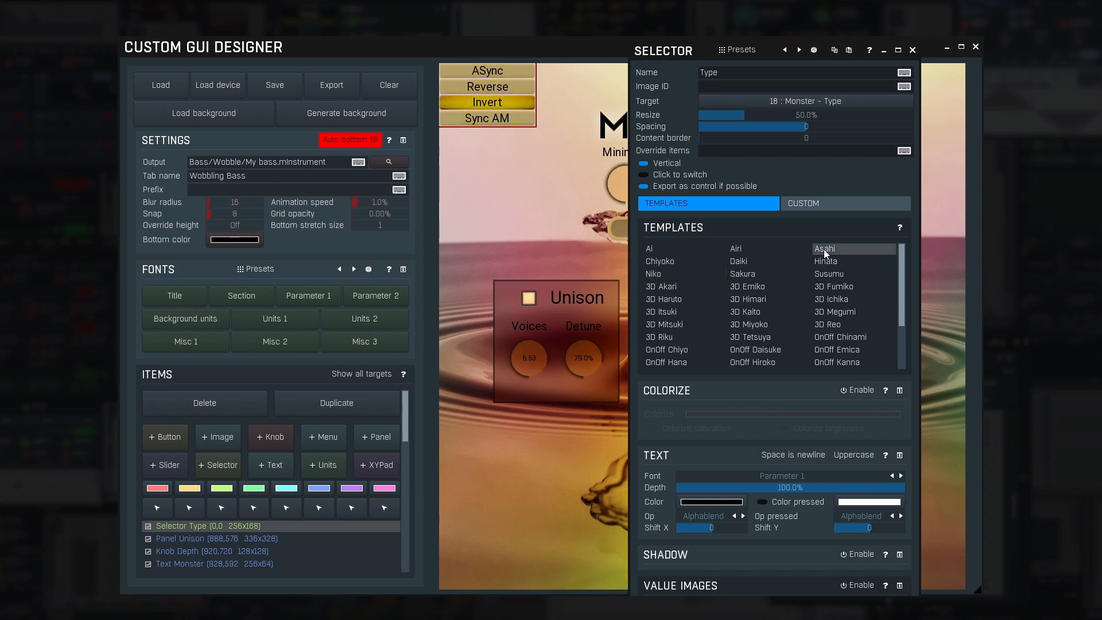
click(912, 50)
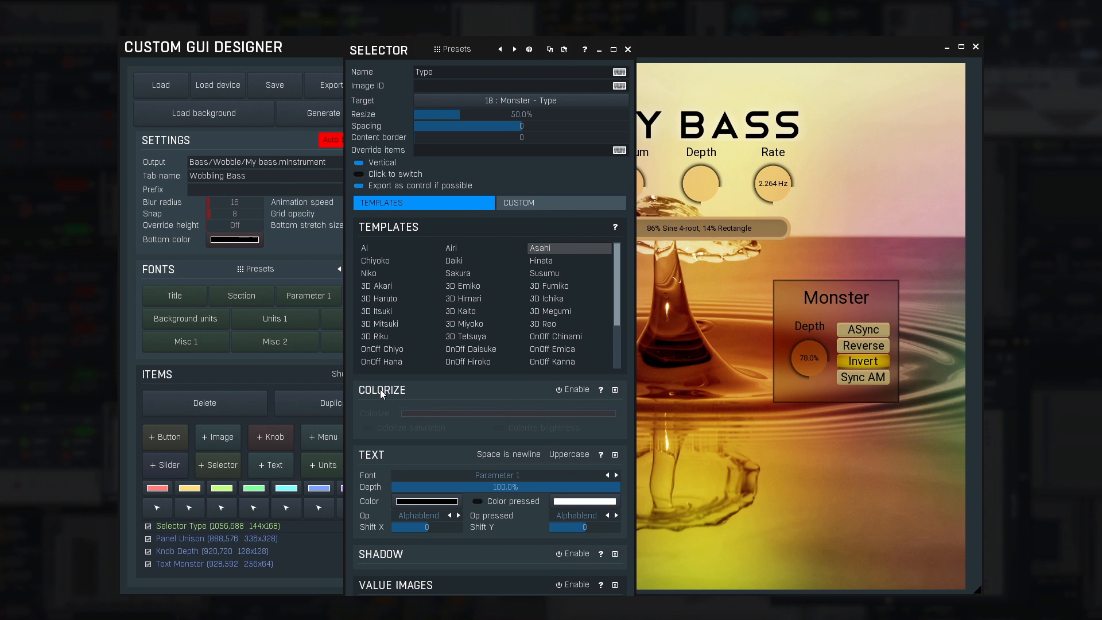
- Colorize the Monster Type buttons tan, trying darker and medium brown shades
click(573, 389)
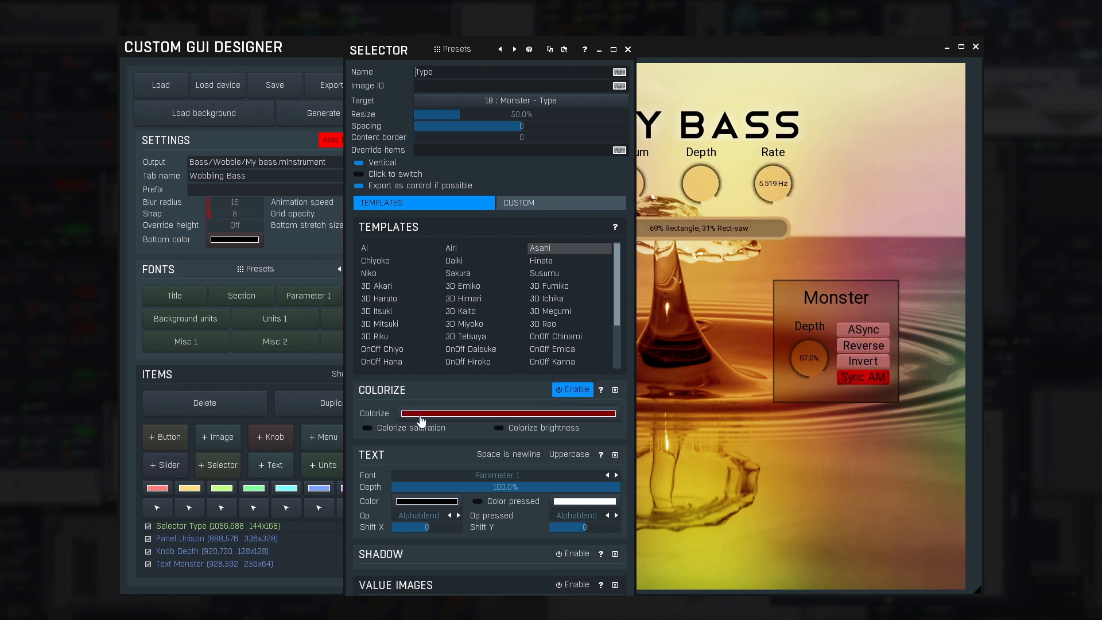
click(519, 413)
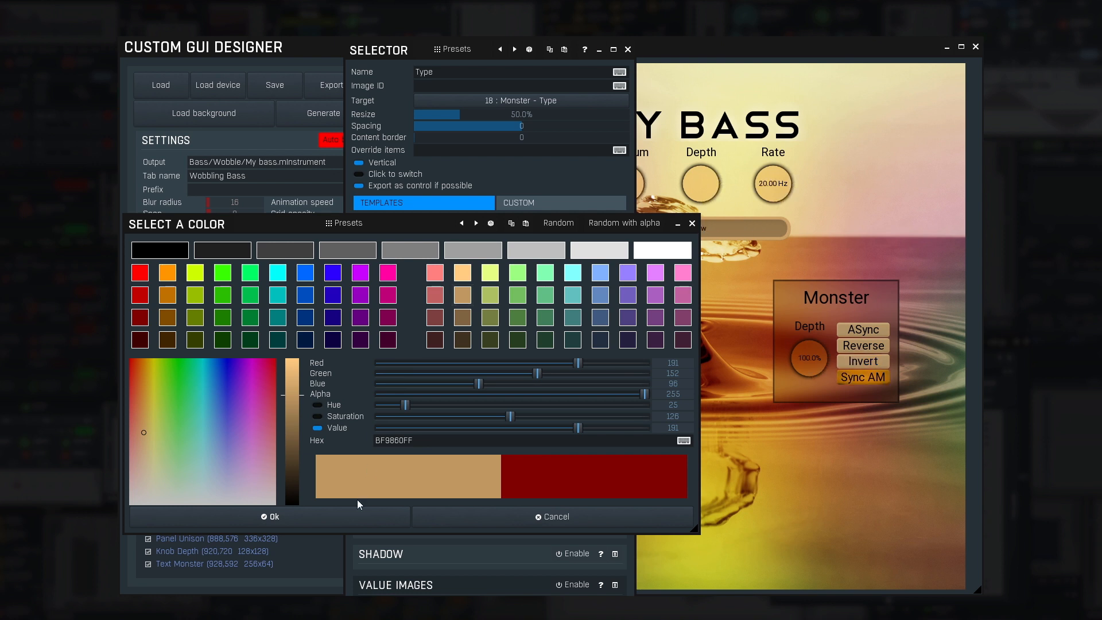
click(269, 516)
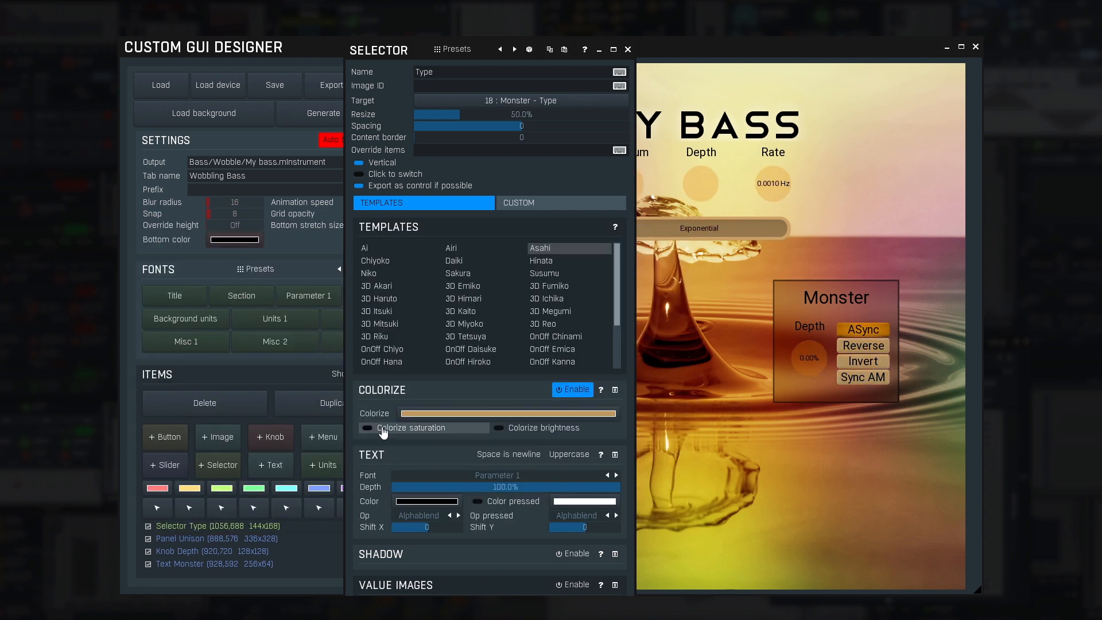
click(367, 427)
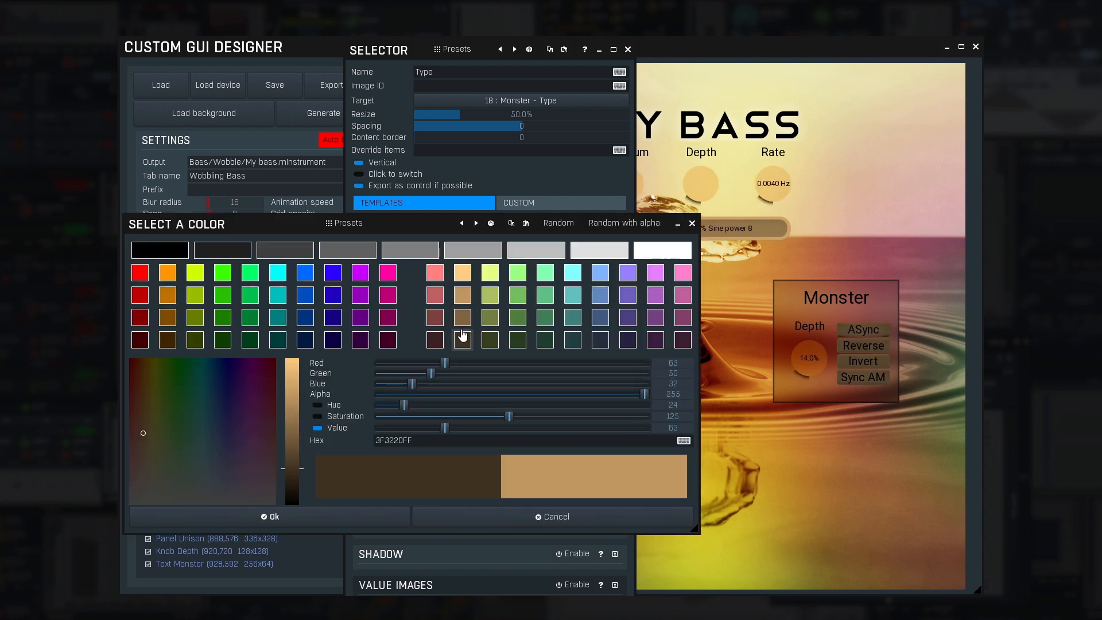
click(461, 318)
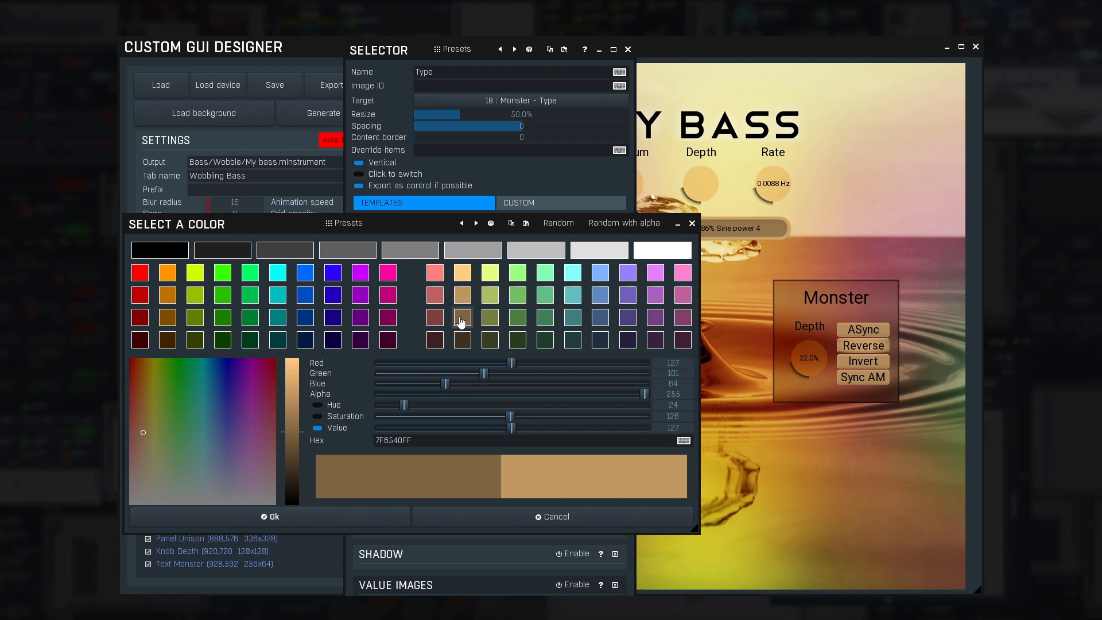
click(269, 516)
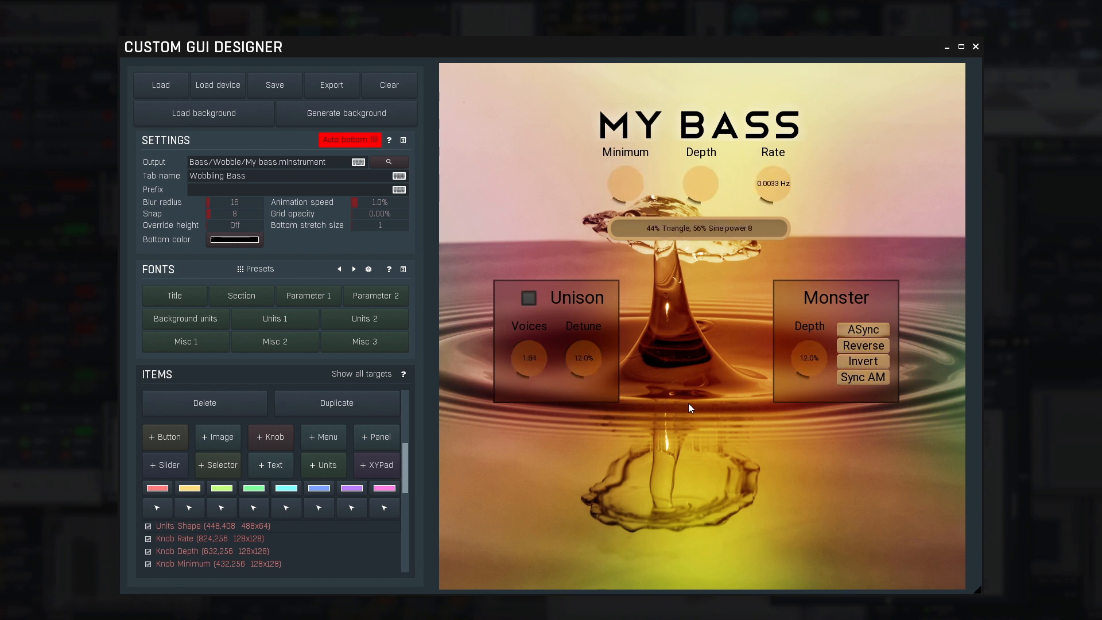
- Move the Unison and Monster panels inward toward the centre and save the design
click(253, 507)
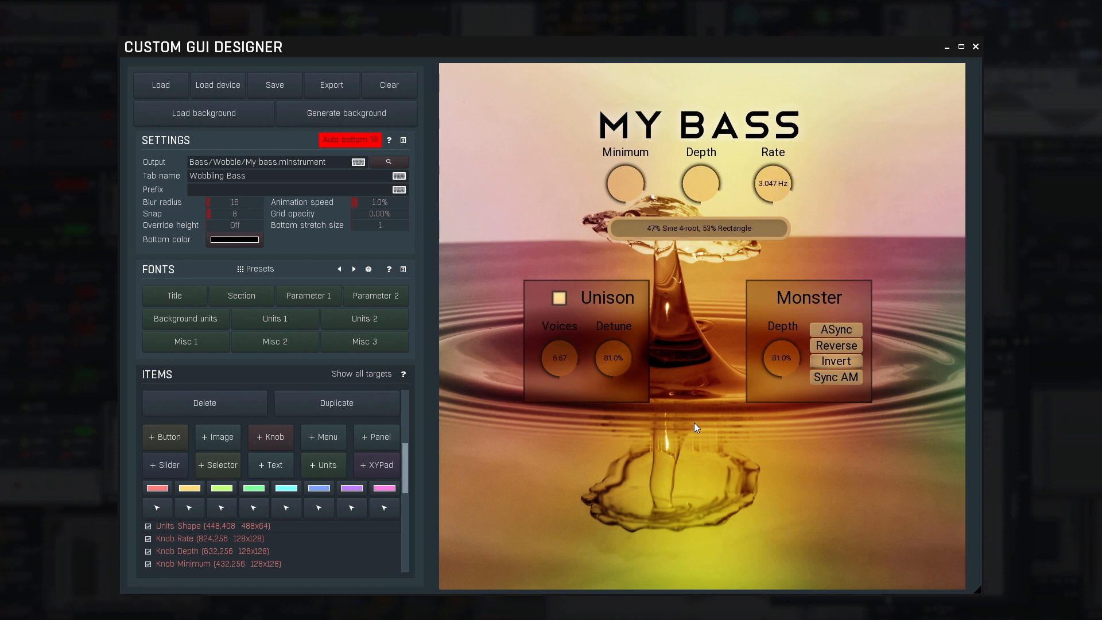
click(275, 84)
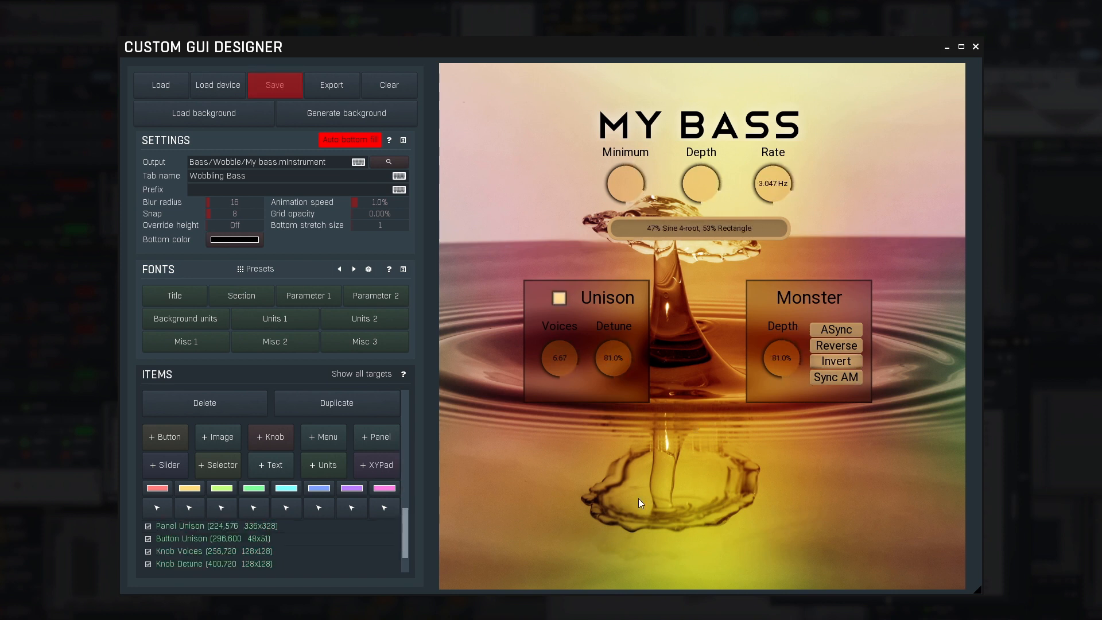
- Save the GUI project as 'My bass' in the How to create custom GUI folder
click(275, 85)
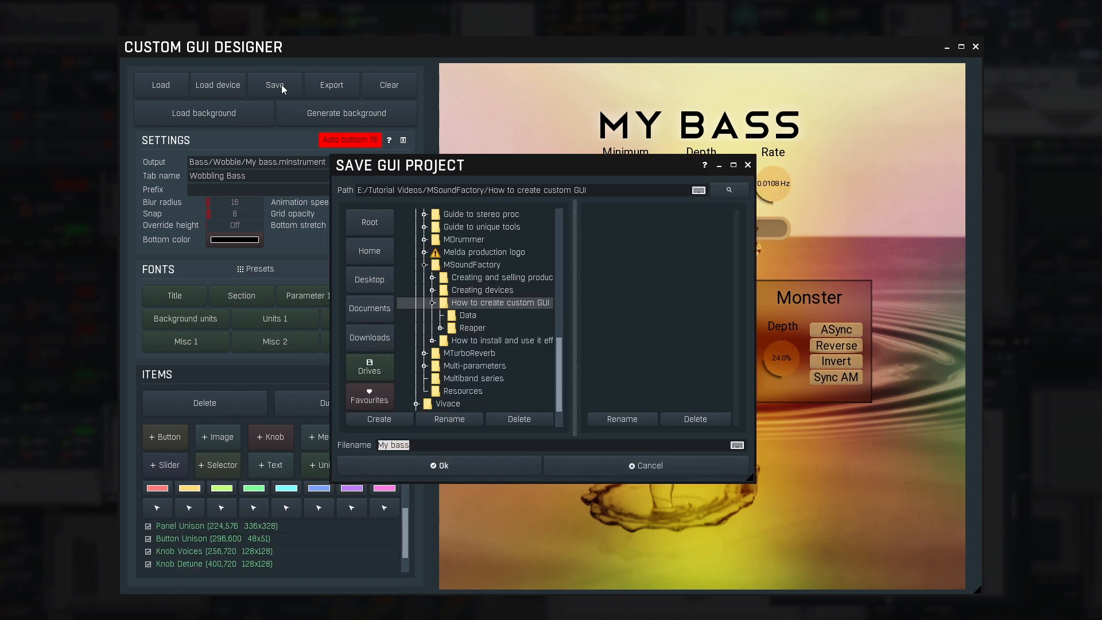
click(442, 465)
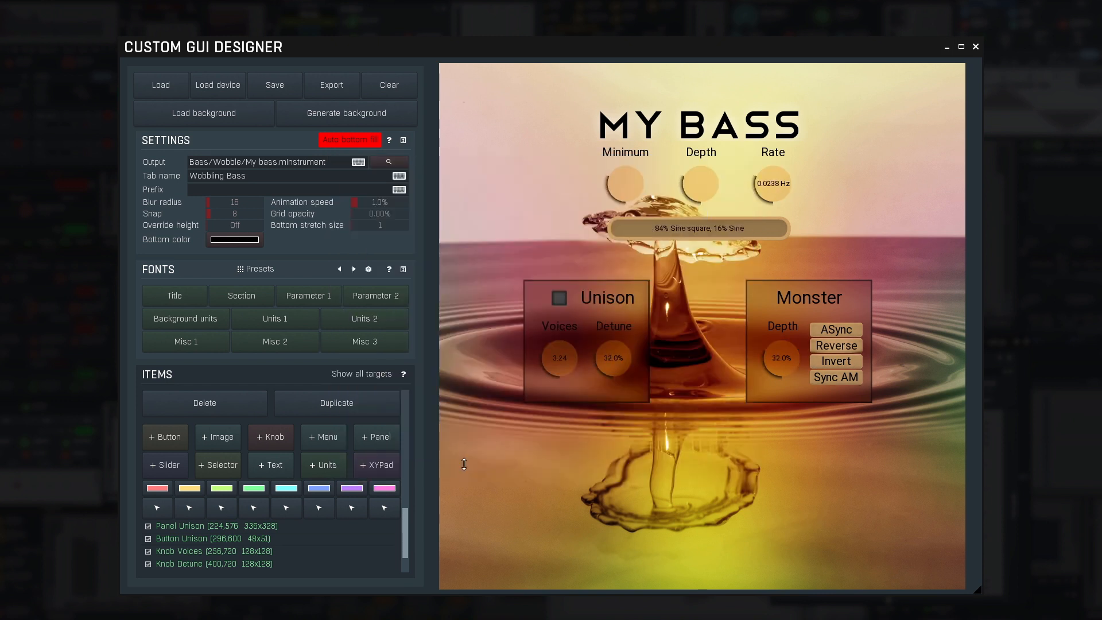
click(332, 85)
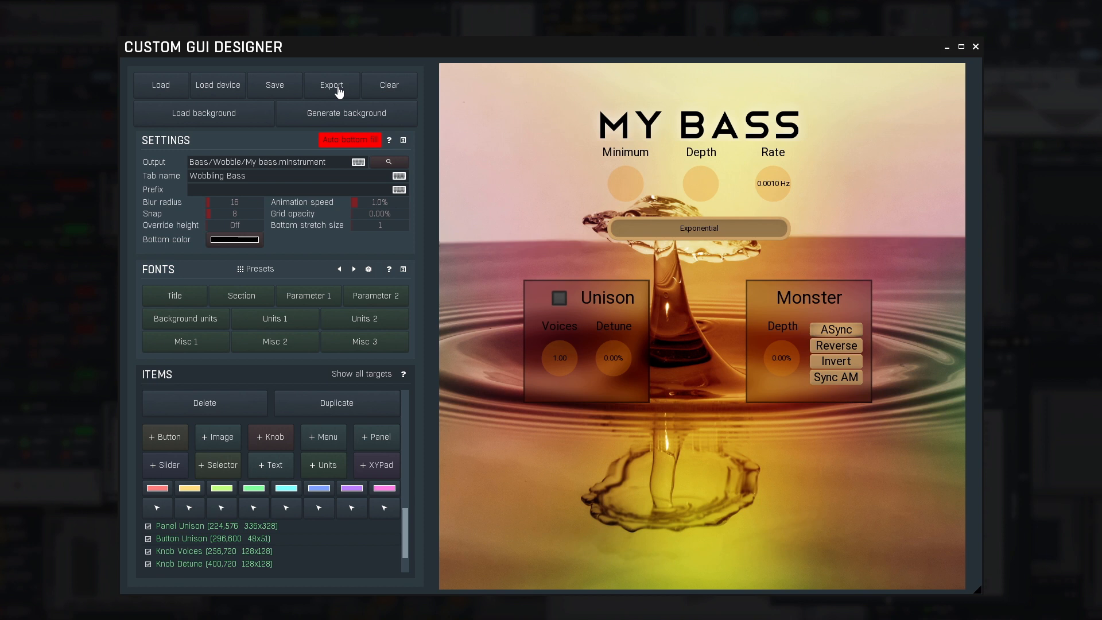
- Export the My bass GUI to Wobbling Bass, close the designer, and open the device folder in Explorer
click(218, 85)
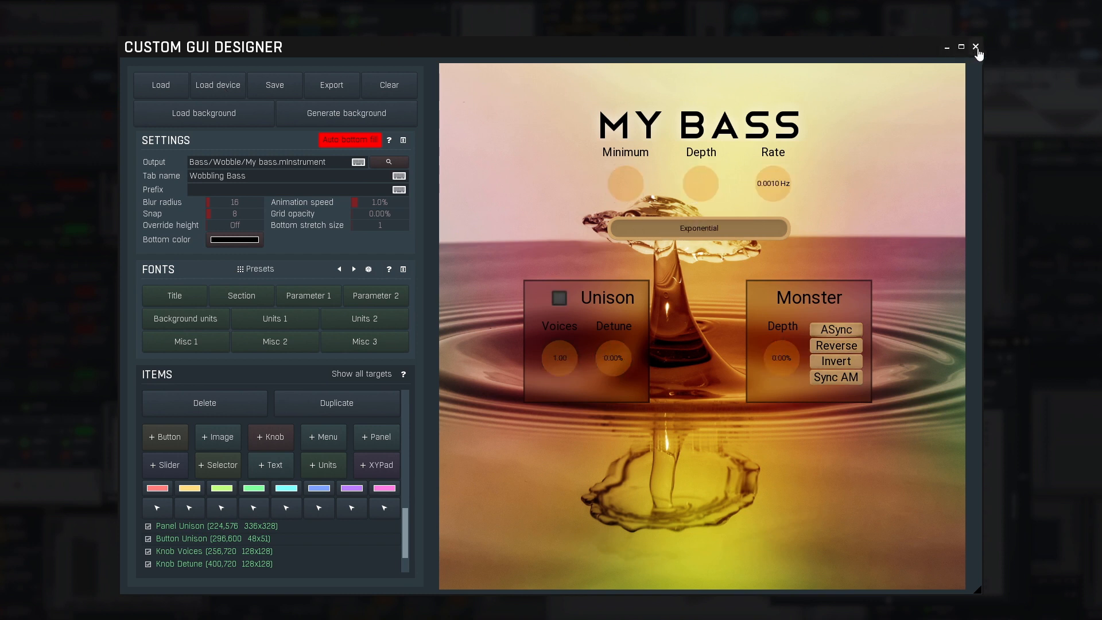
click(977, 47)
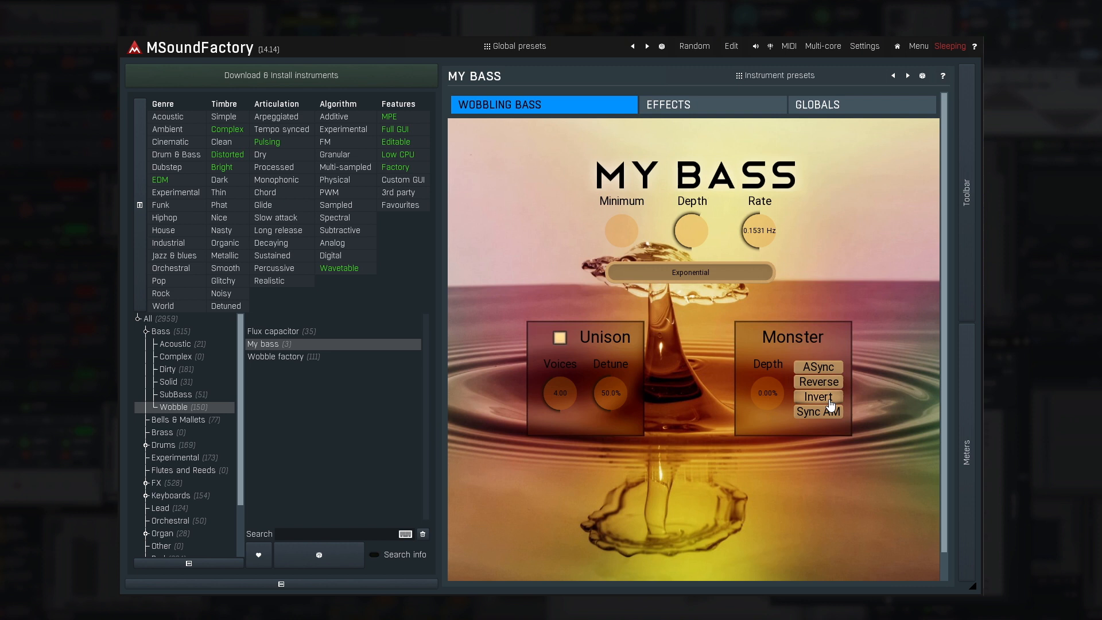
key(ctrl)
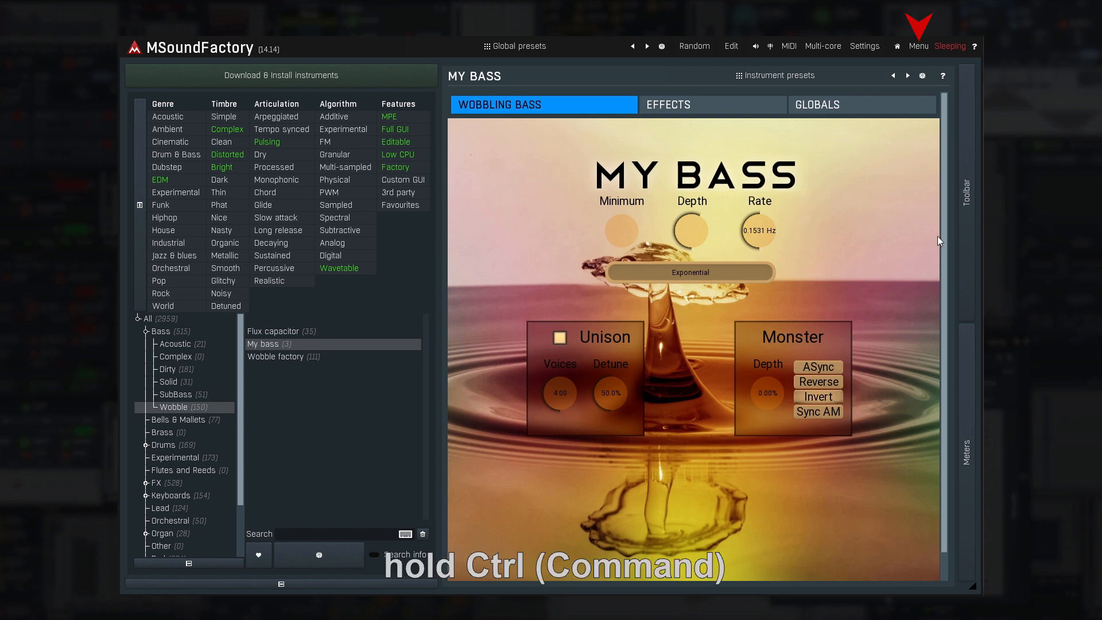
click(918, 46)
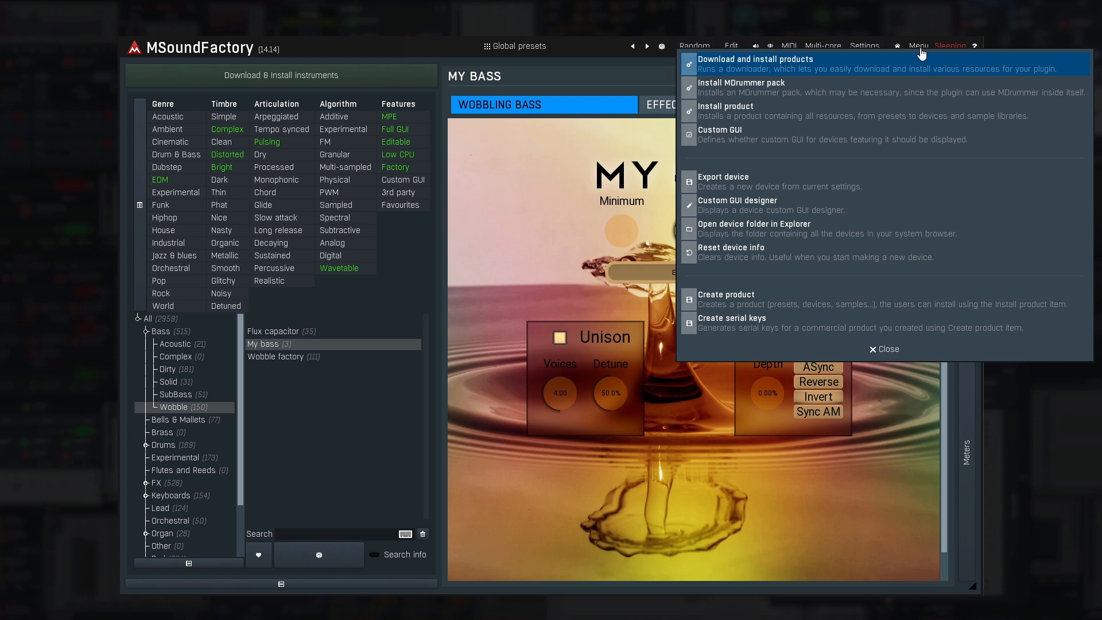
click(755, 224)
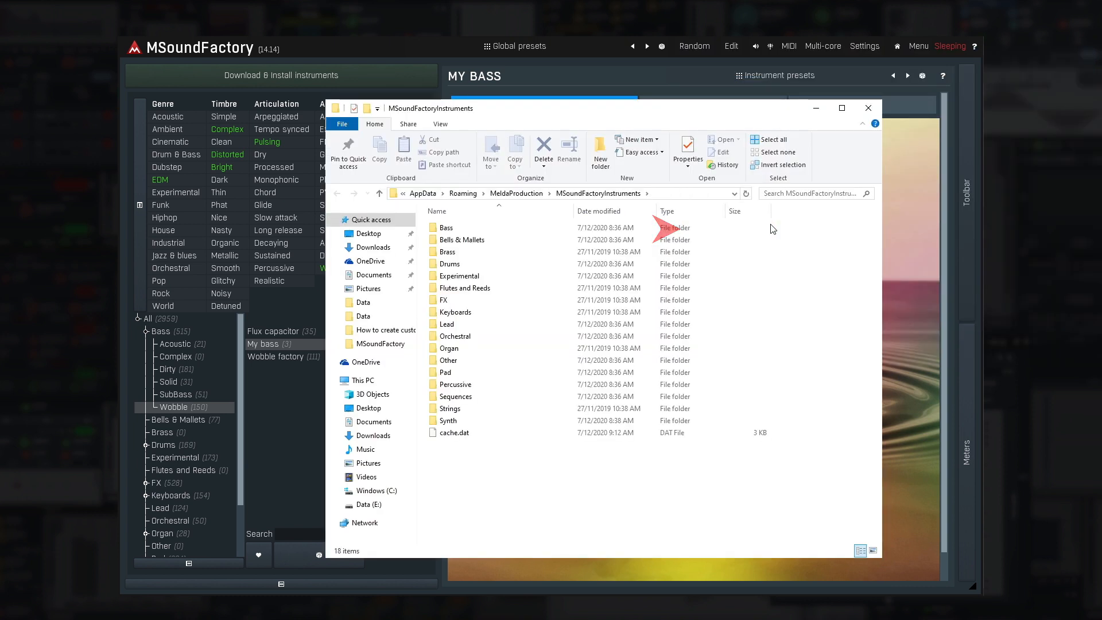
- Browse into the Bass and Wobble folders and open the My bass.xml file
double_click(444, 227)
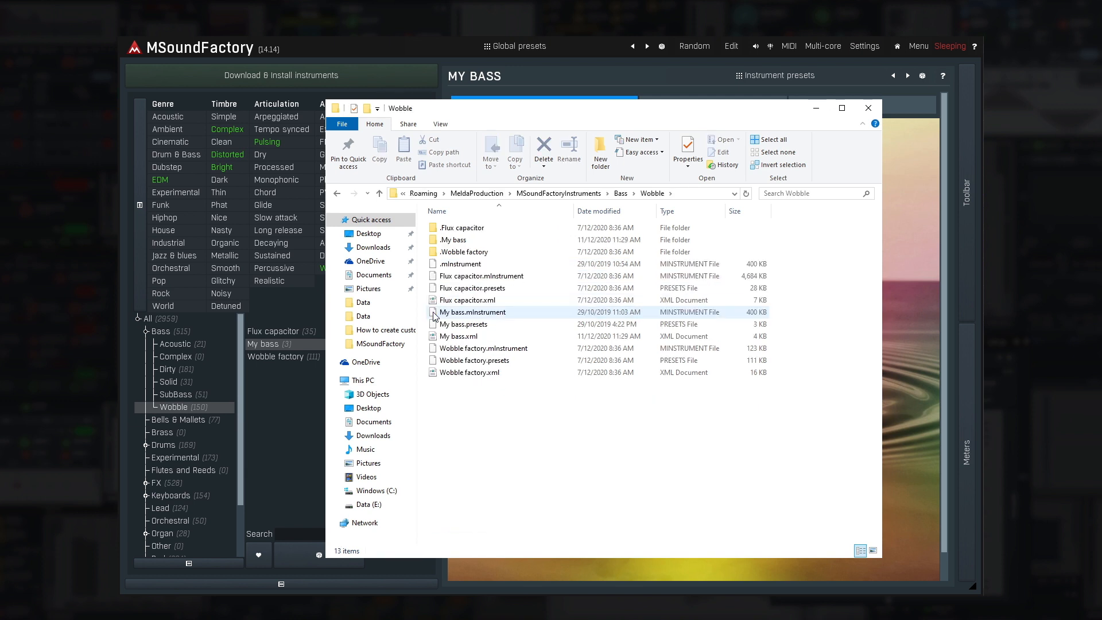
click(455, 240)
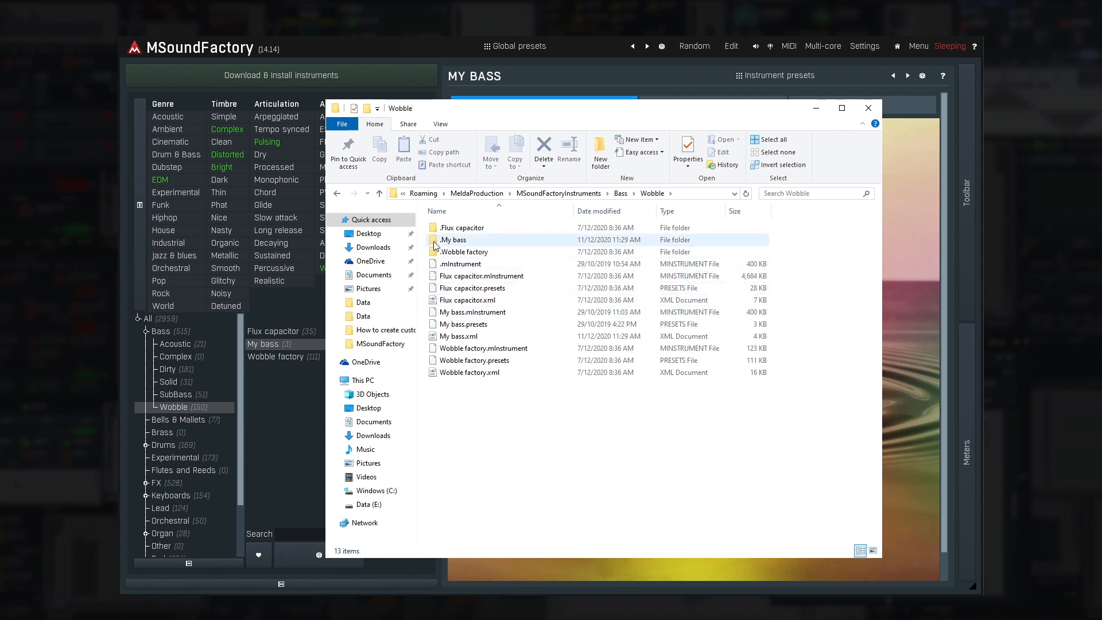
click(463, 324)
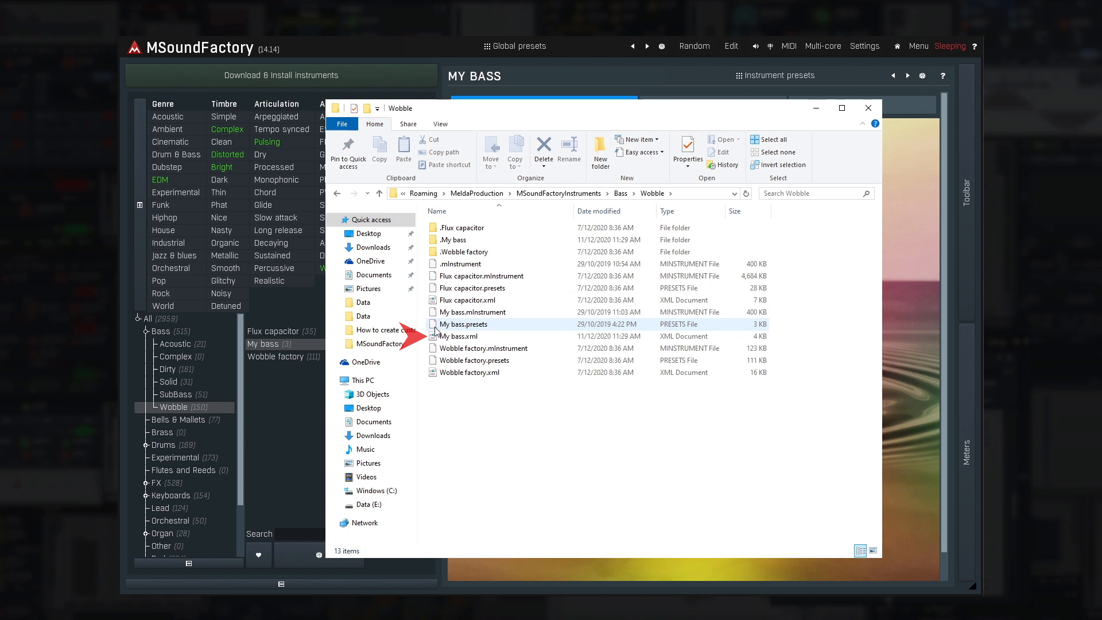
click(459, 336)
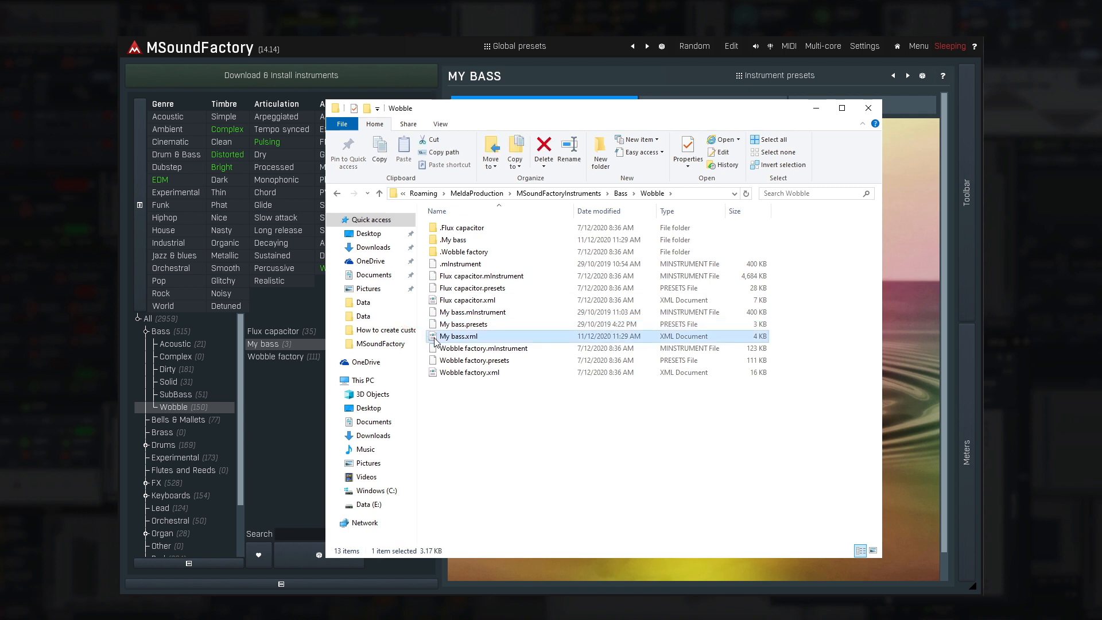
double_click(457, 336)
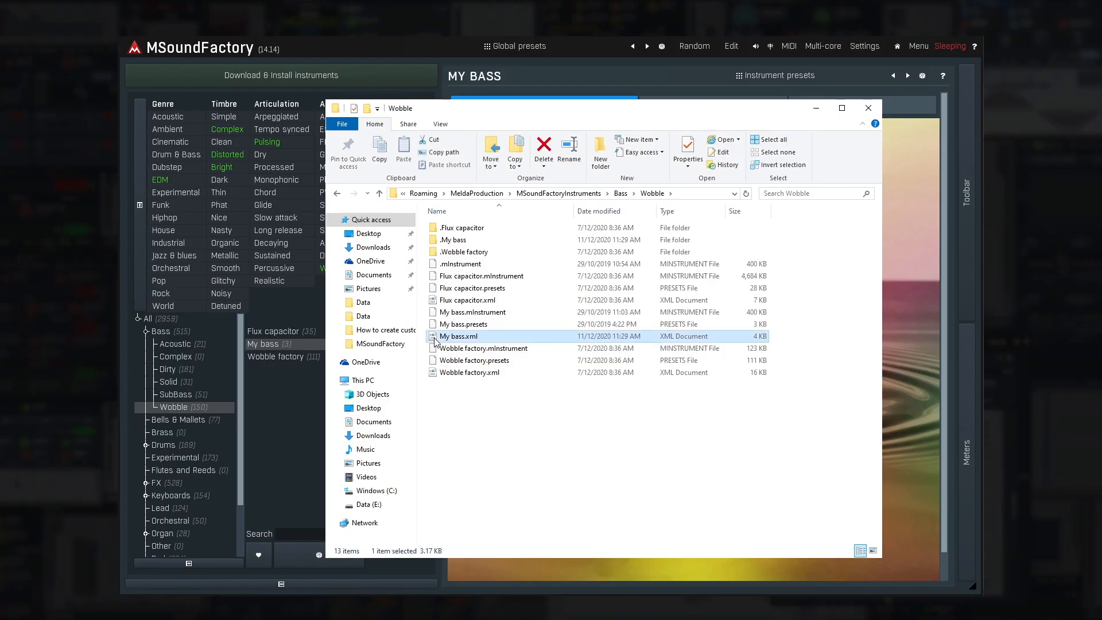
mouse_move(414, 240)
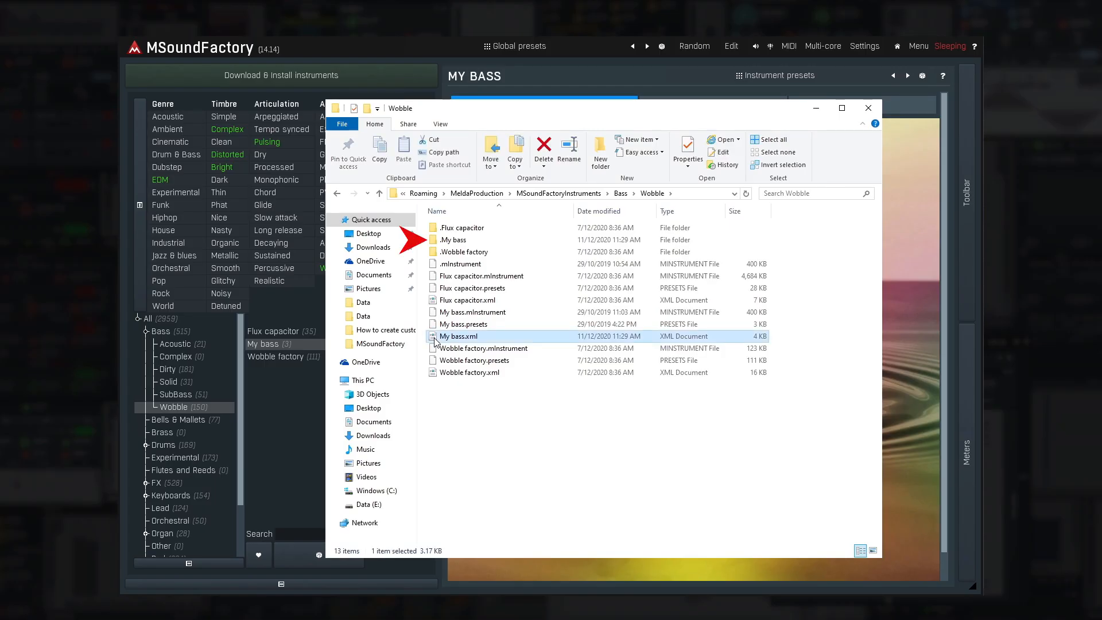
- Open the .My bass folder to view the exported image files, then close Explorer
click(455, 239)
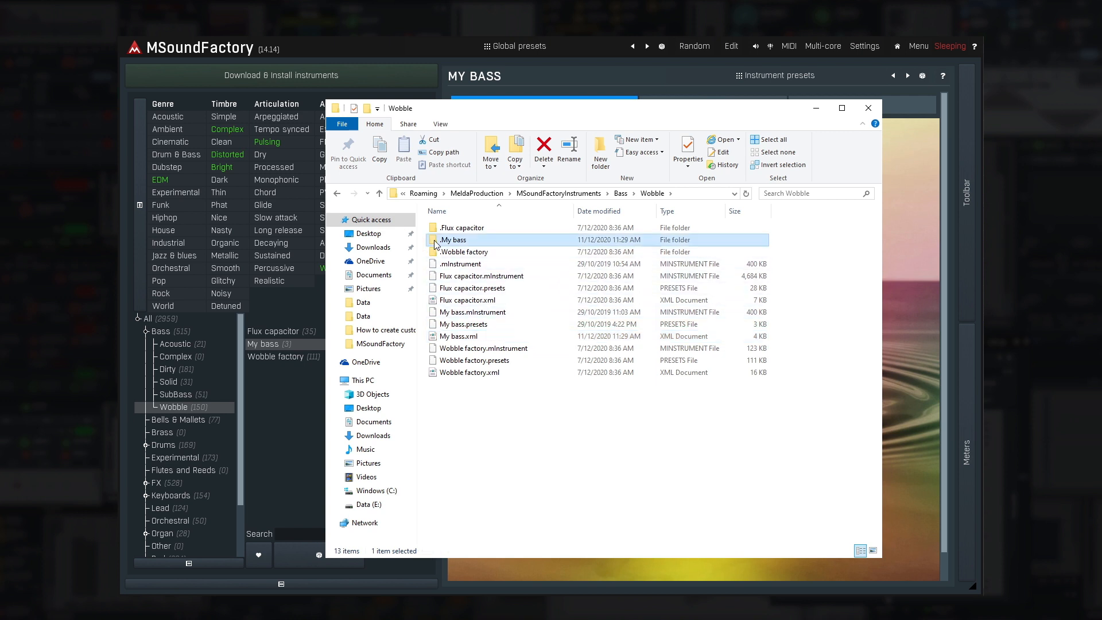
double_click(453, 240)
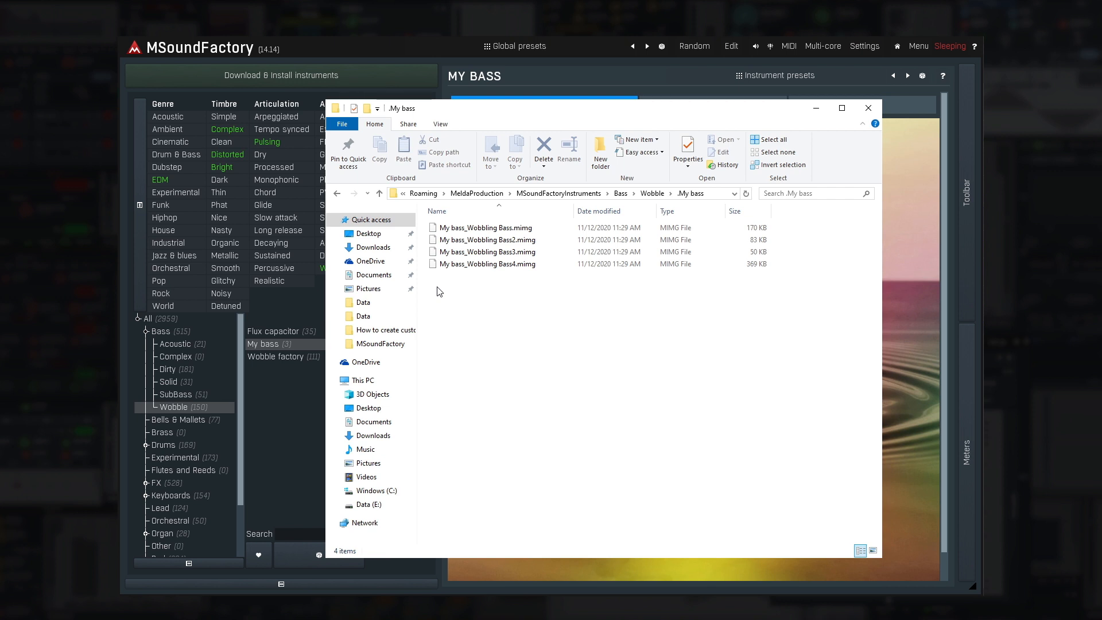
click(868, 107)
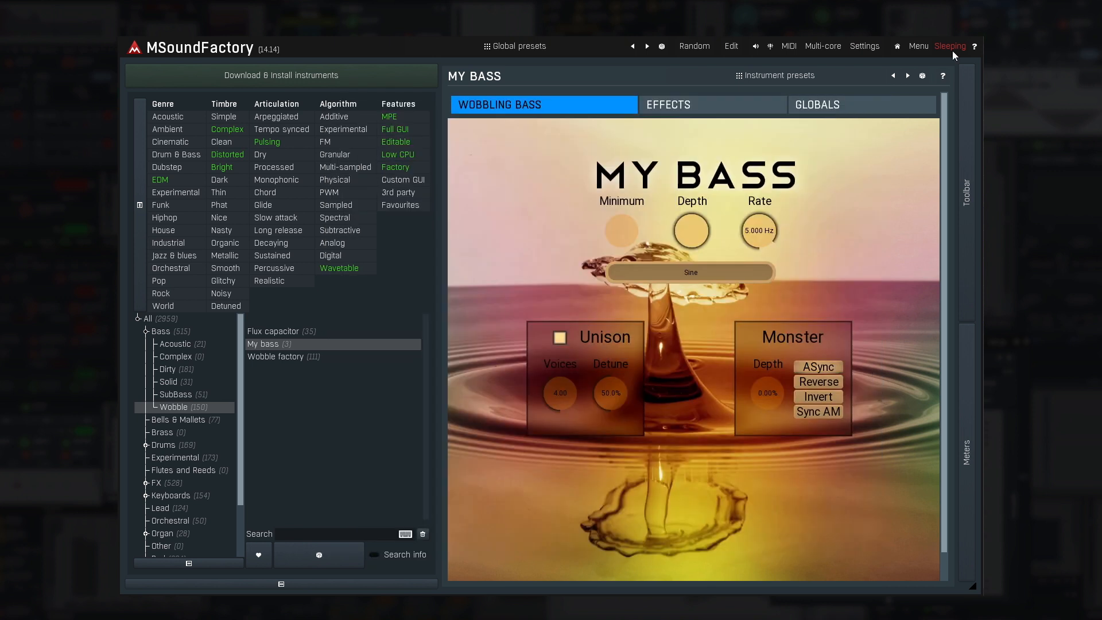